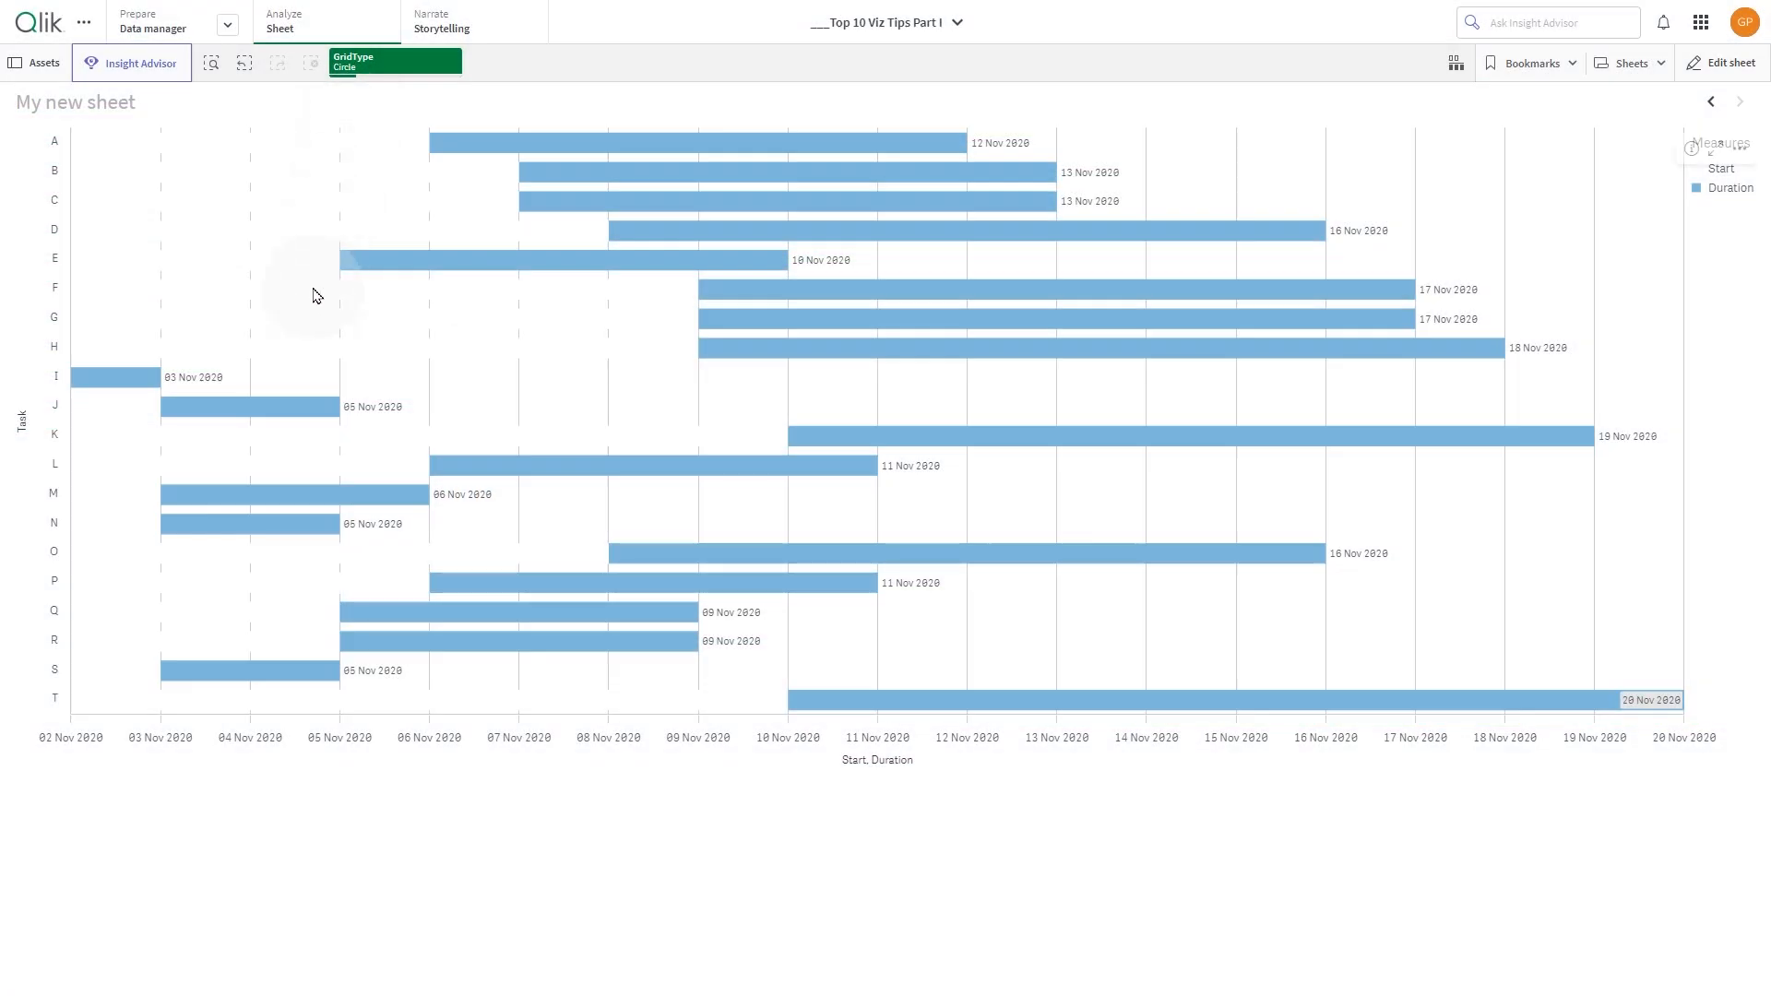
mouse_move(377, 773)
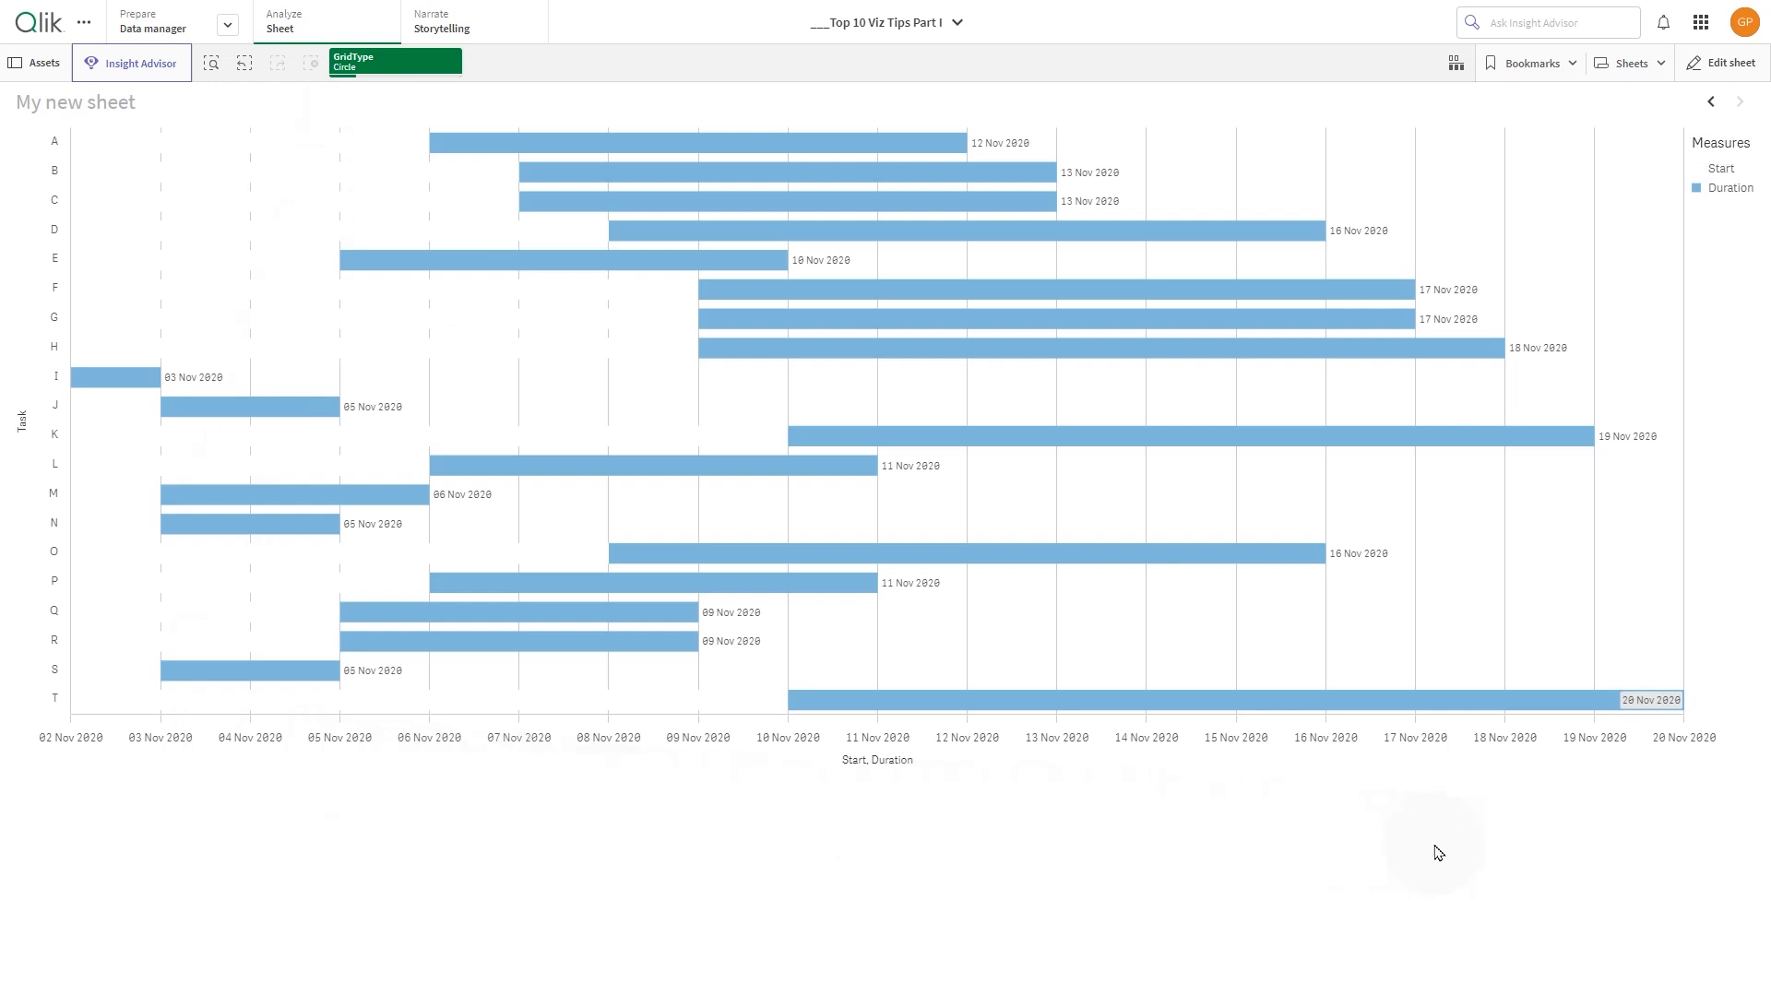
mouse_move(1755, 386)
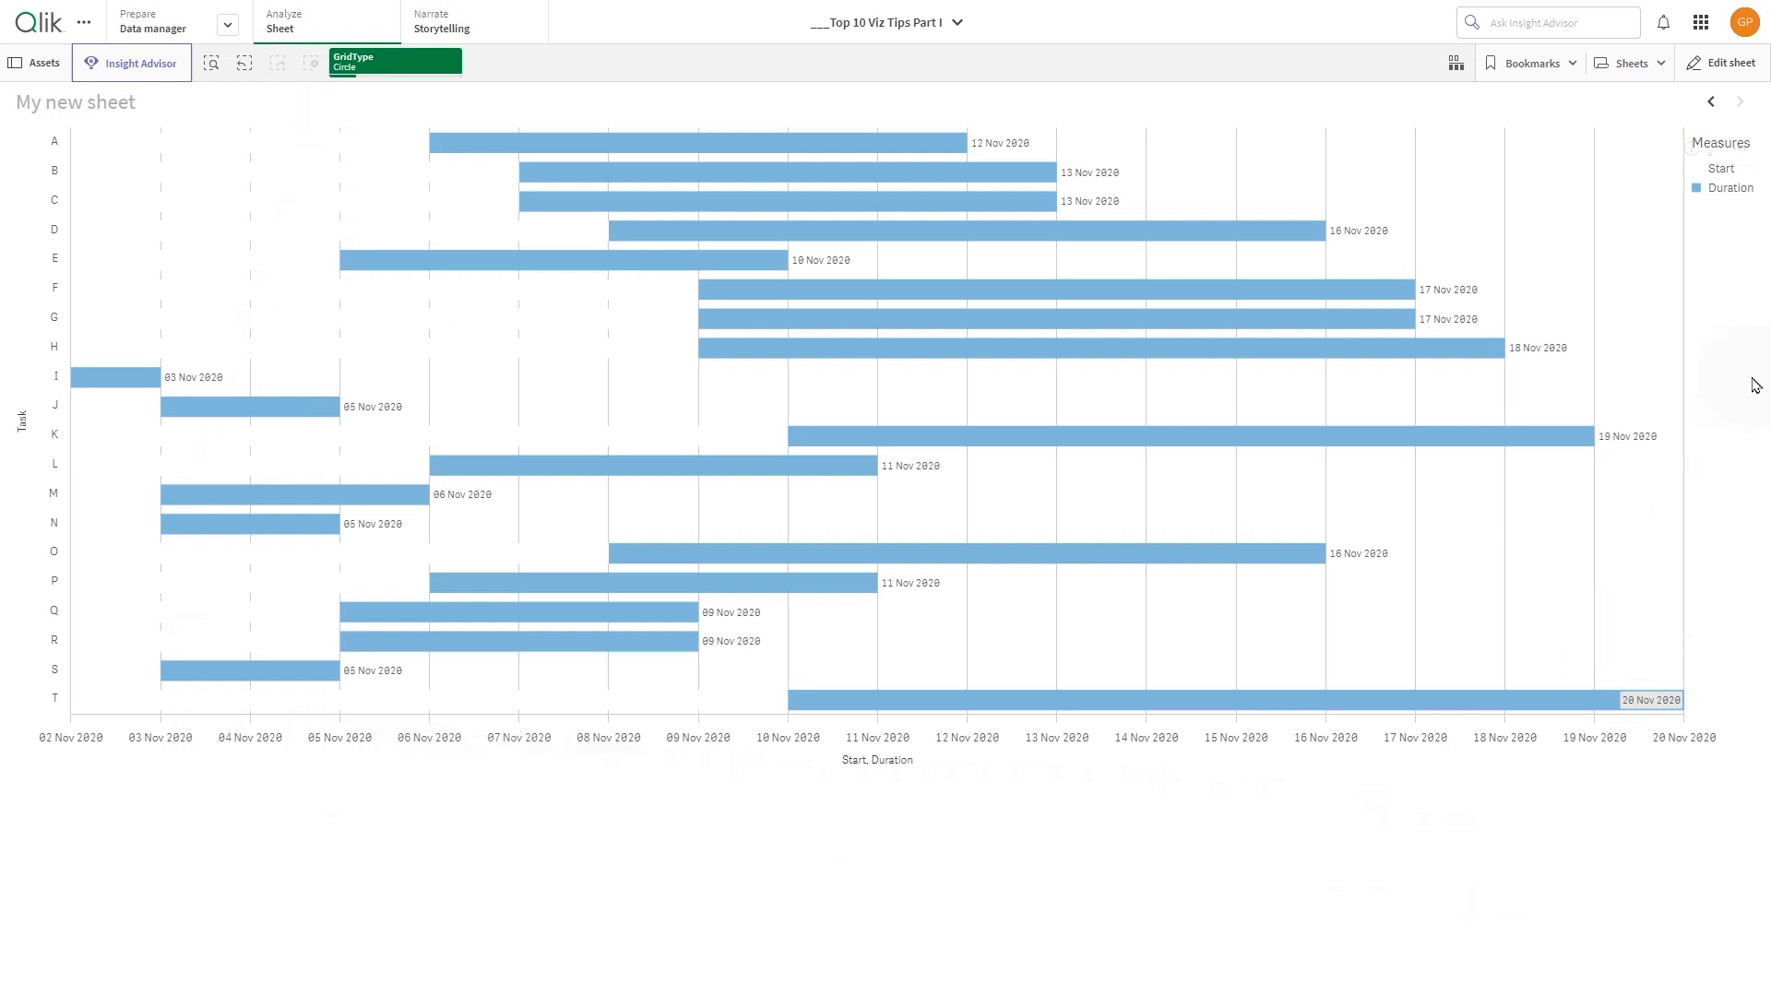
mouse_move(1716, 396)
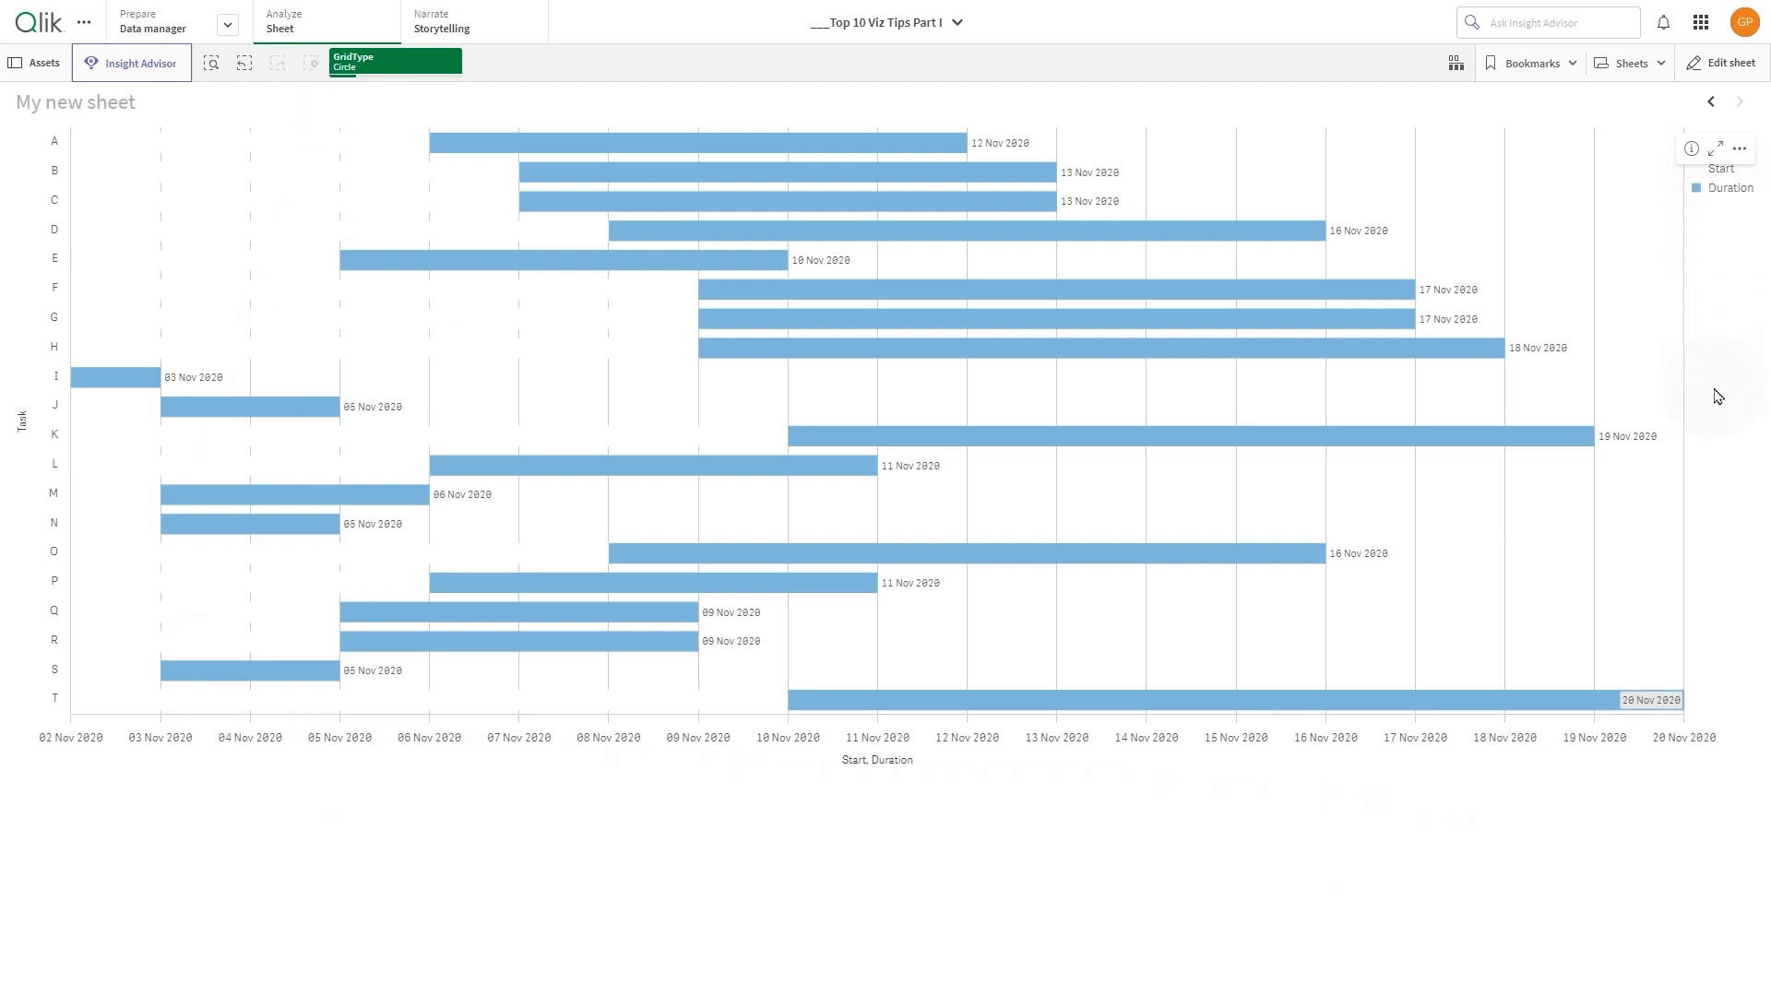
Start editing the sheet and begin a new master measure from Master items
left_click(1726, 63)
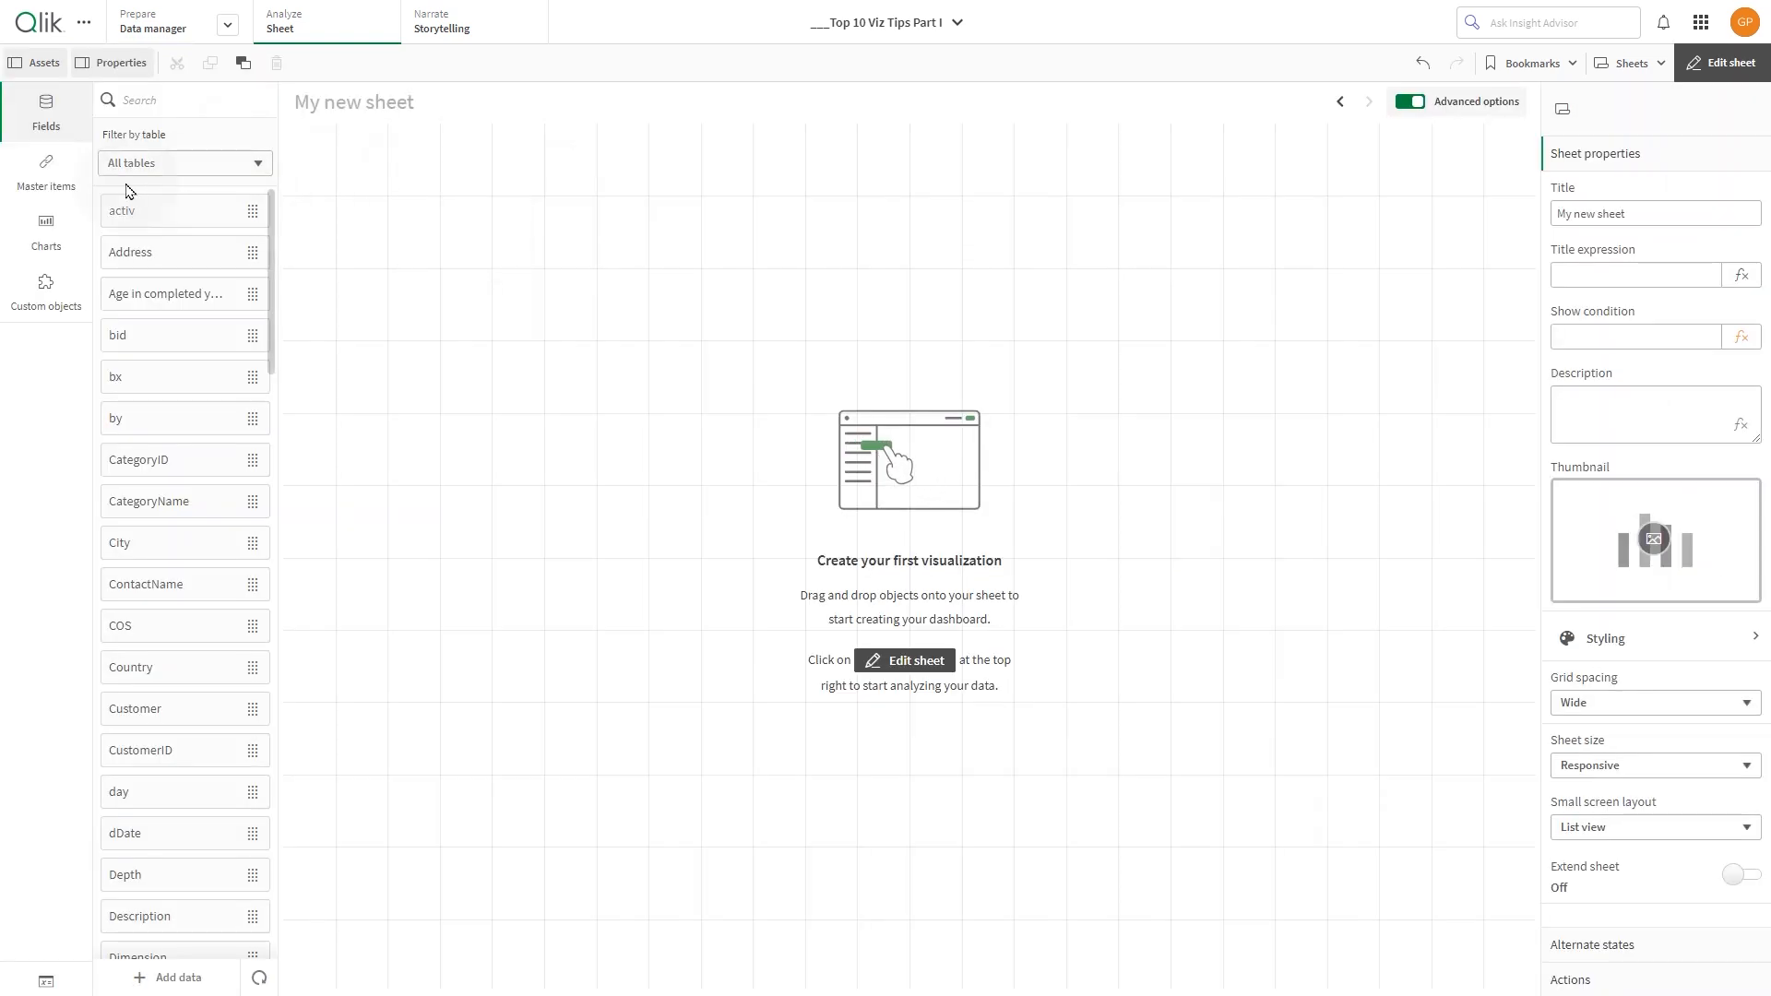
left_click(45, 169)
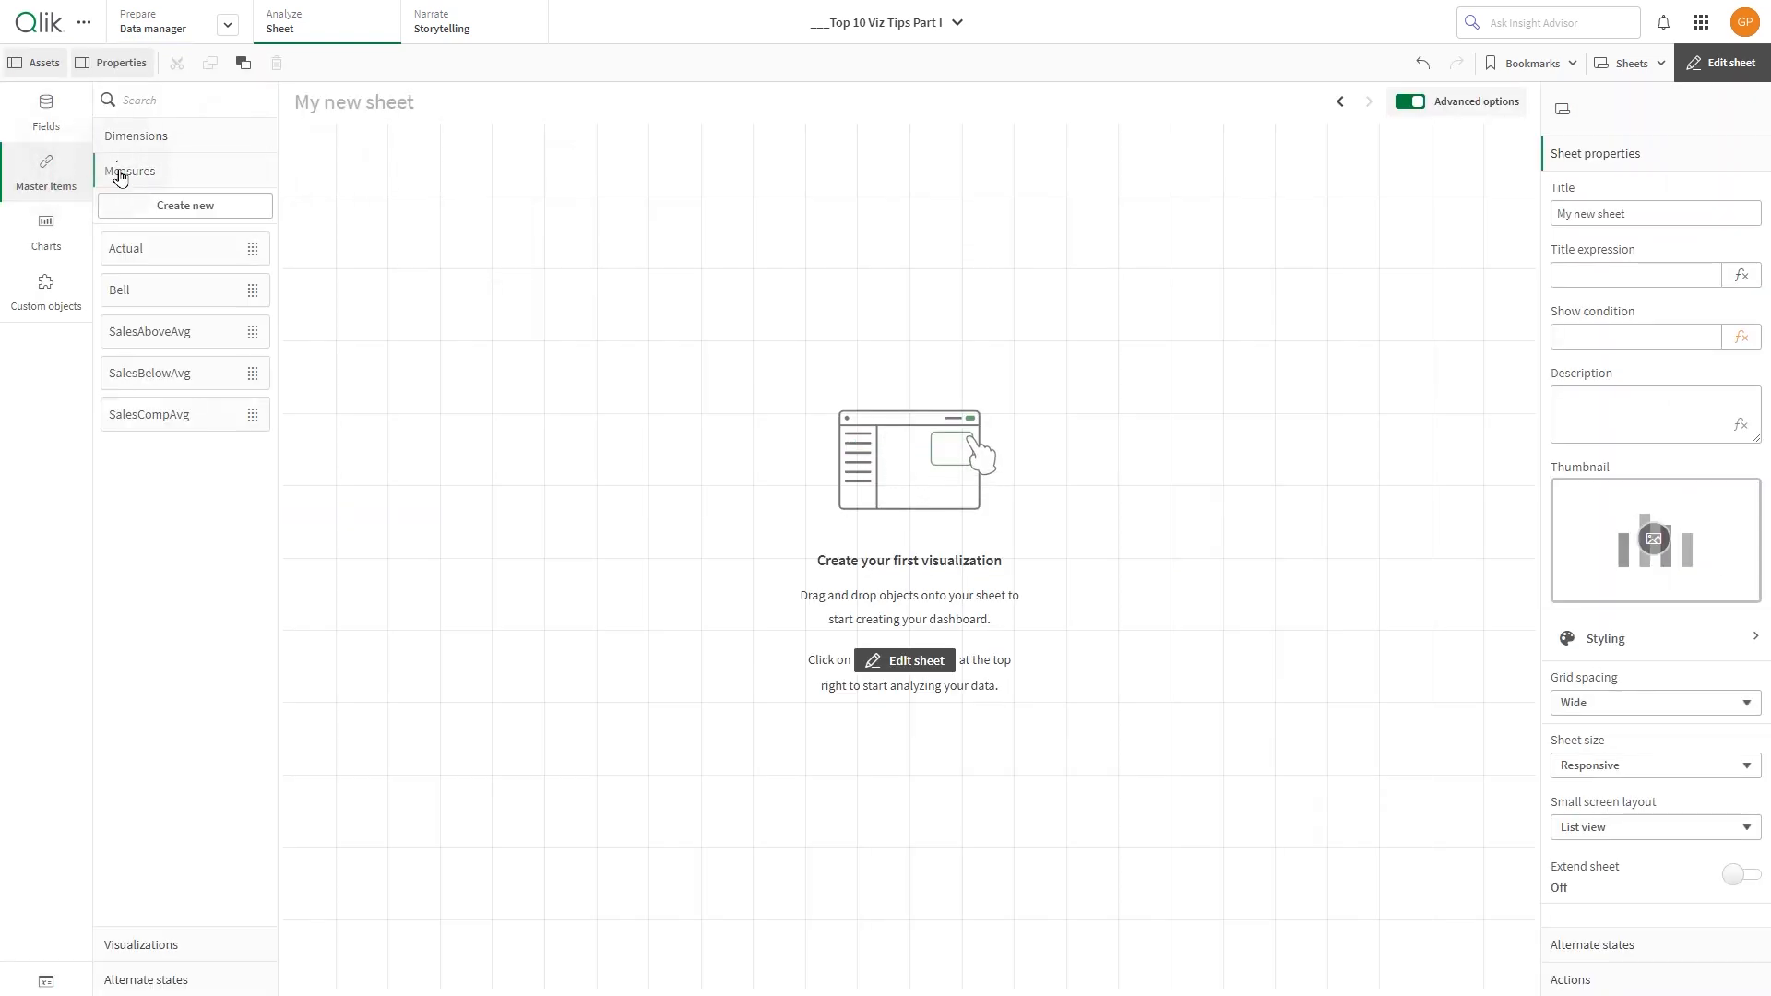
left_click(185, 205)
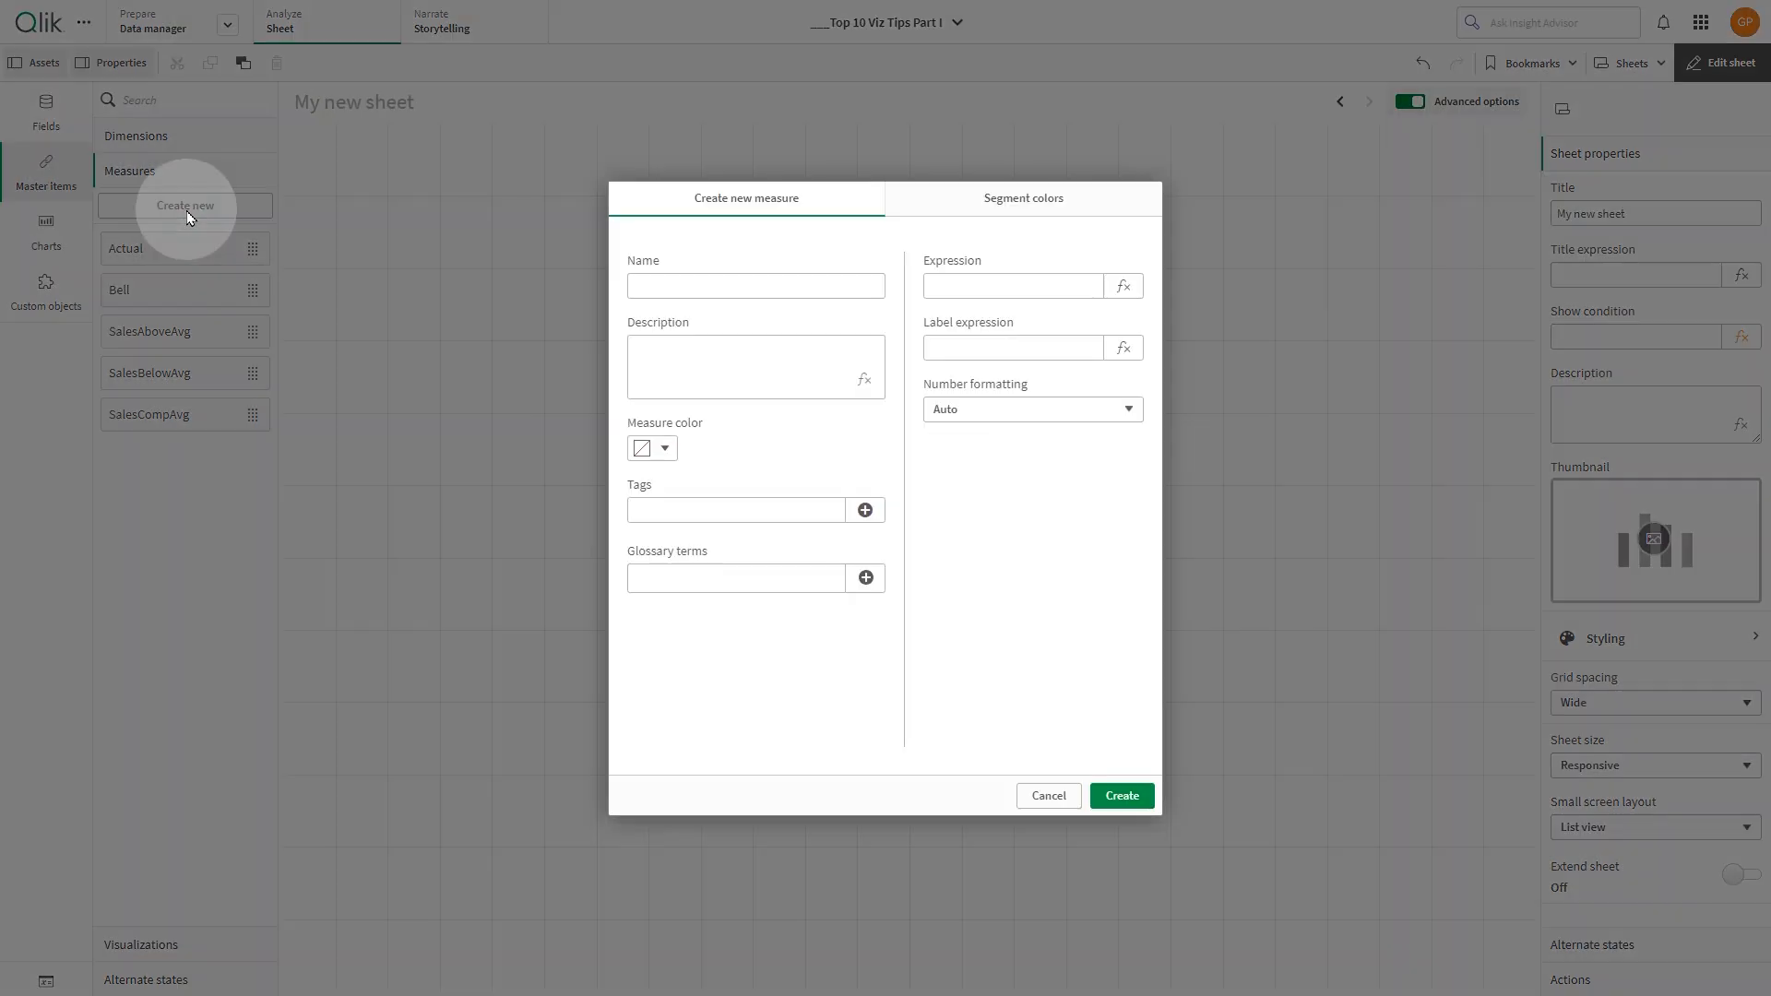
Create the master measure Start with expression min(StartDate)
type("Si")
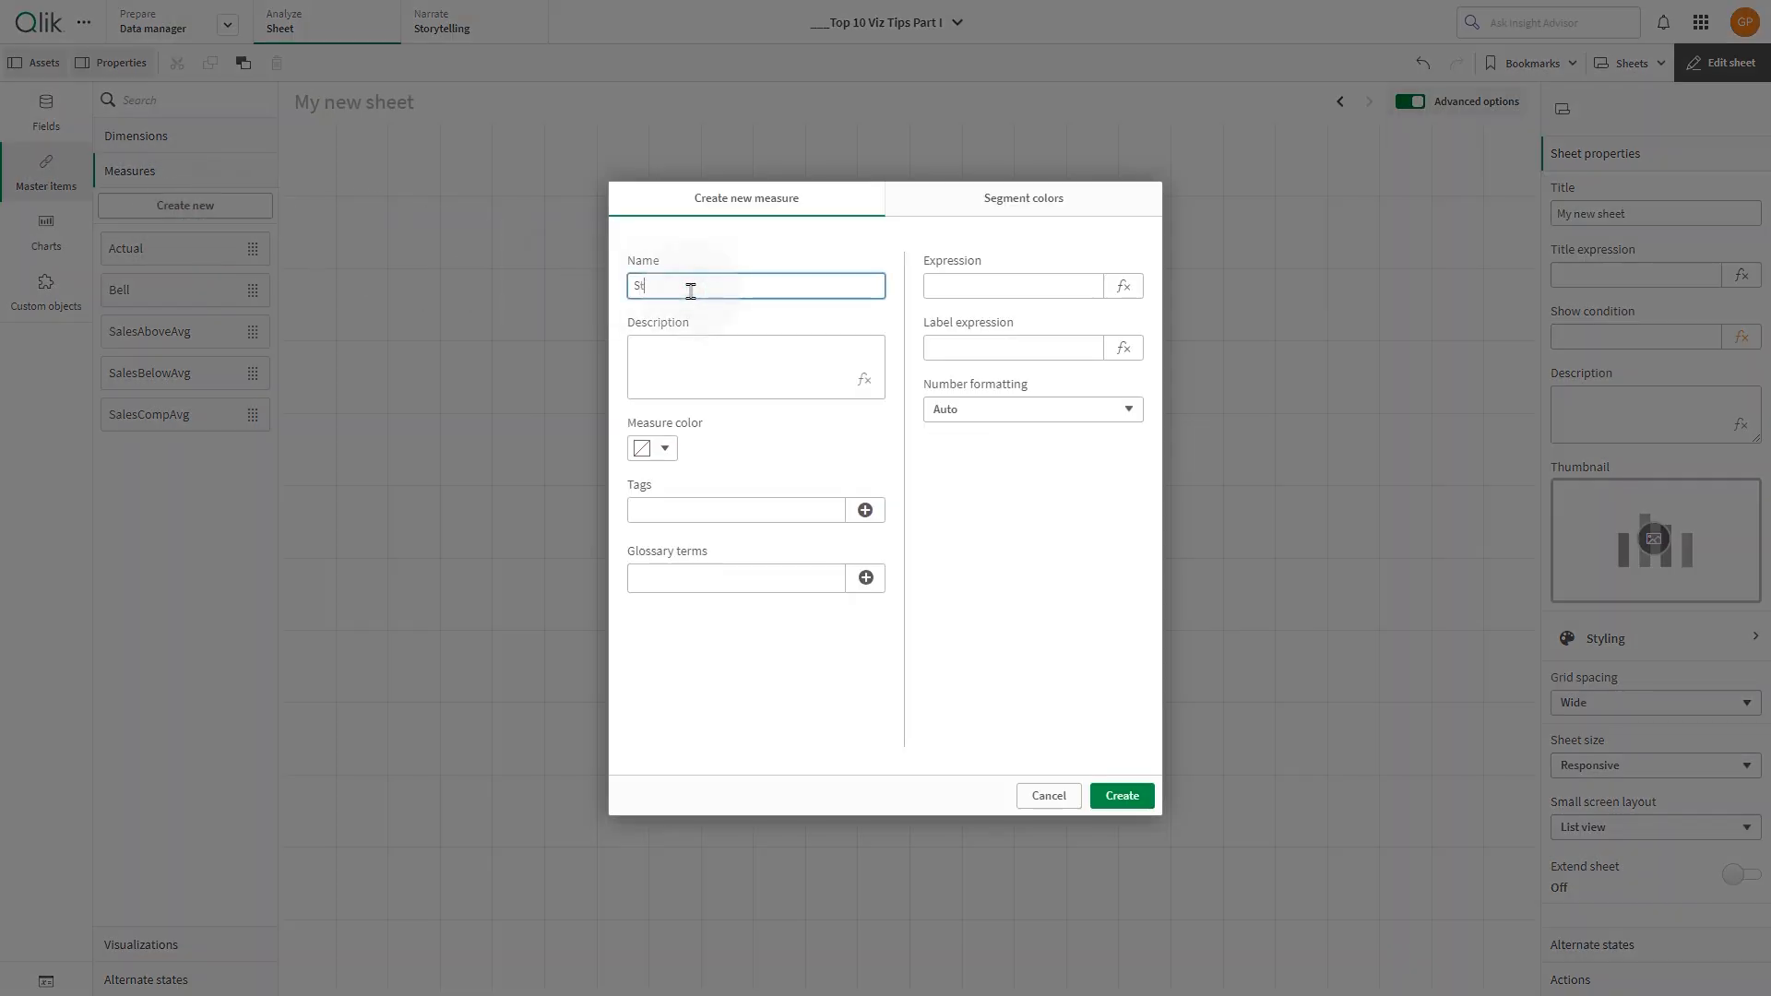
type("Start")
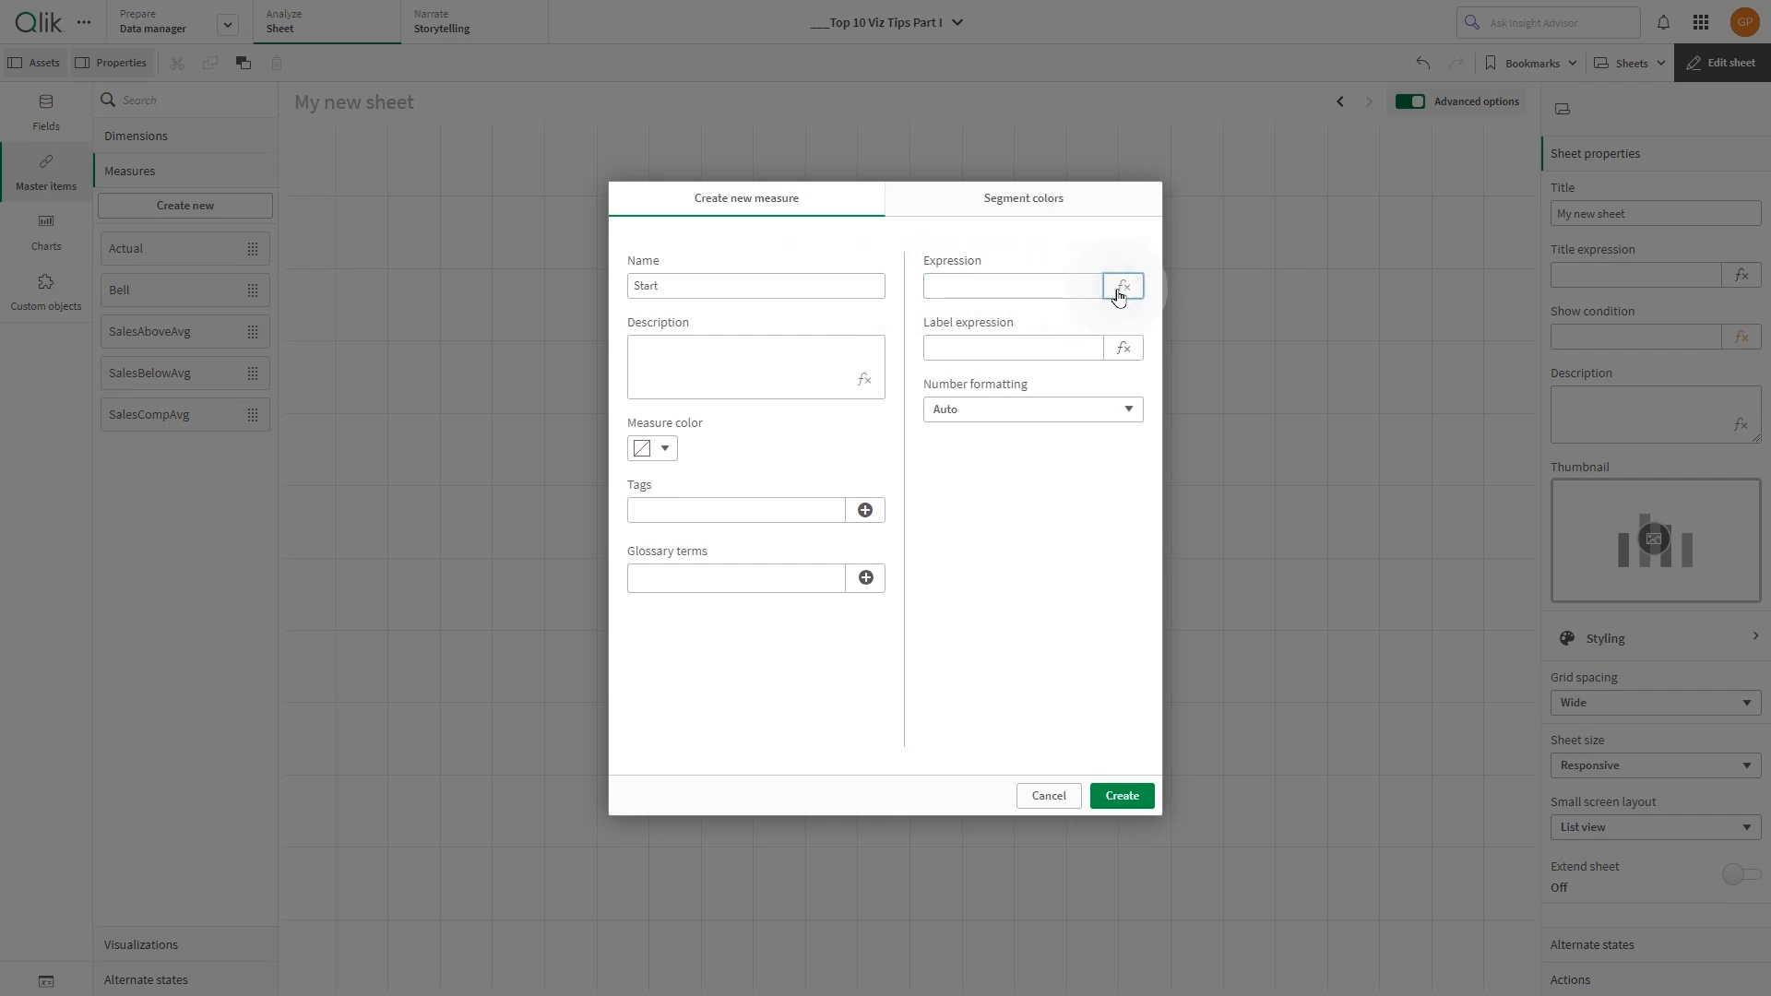
left_click(1121, 284)
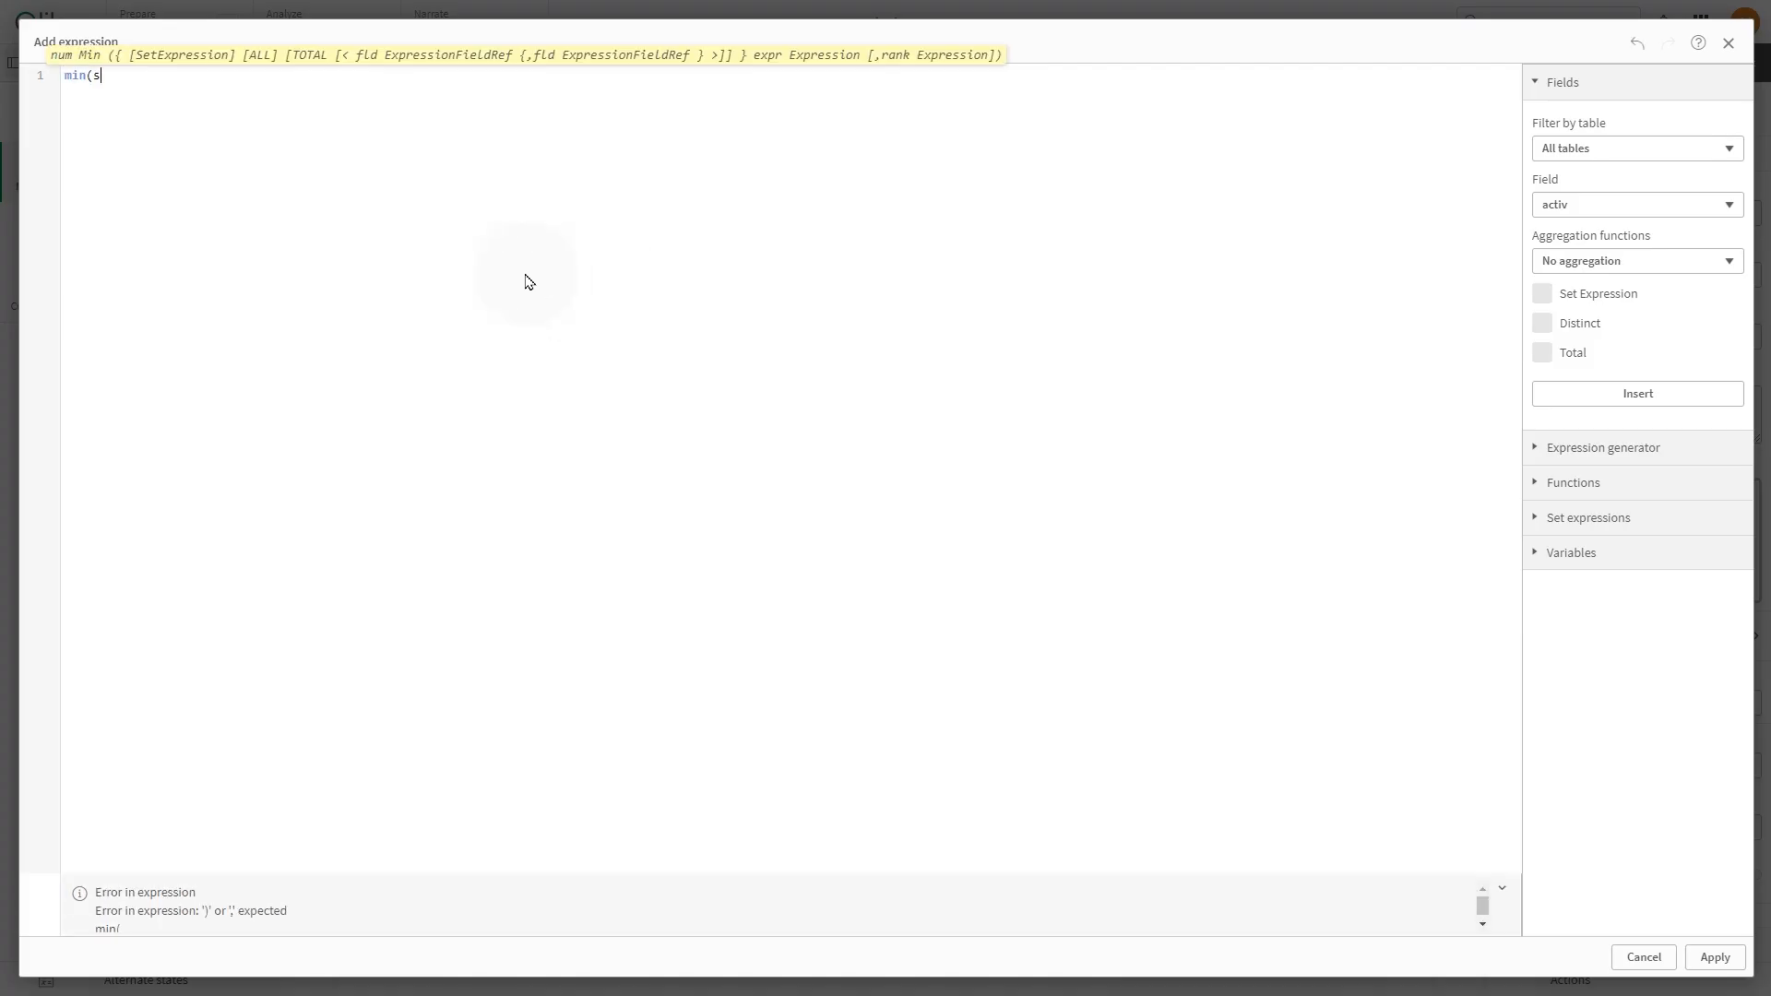
type("tartDate)")
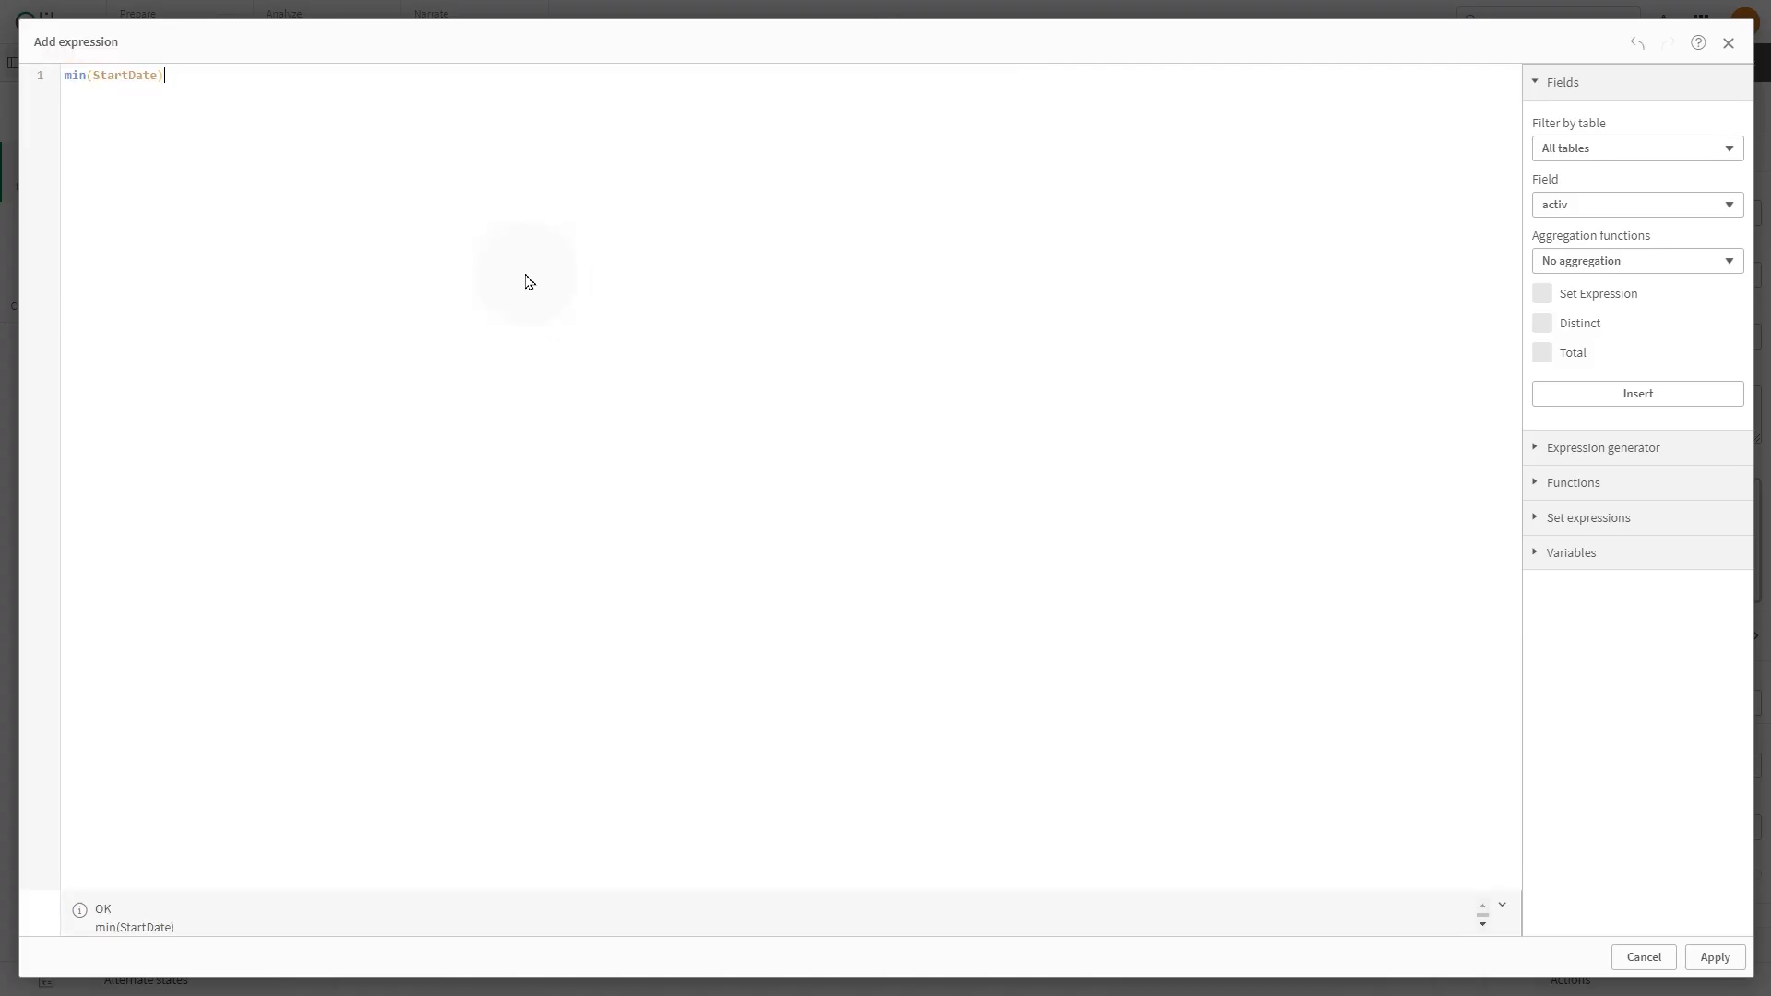
left_click(1714, 958)
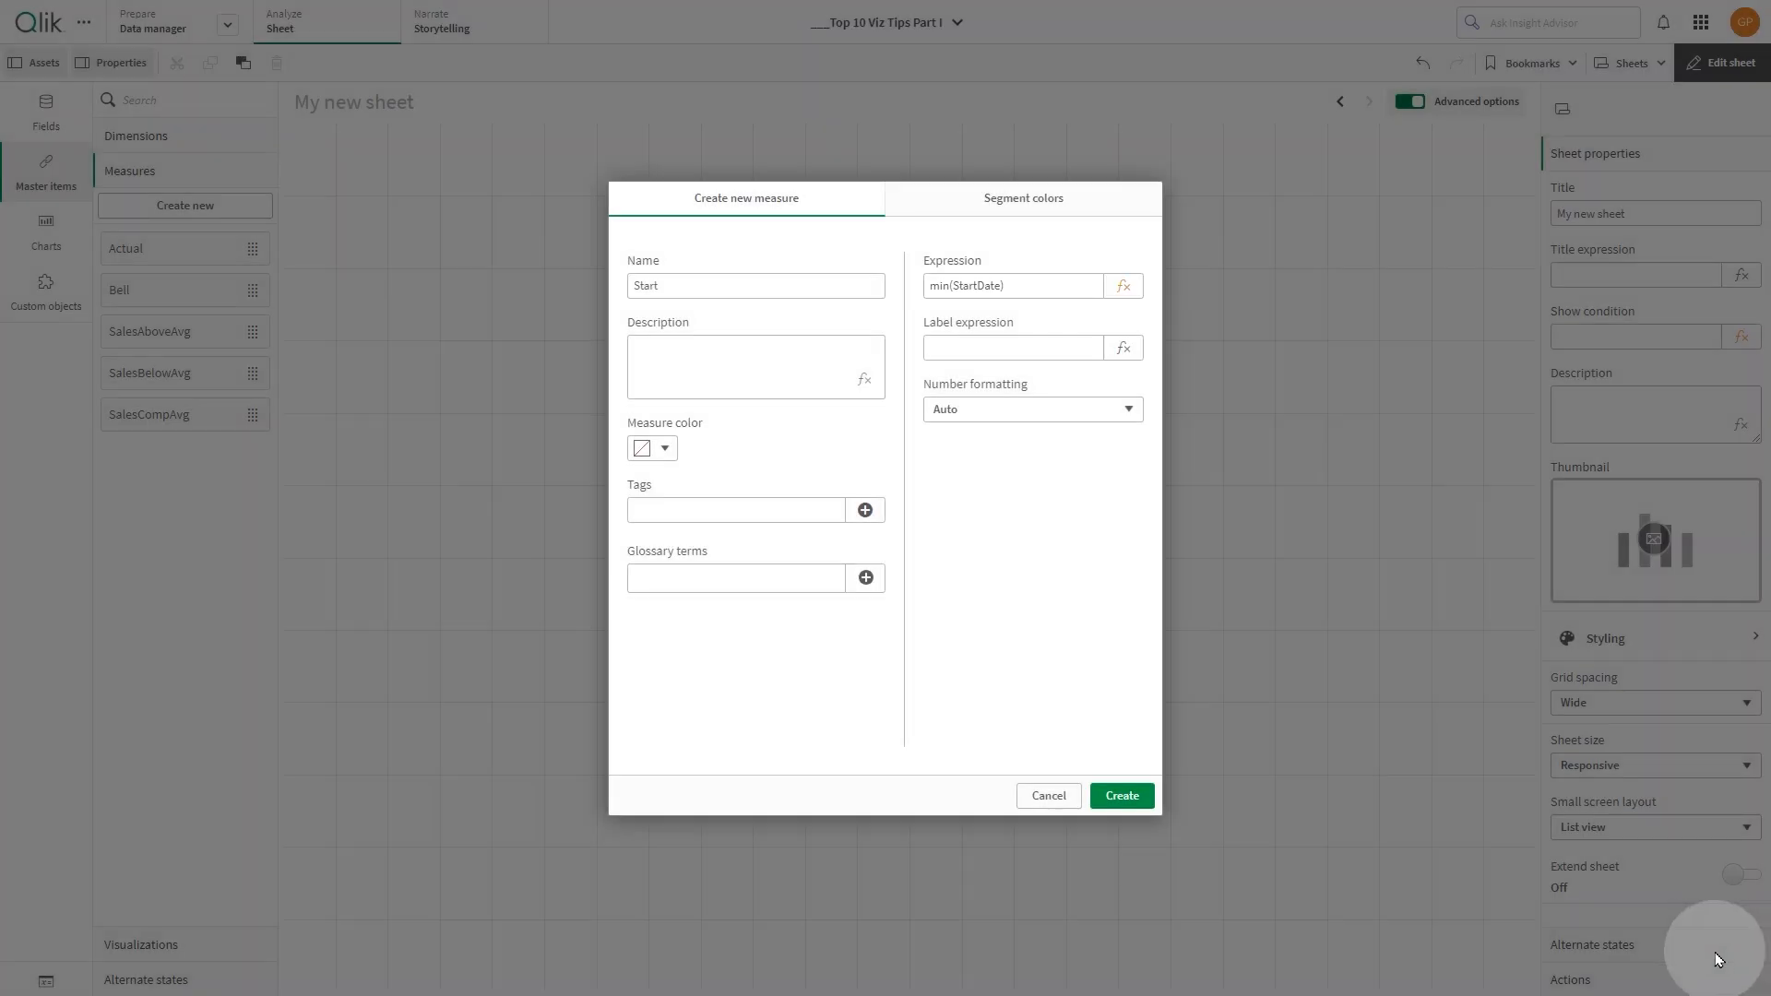
left_click(665, 448)
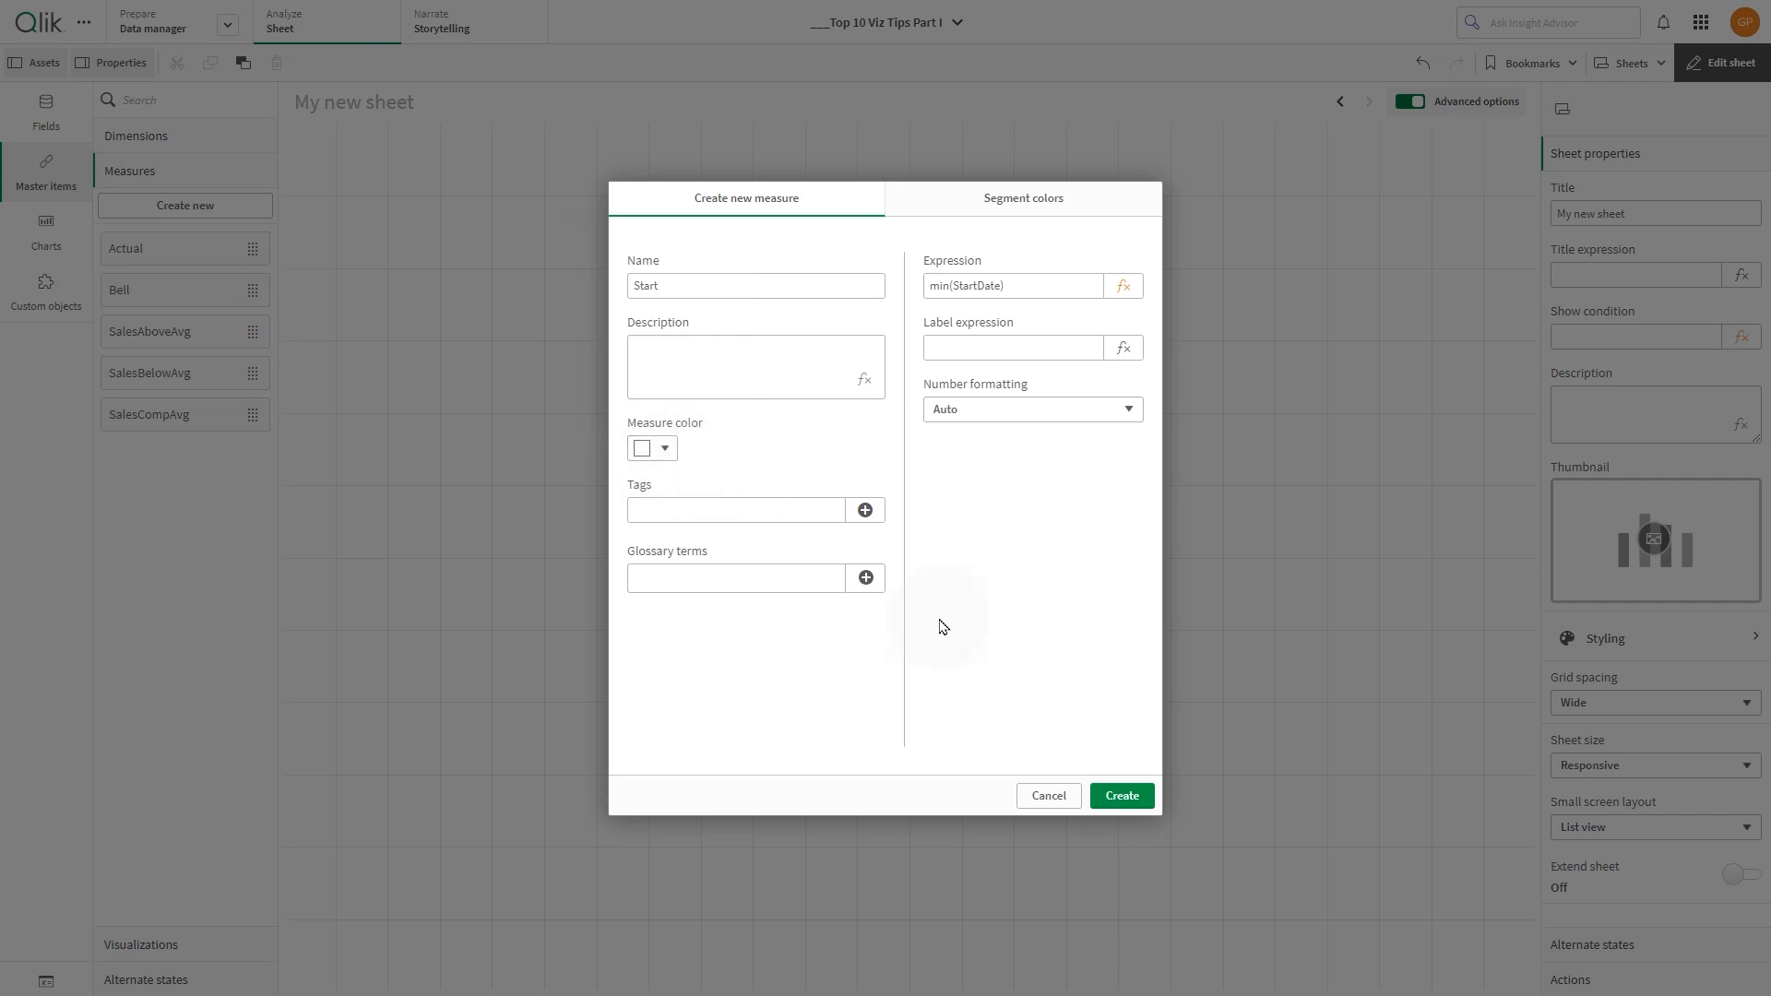
left_click(1119, 795)
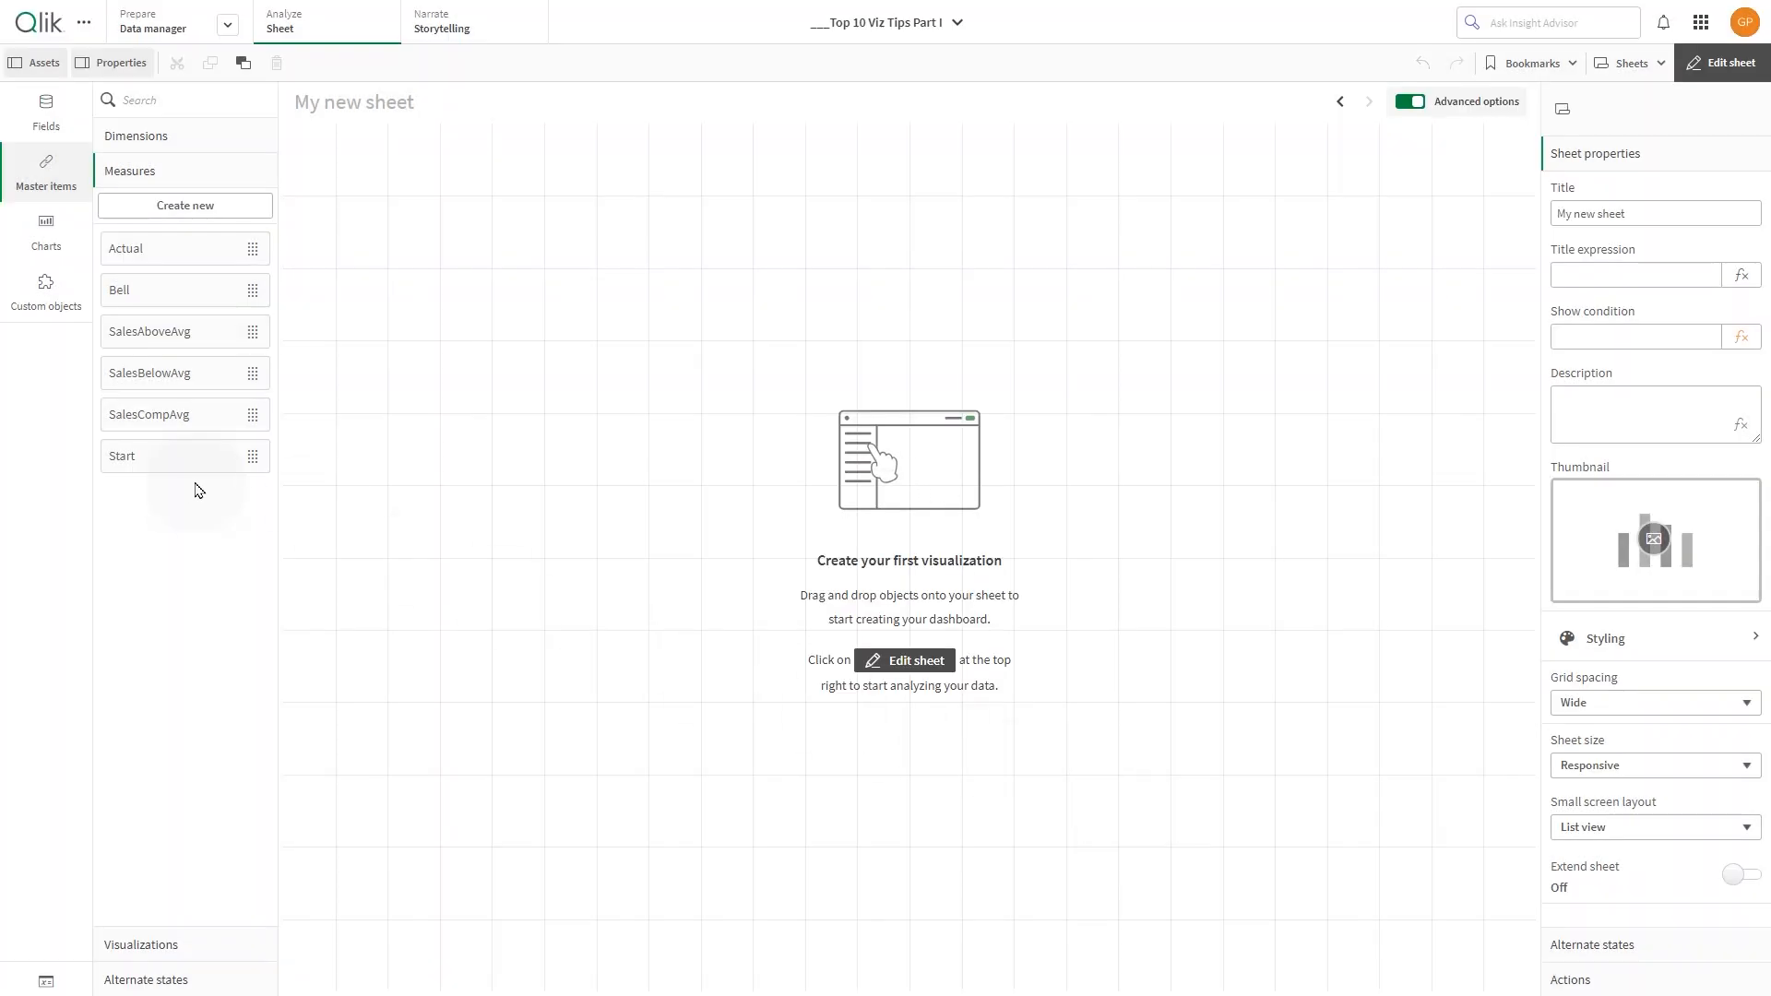
Create the master measure Duration as sum(Duration) with a blue measure colour
left_click(184, 204)
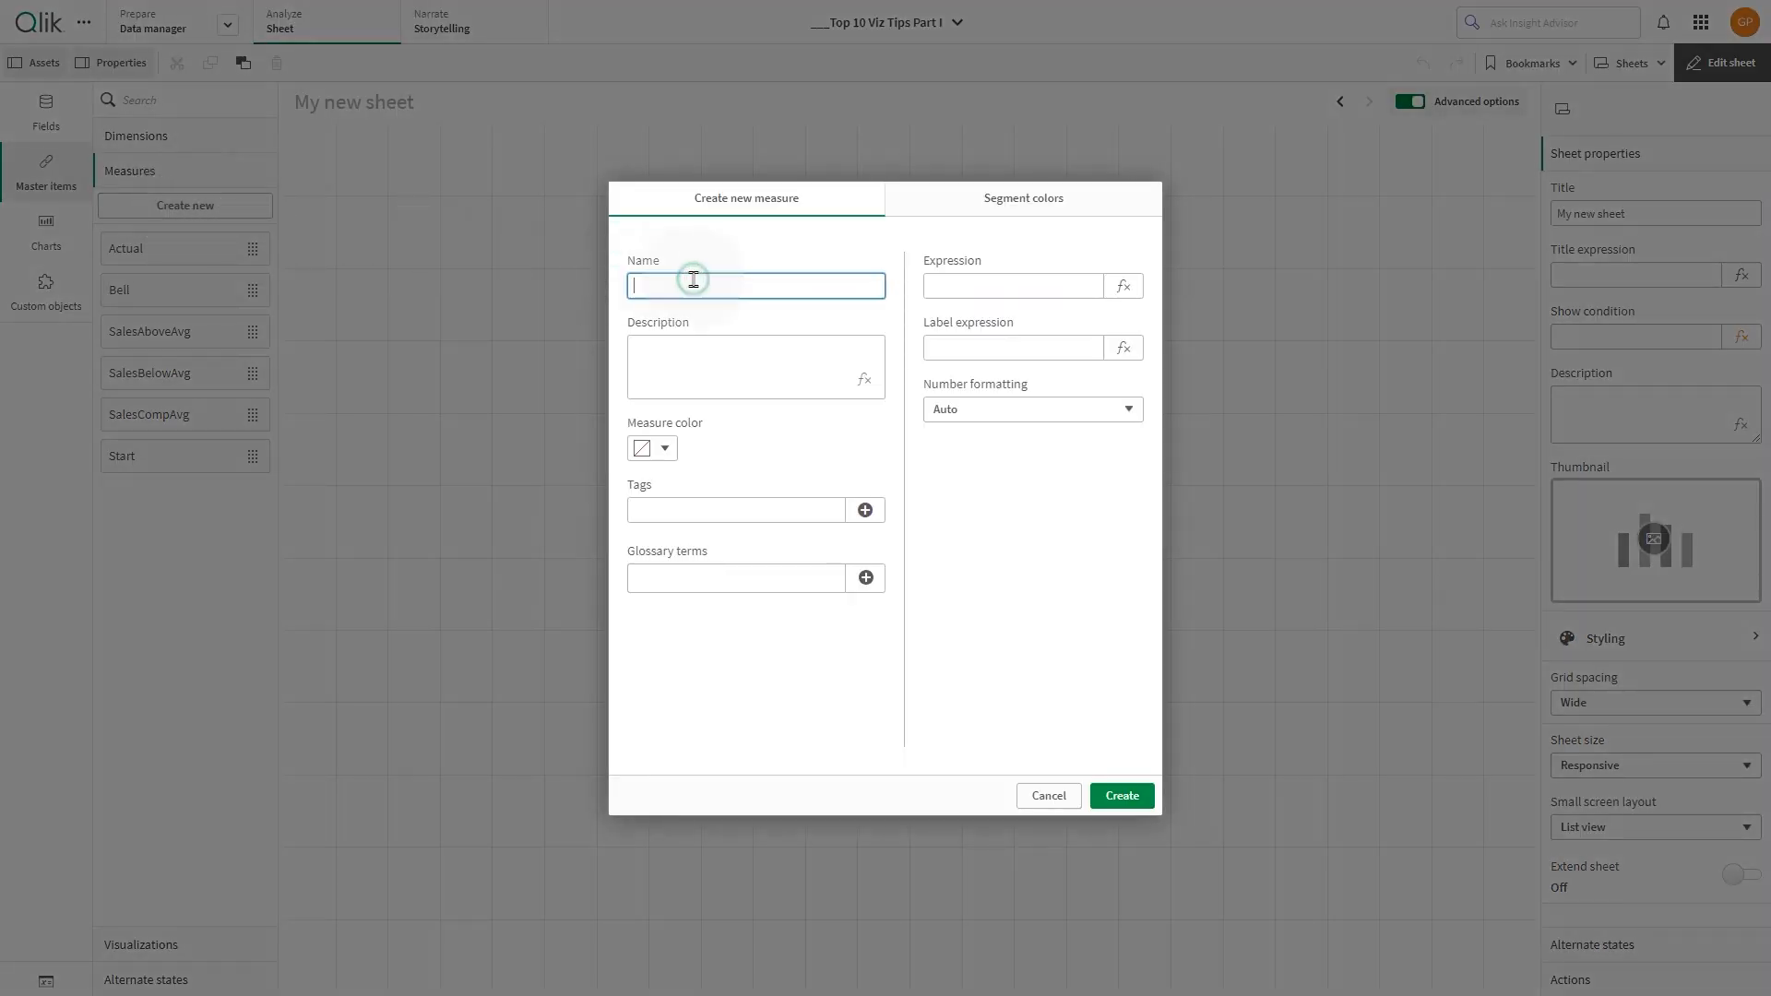
type("Duration")
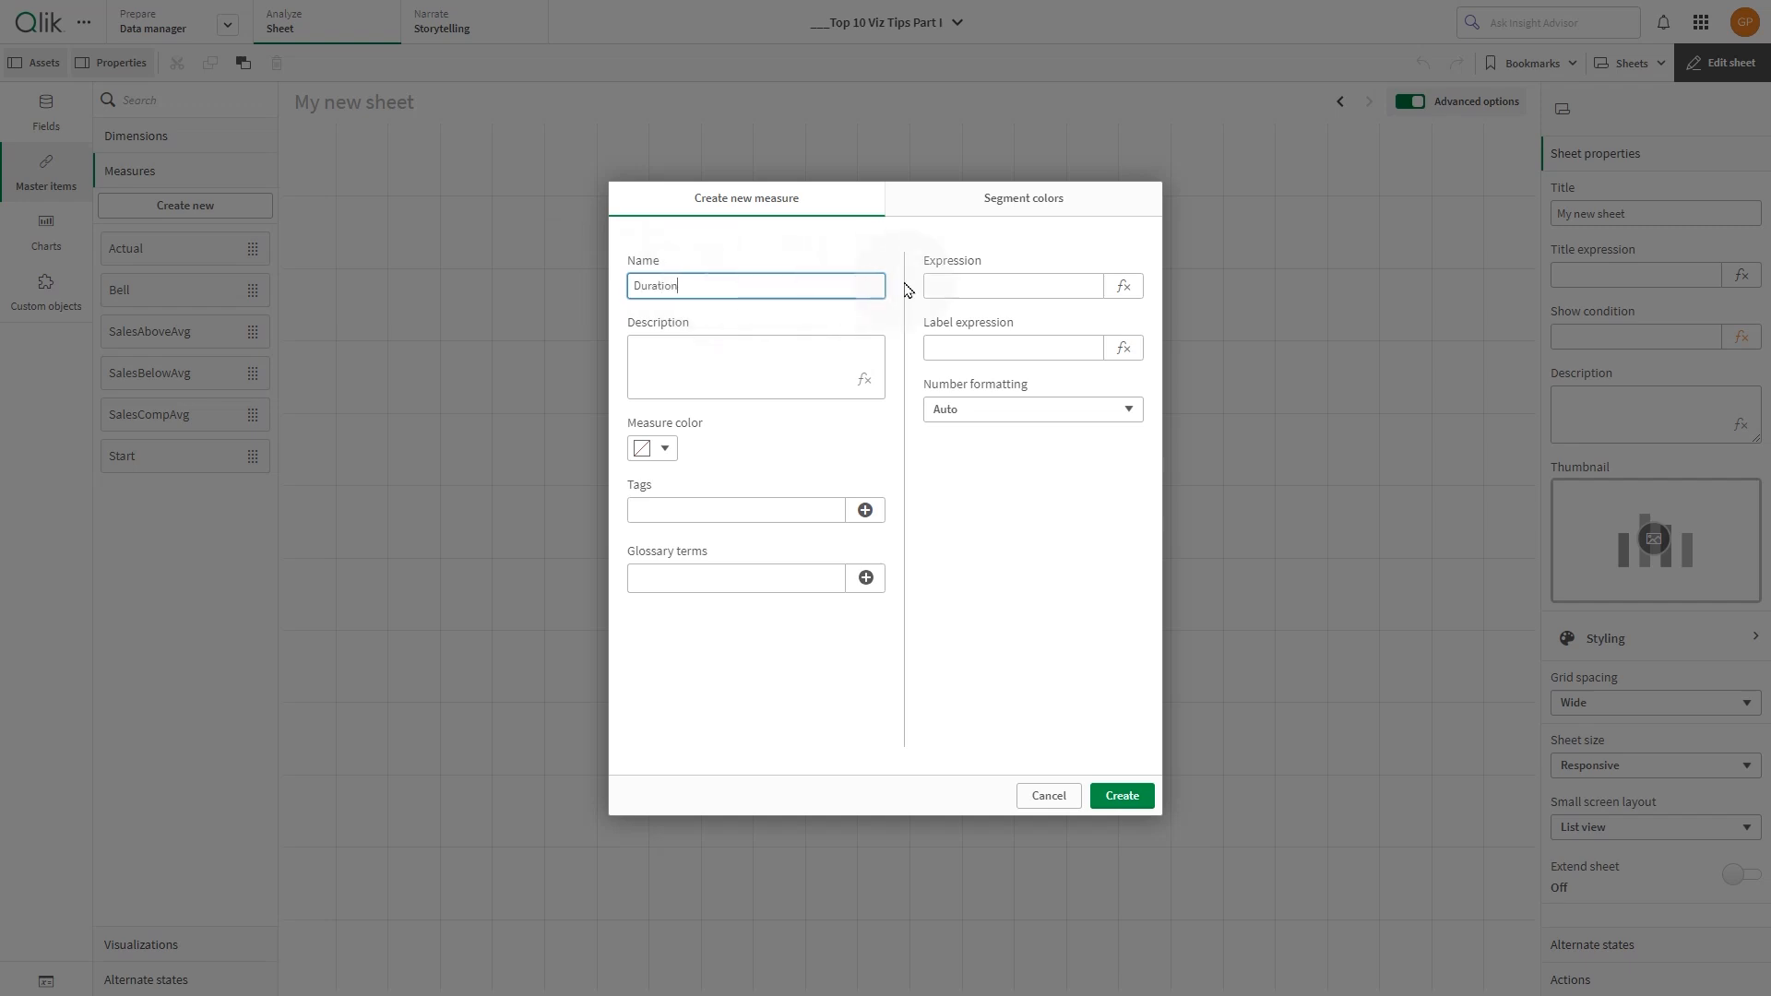
left_click(1121, 286)
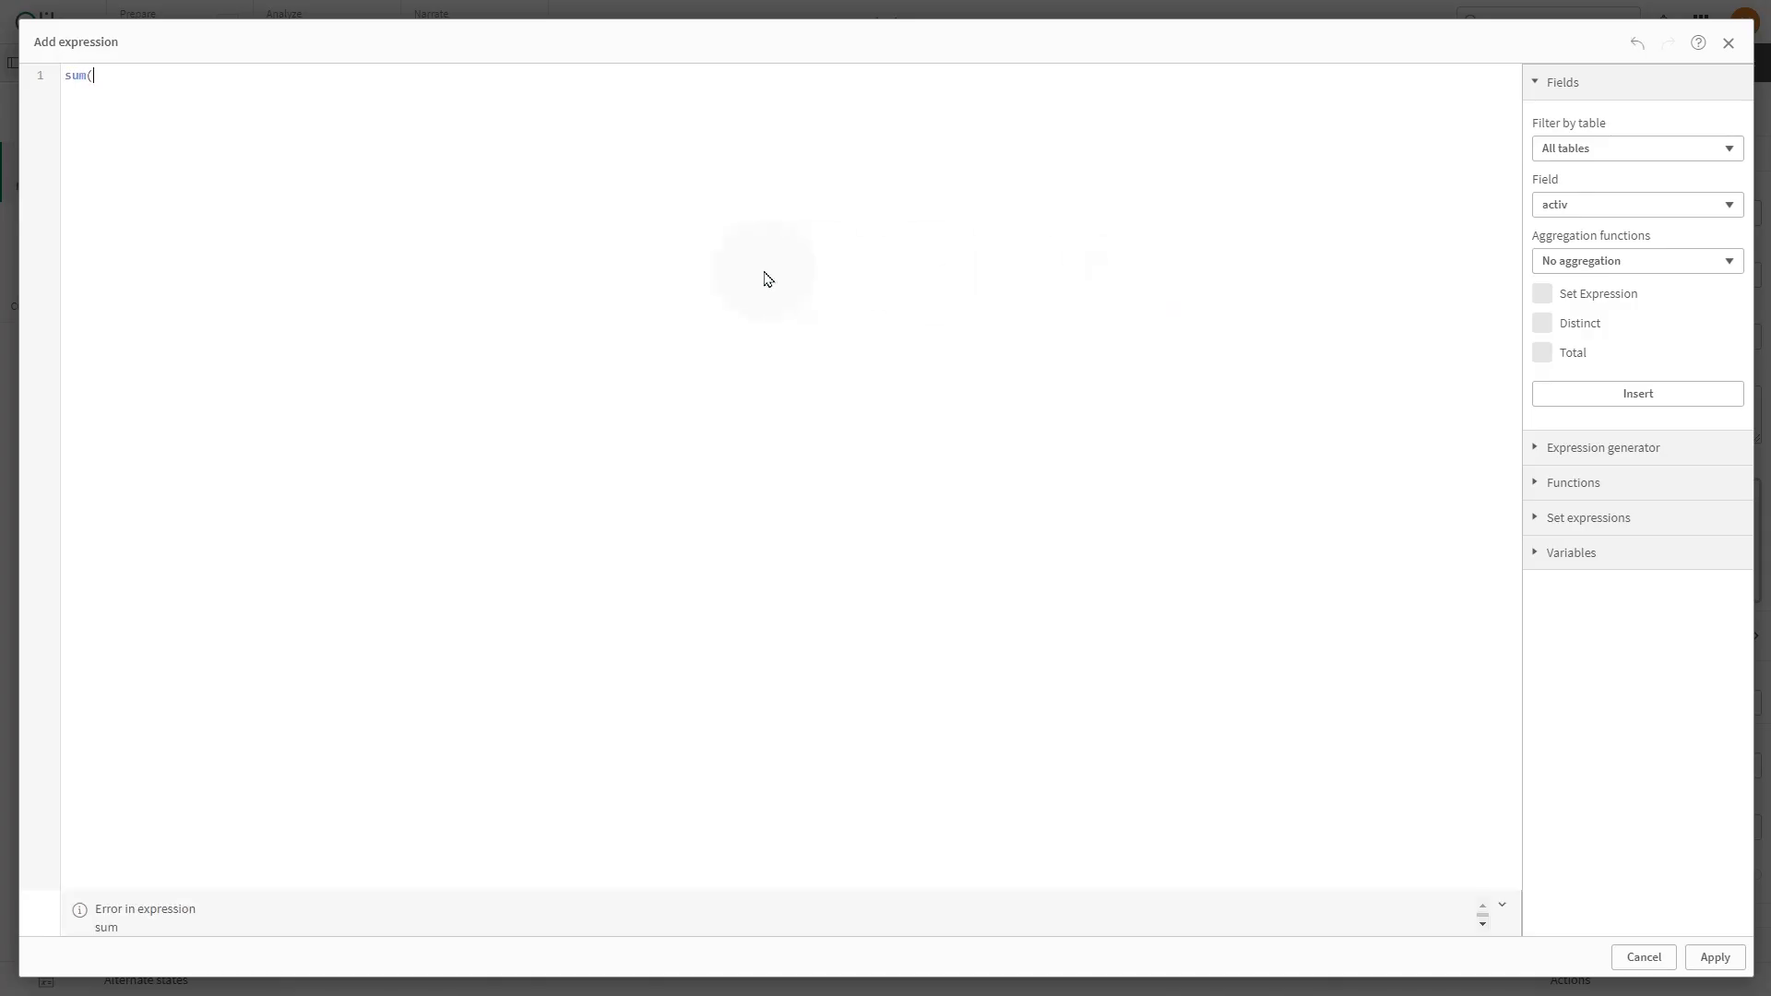
type("Duration)")
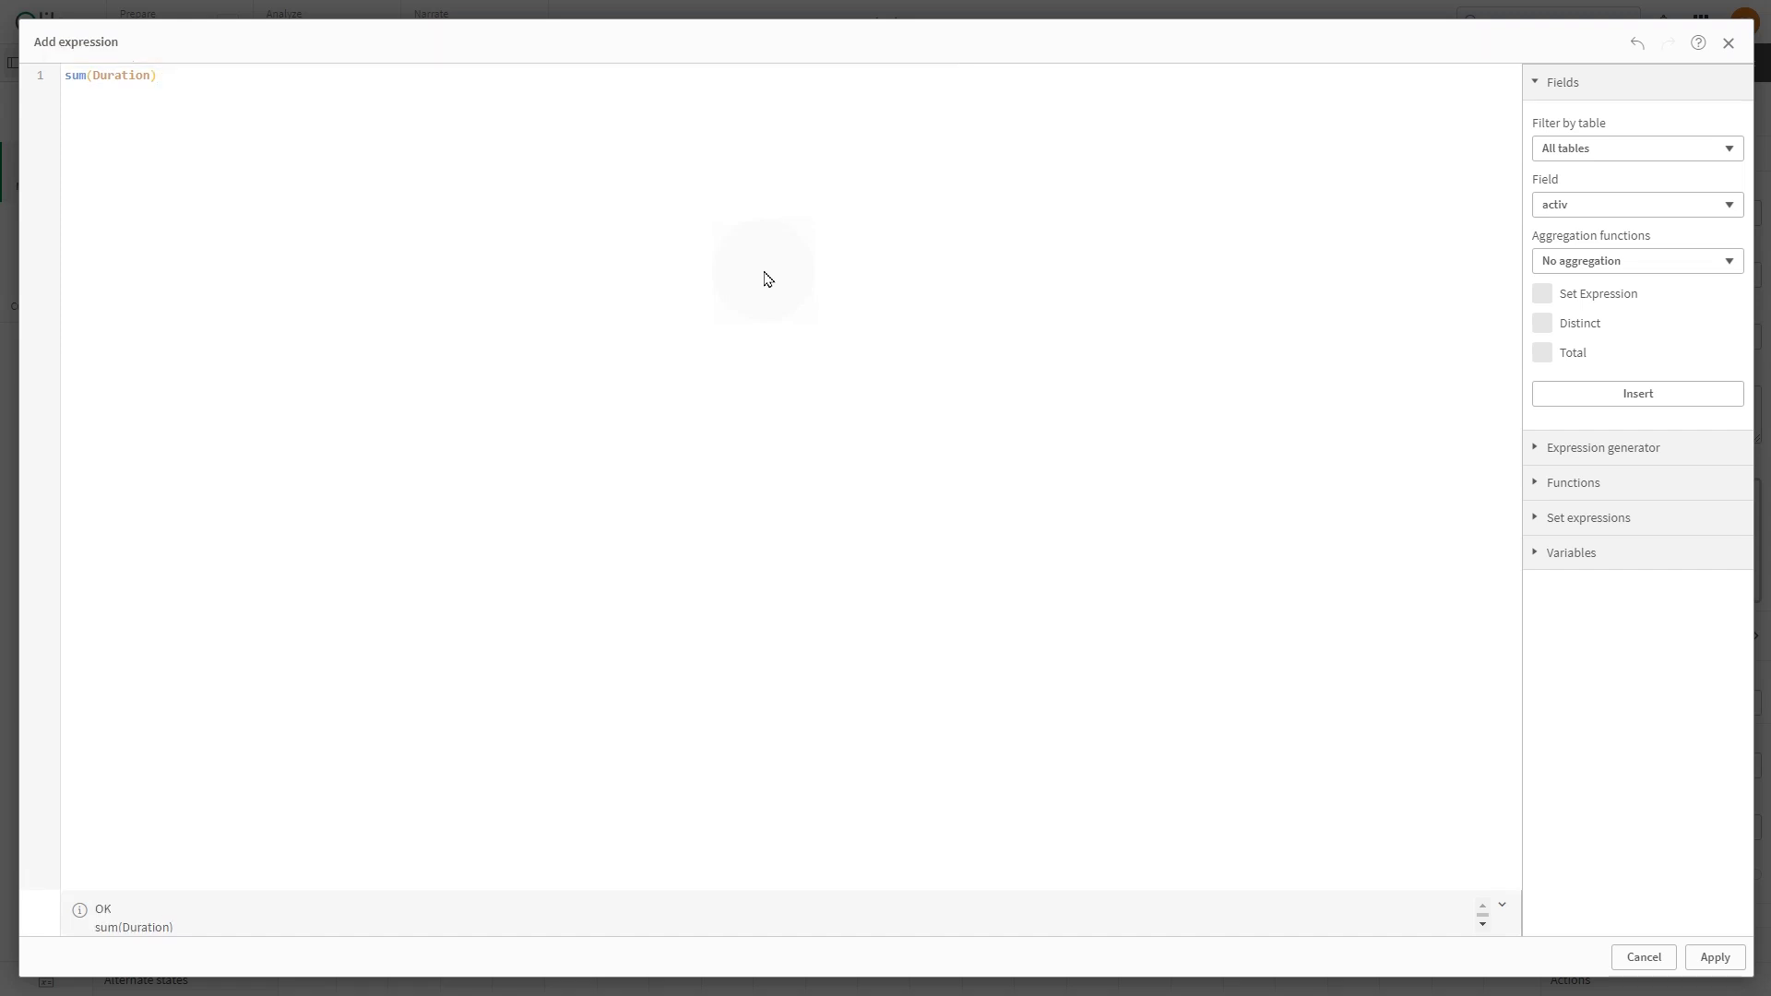
left_click(1714, 957)
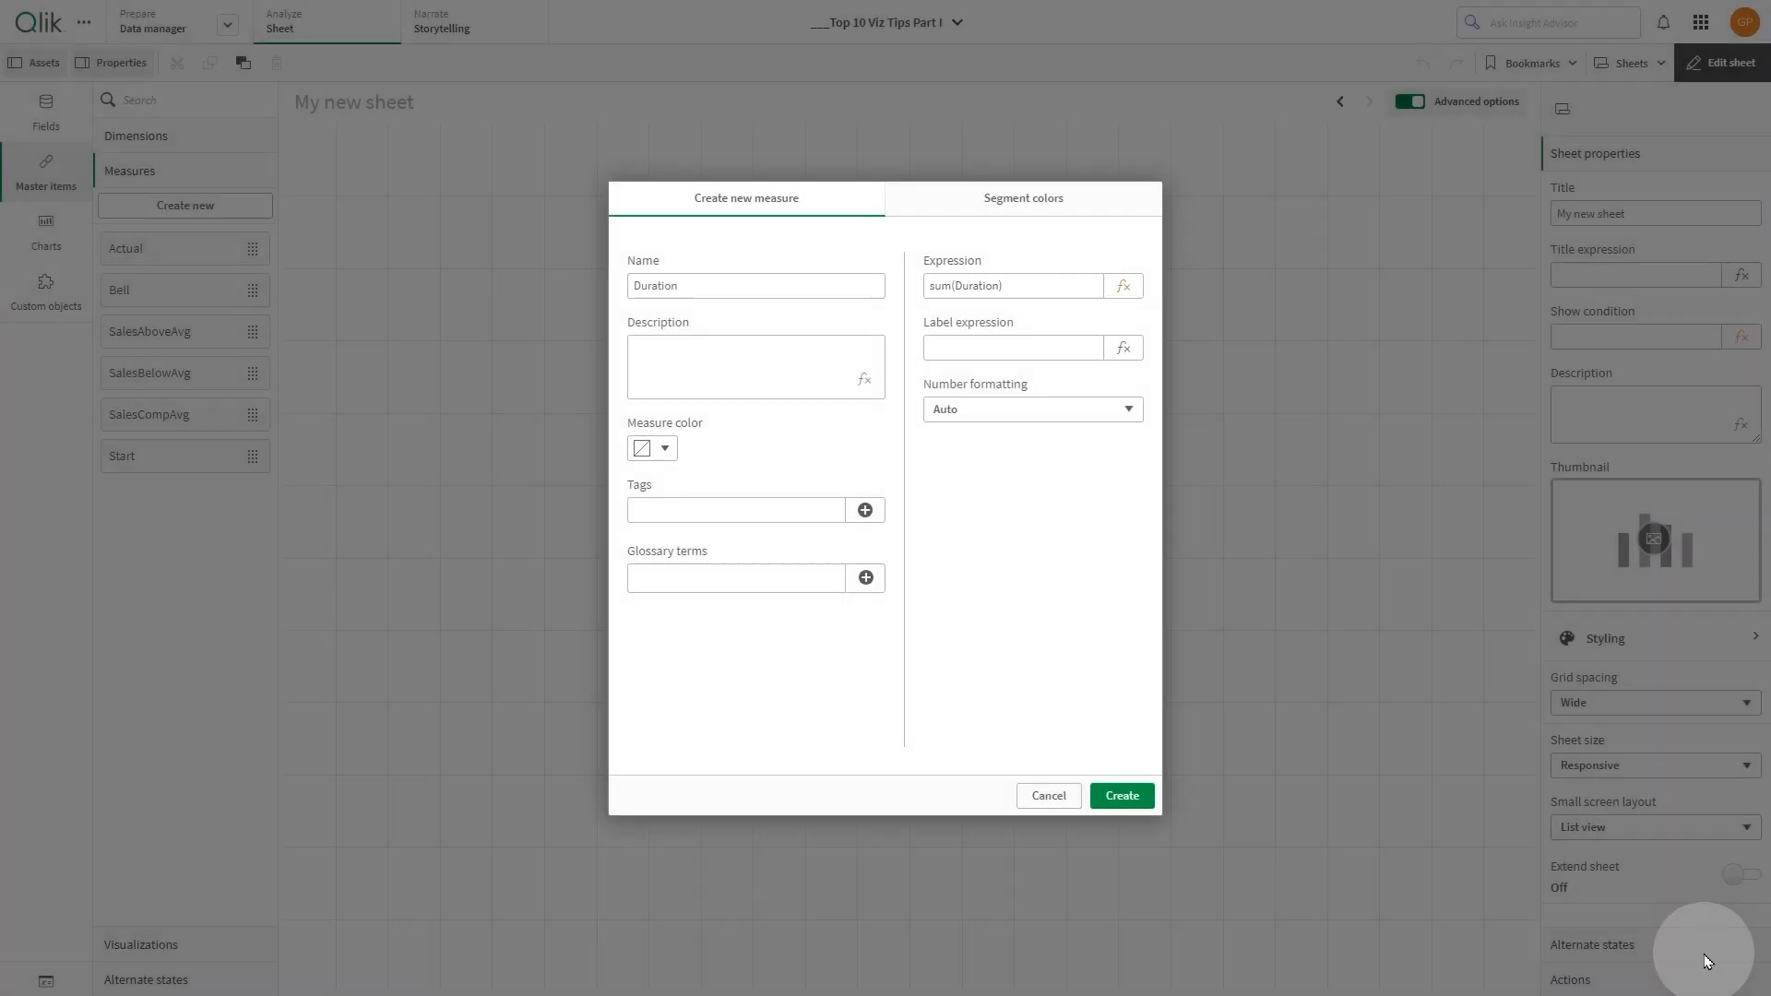
left_click(666, 446)
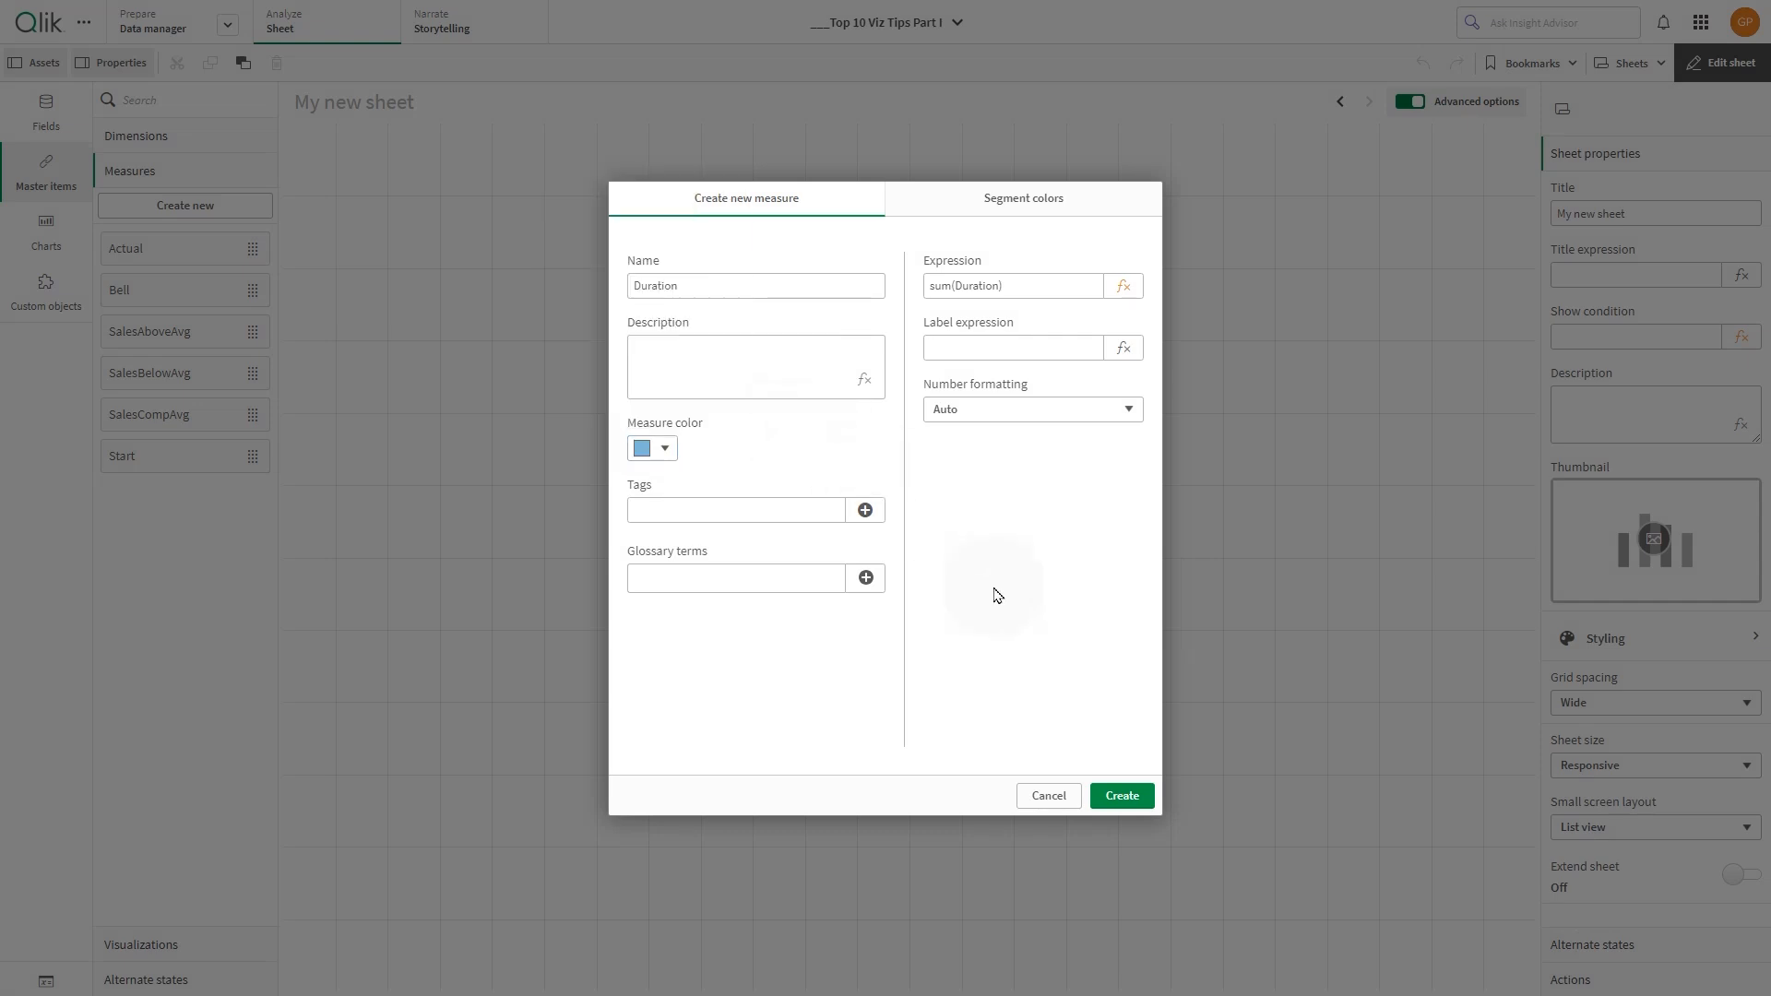
left_click(1120, 795)
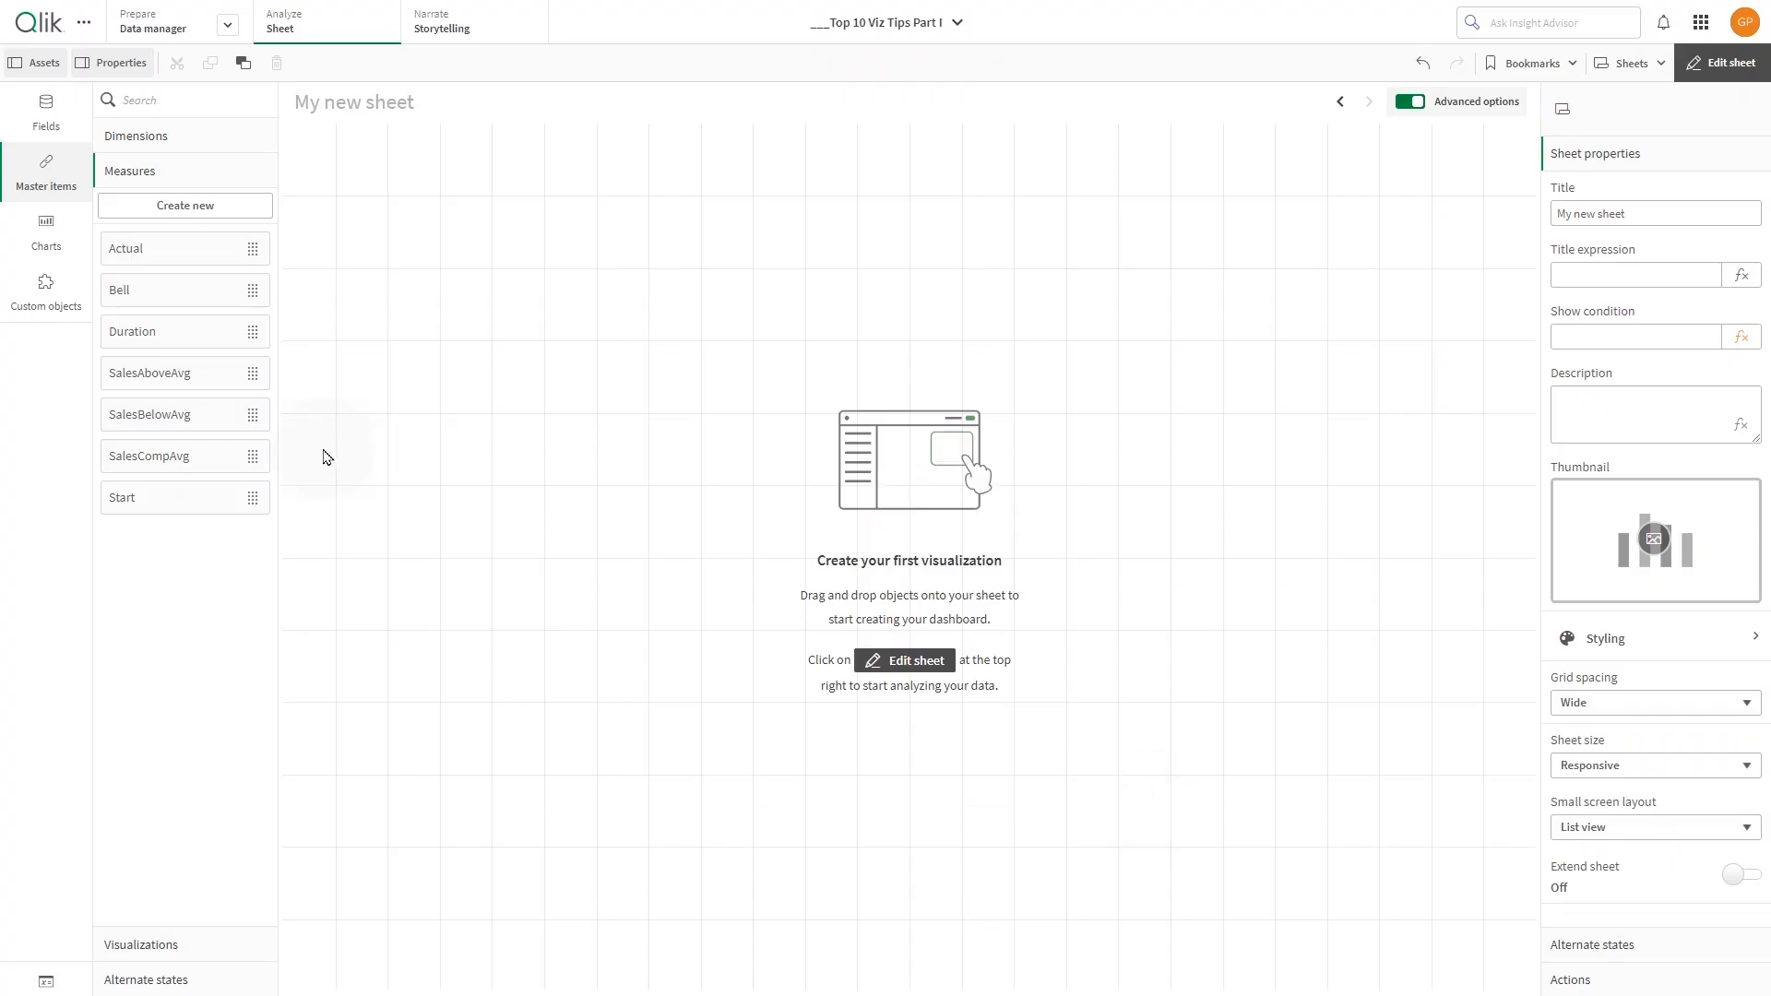
Place a bar chart on the sheet with Task as dimension and Start as measure
left_click(45, 233)
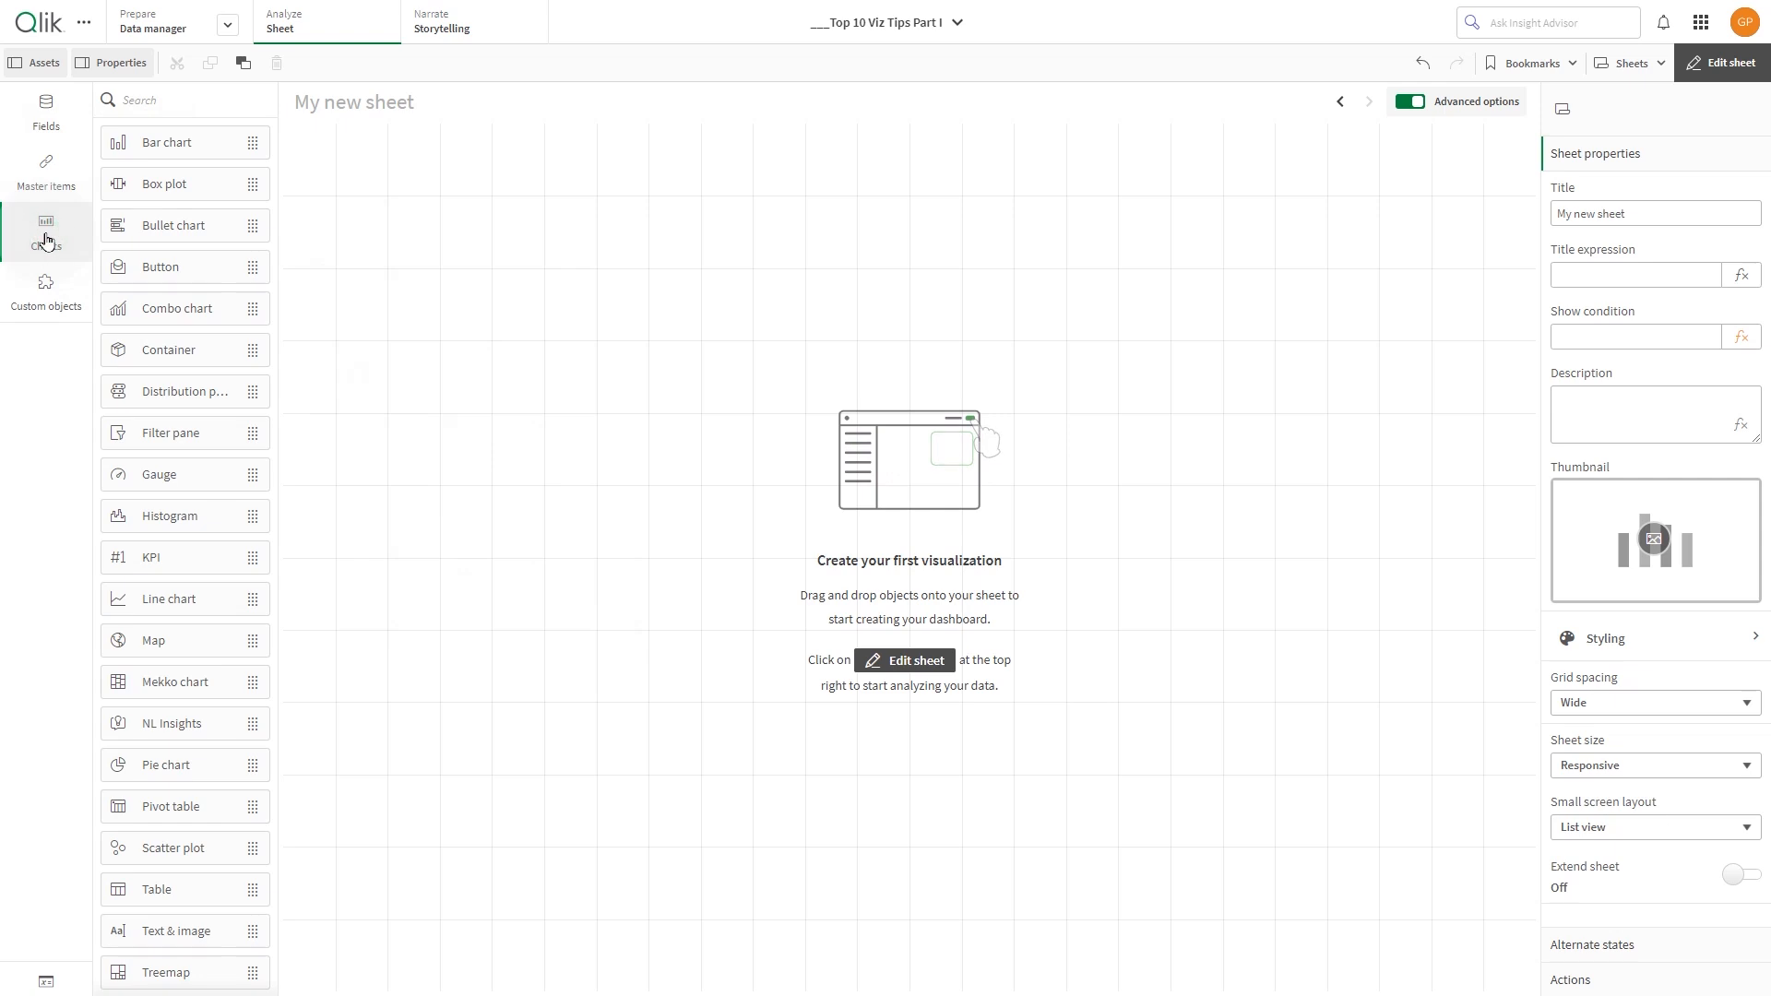
left_click_drag(168, 142, 415, 260)
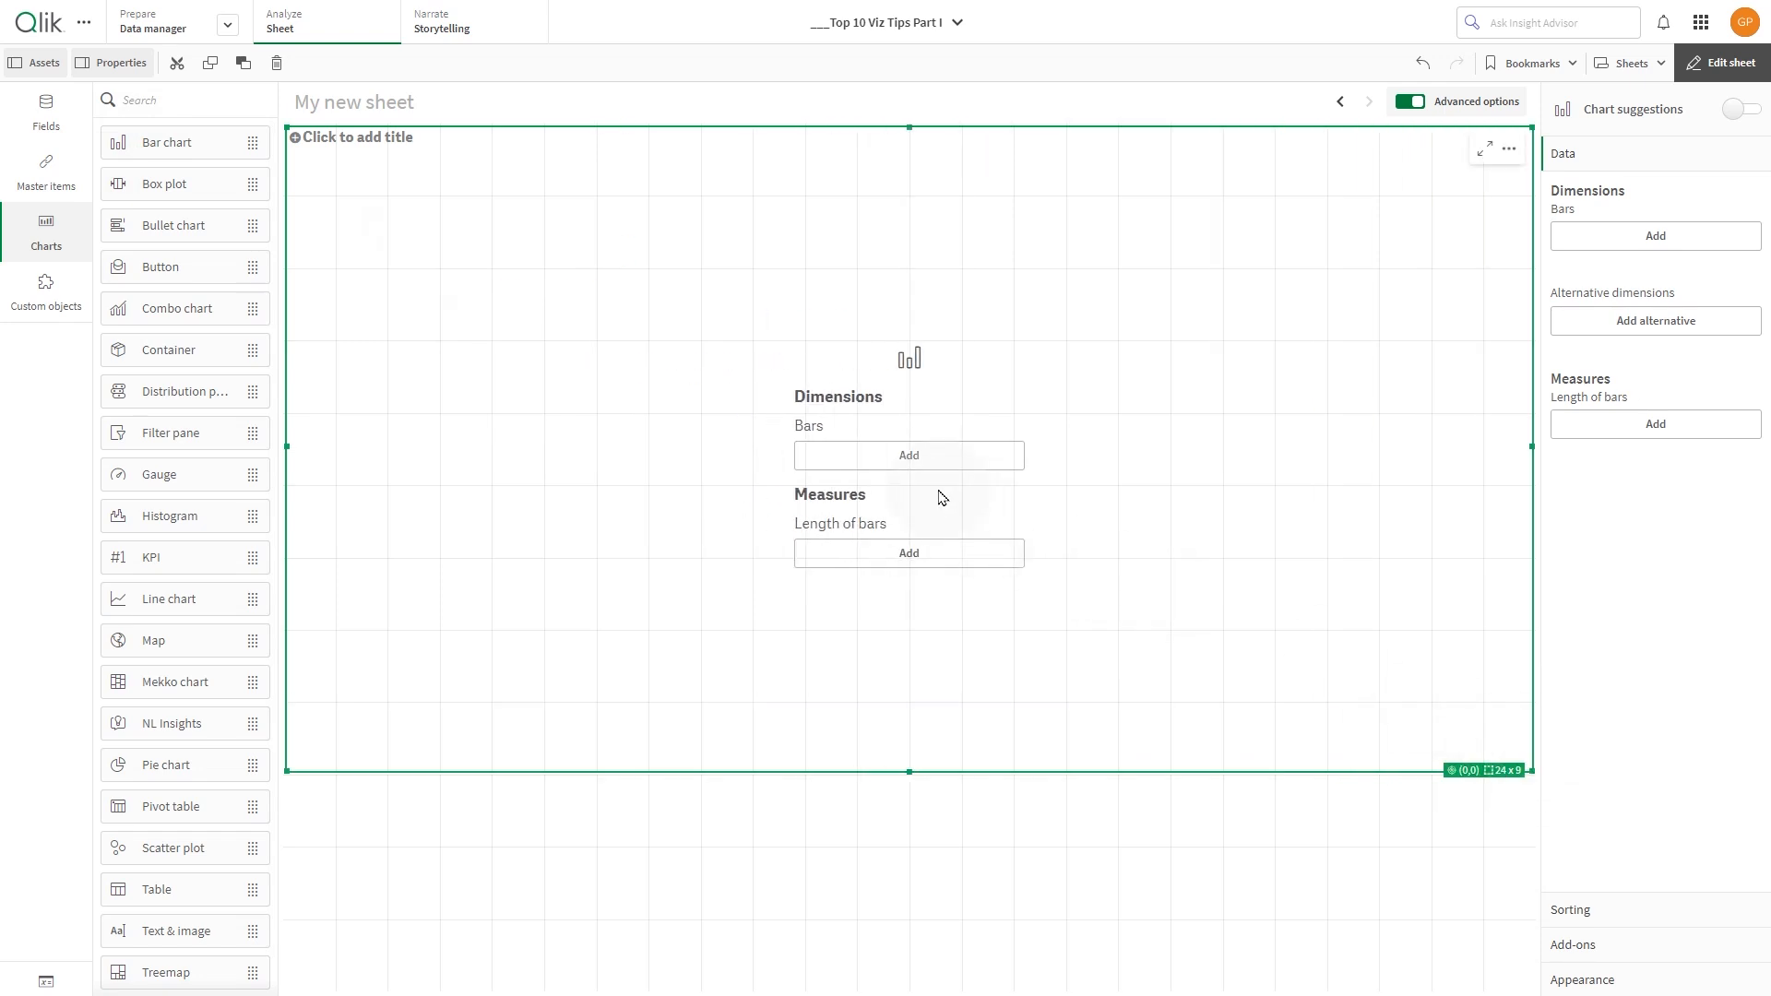
left_click(907, 455)
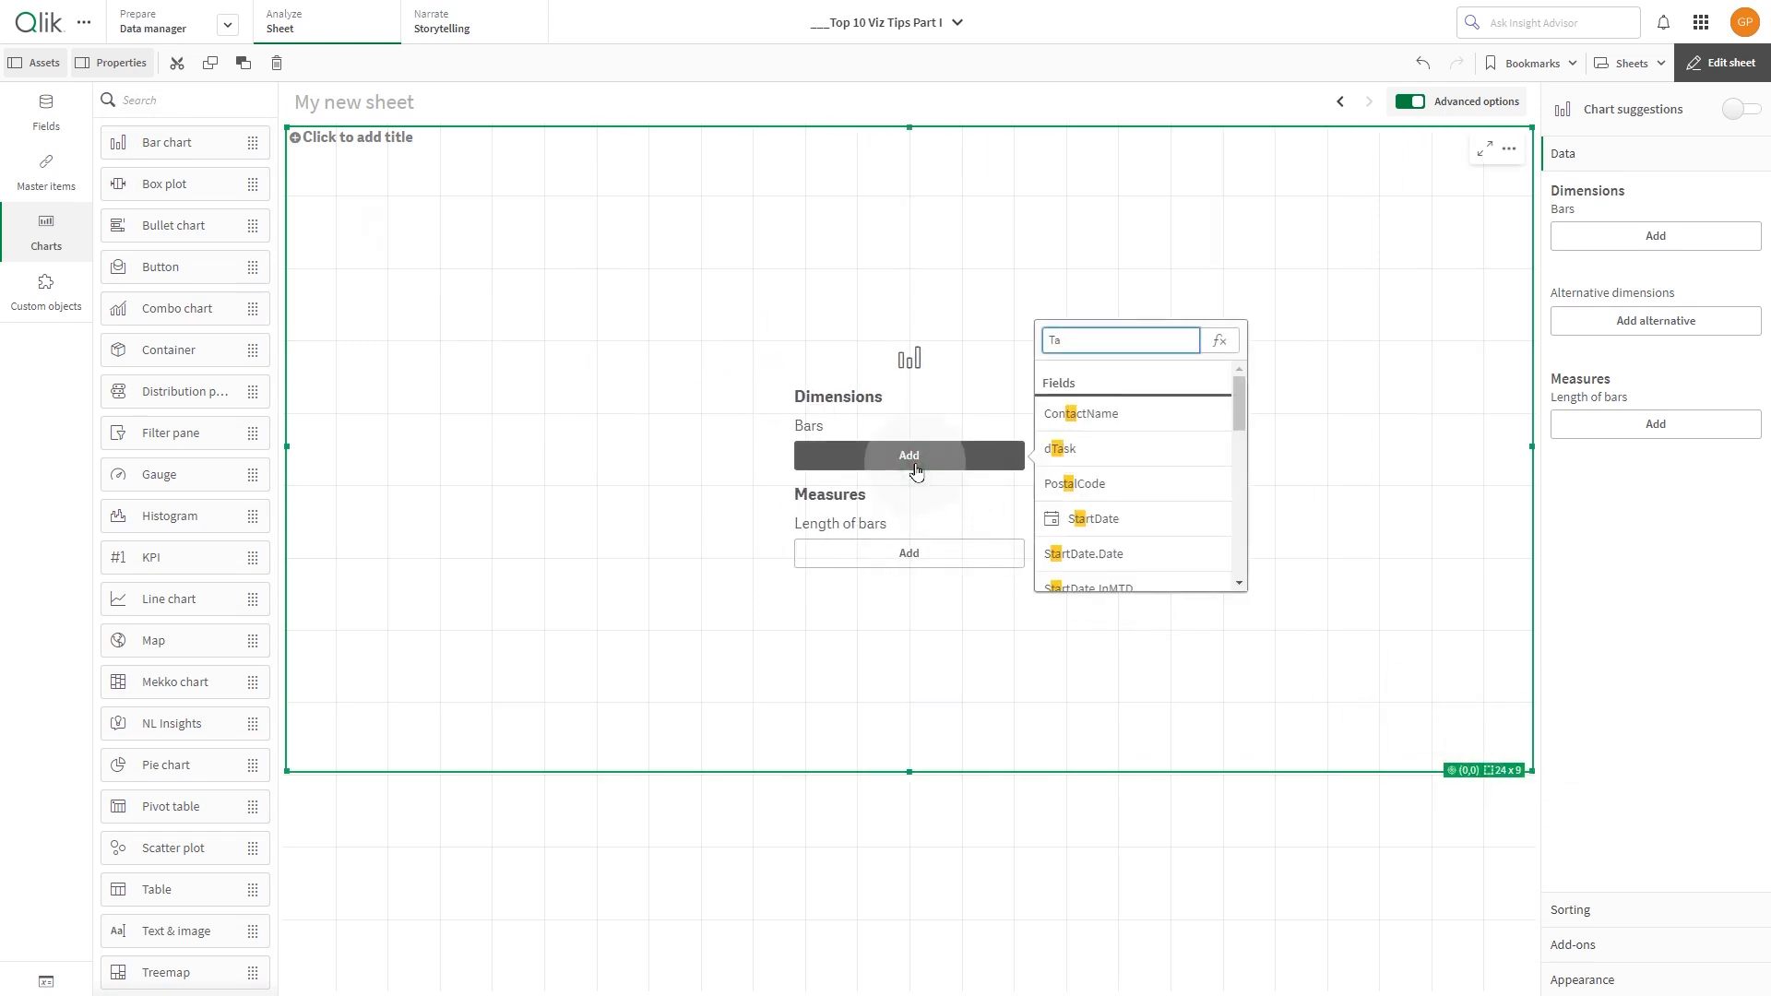
left_click(1057, 448)
type("Sta")
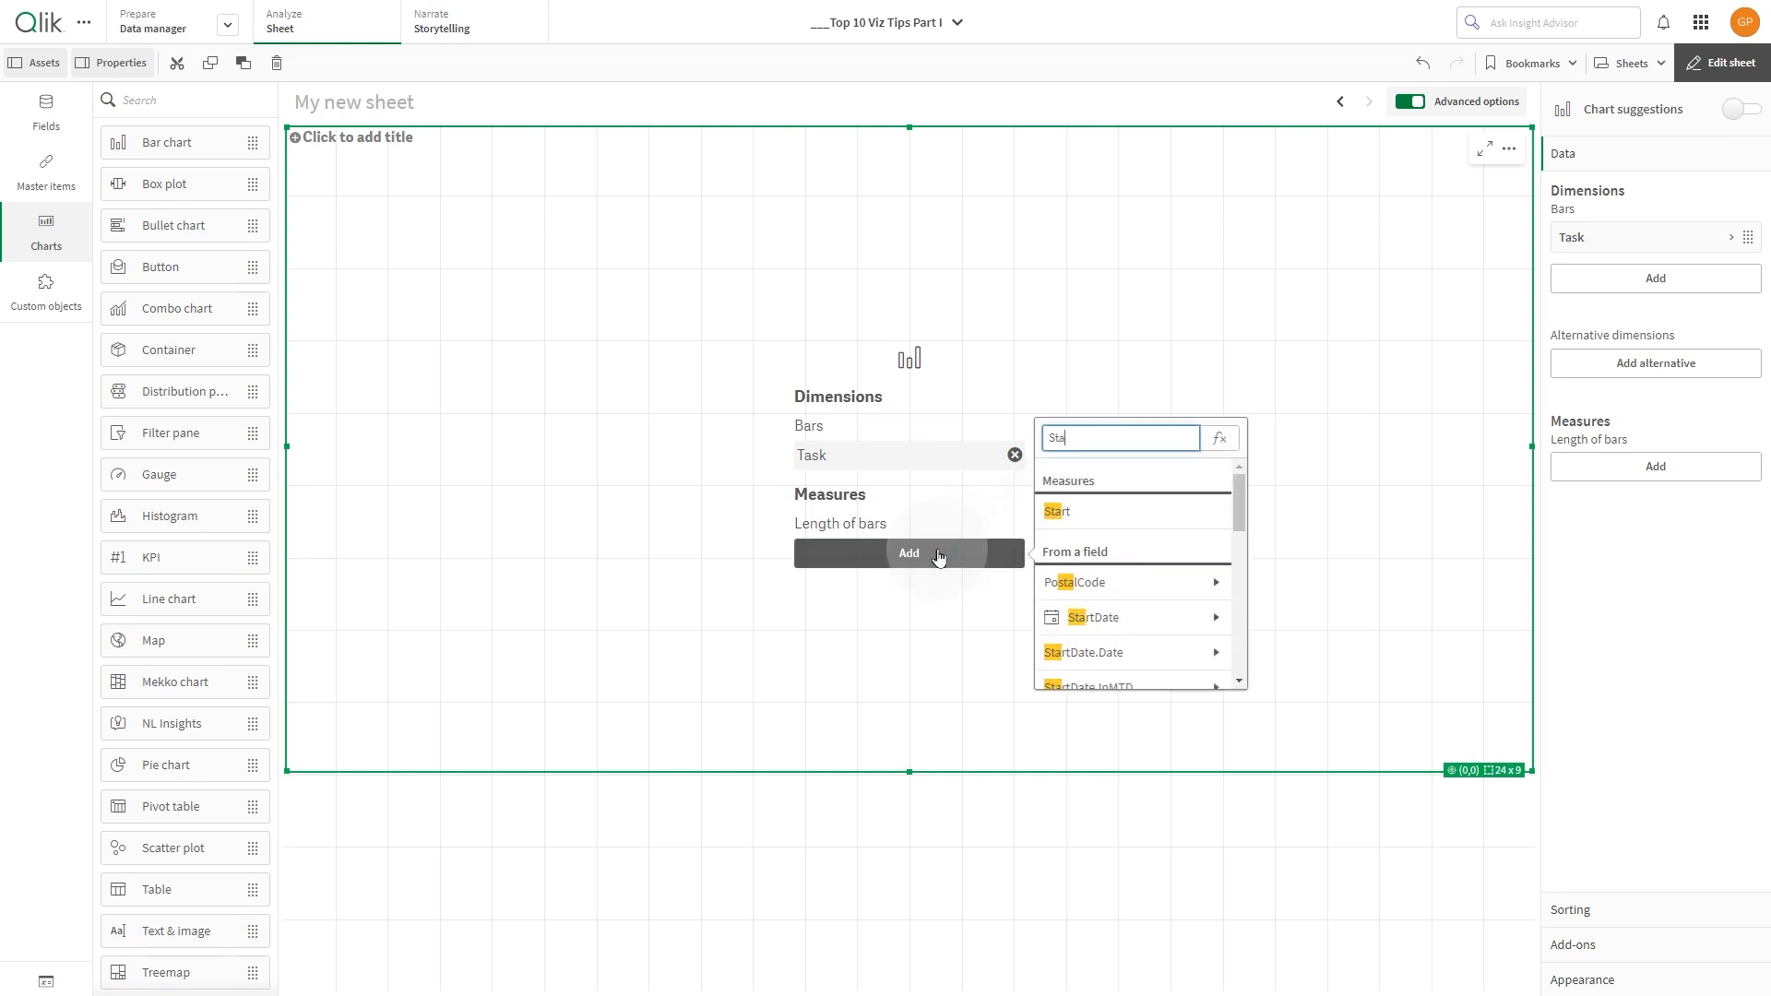
left_click(1057, 511)
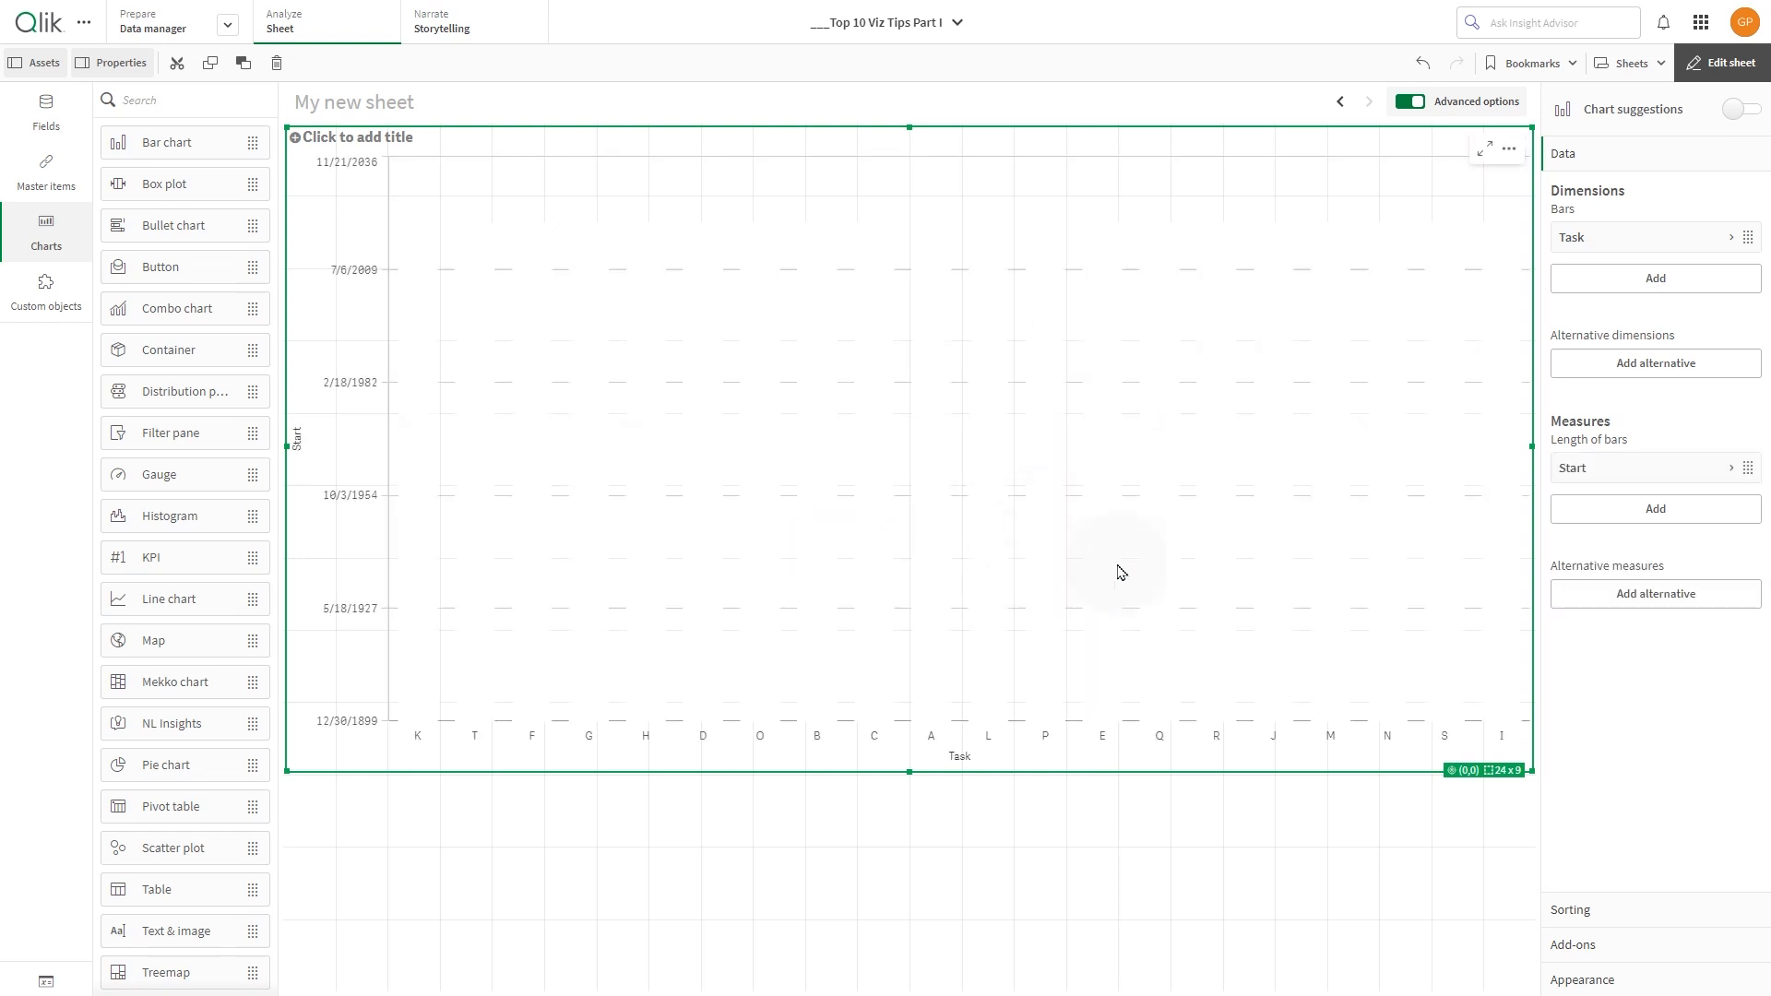
Add Duration as the second bar-length measure after Start
left_click(1653, 510)
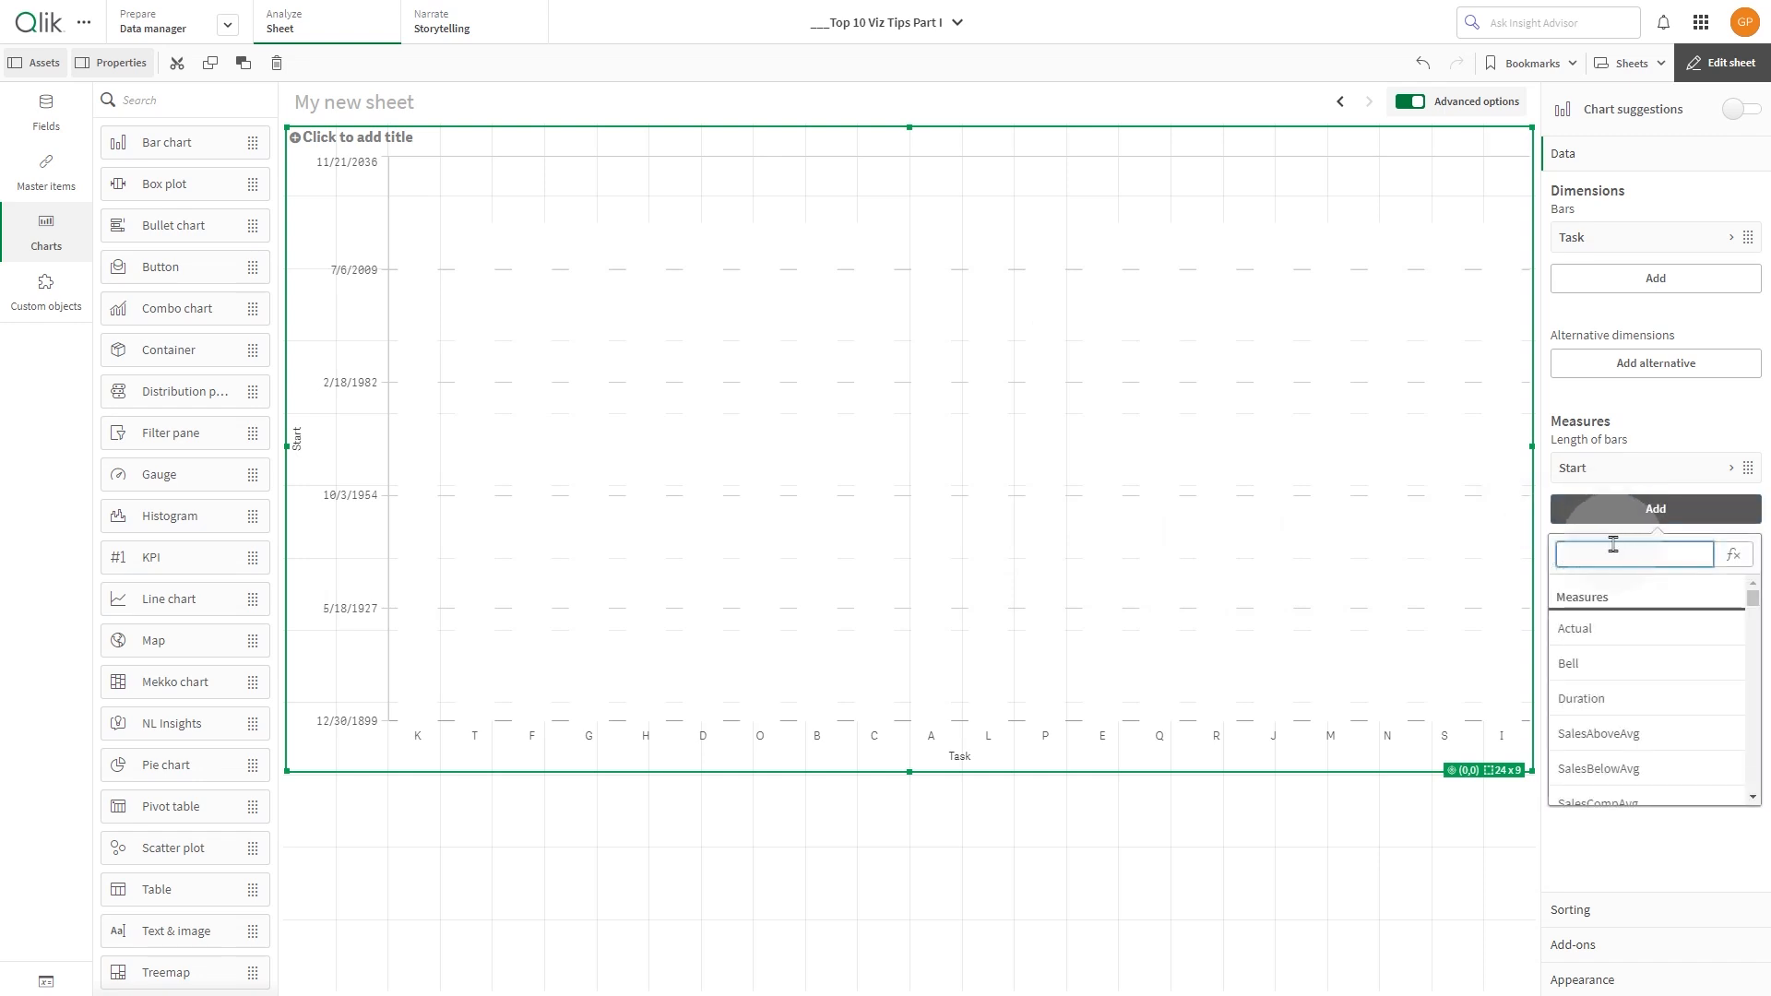
type("D")
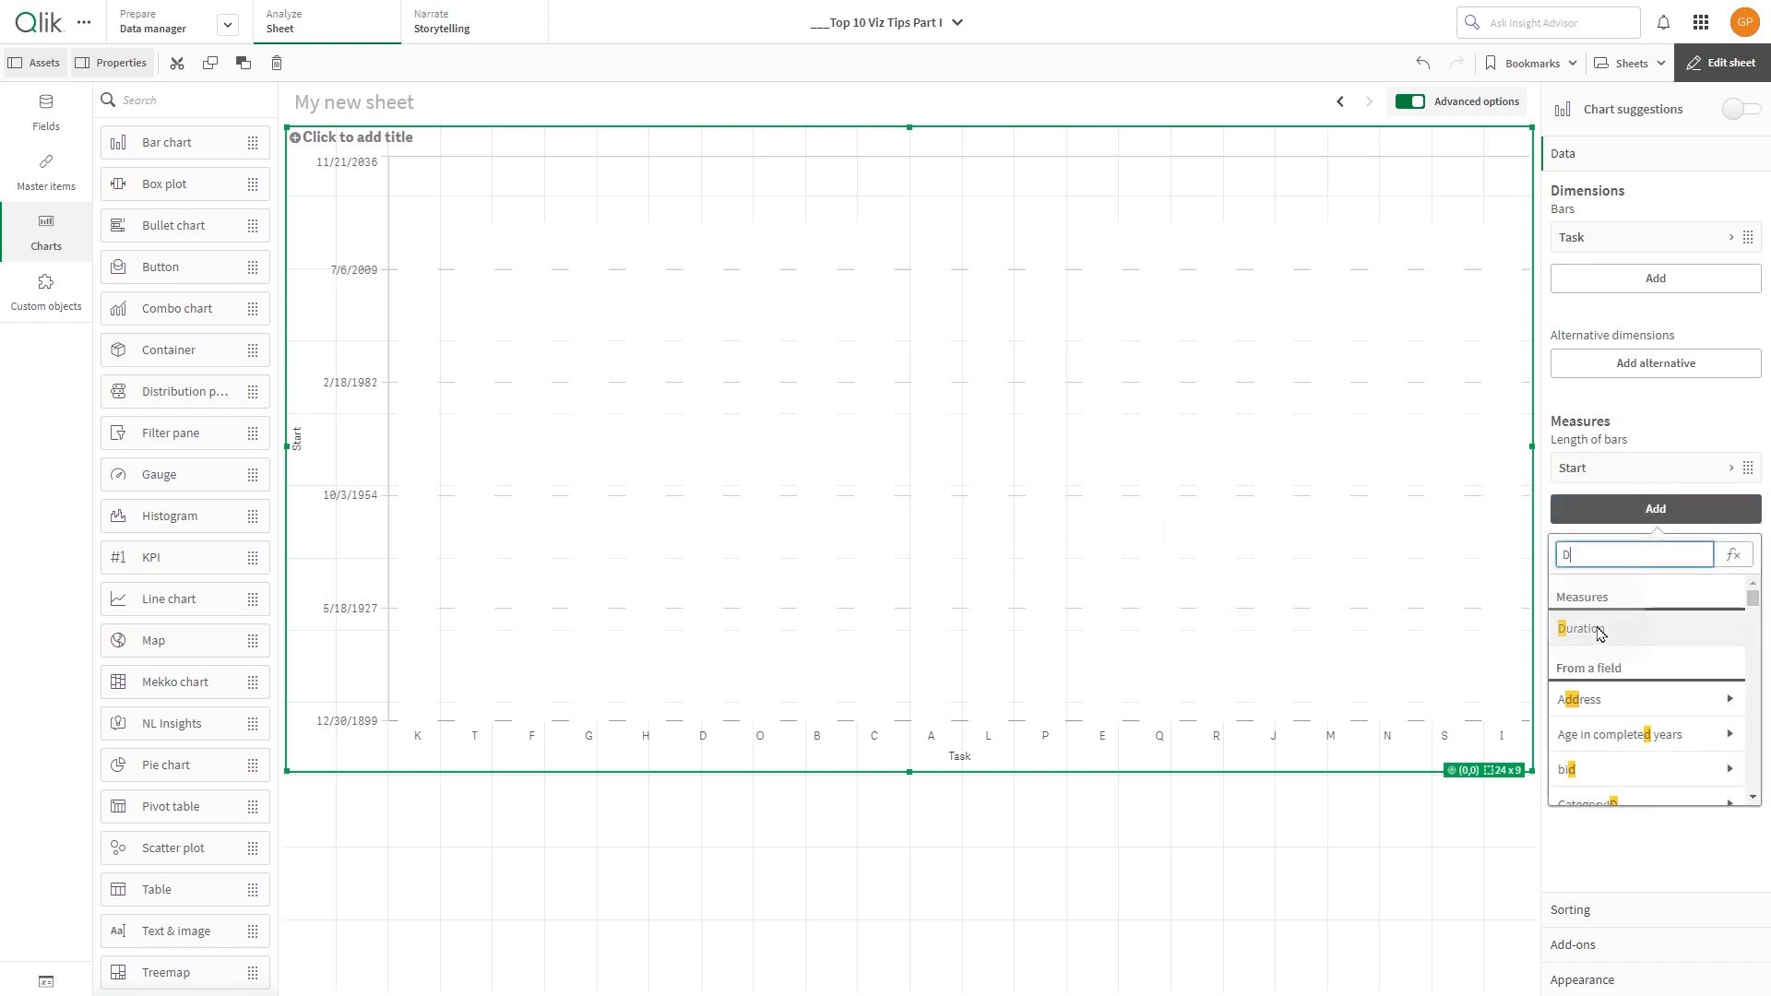
left_click(1581, 629)
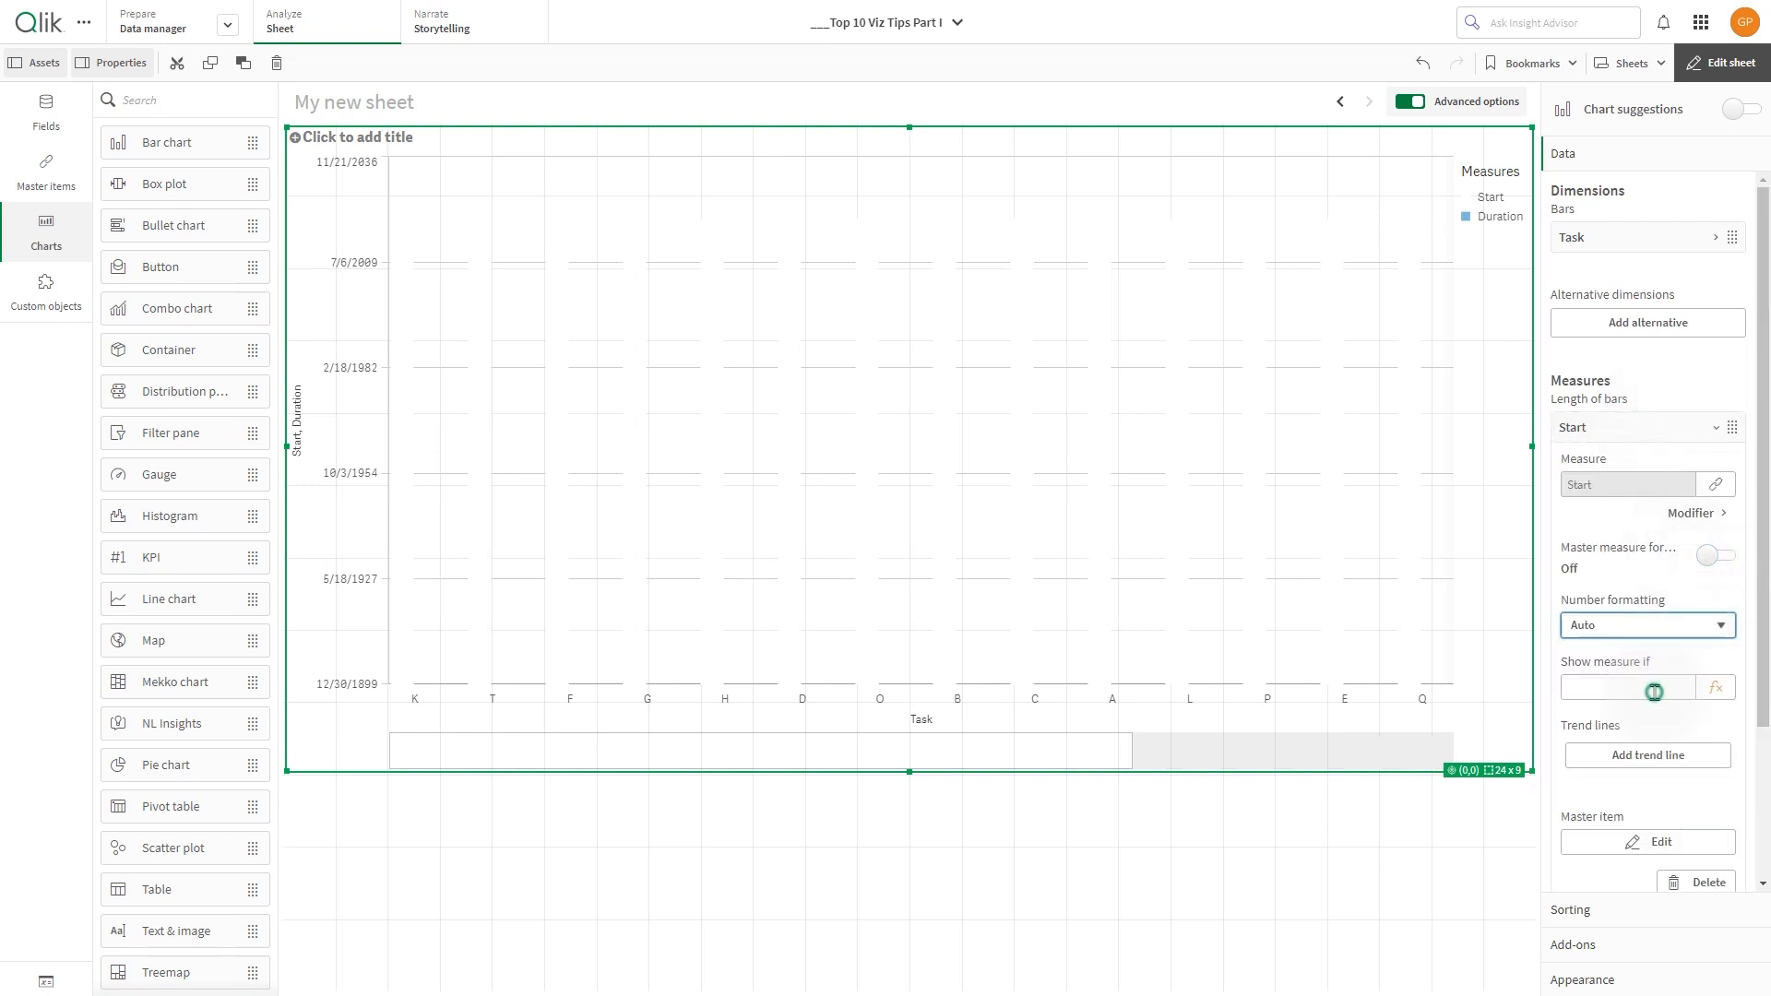
left_click(1645, 625)
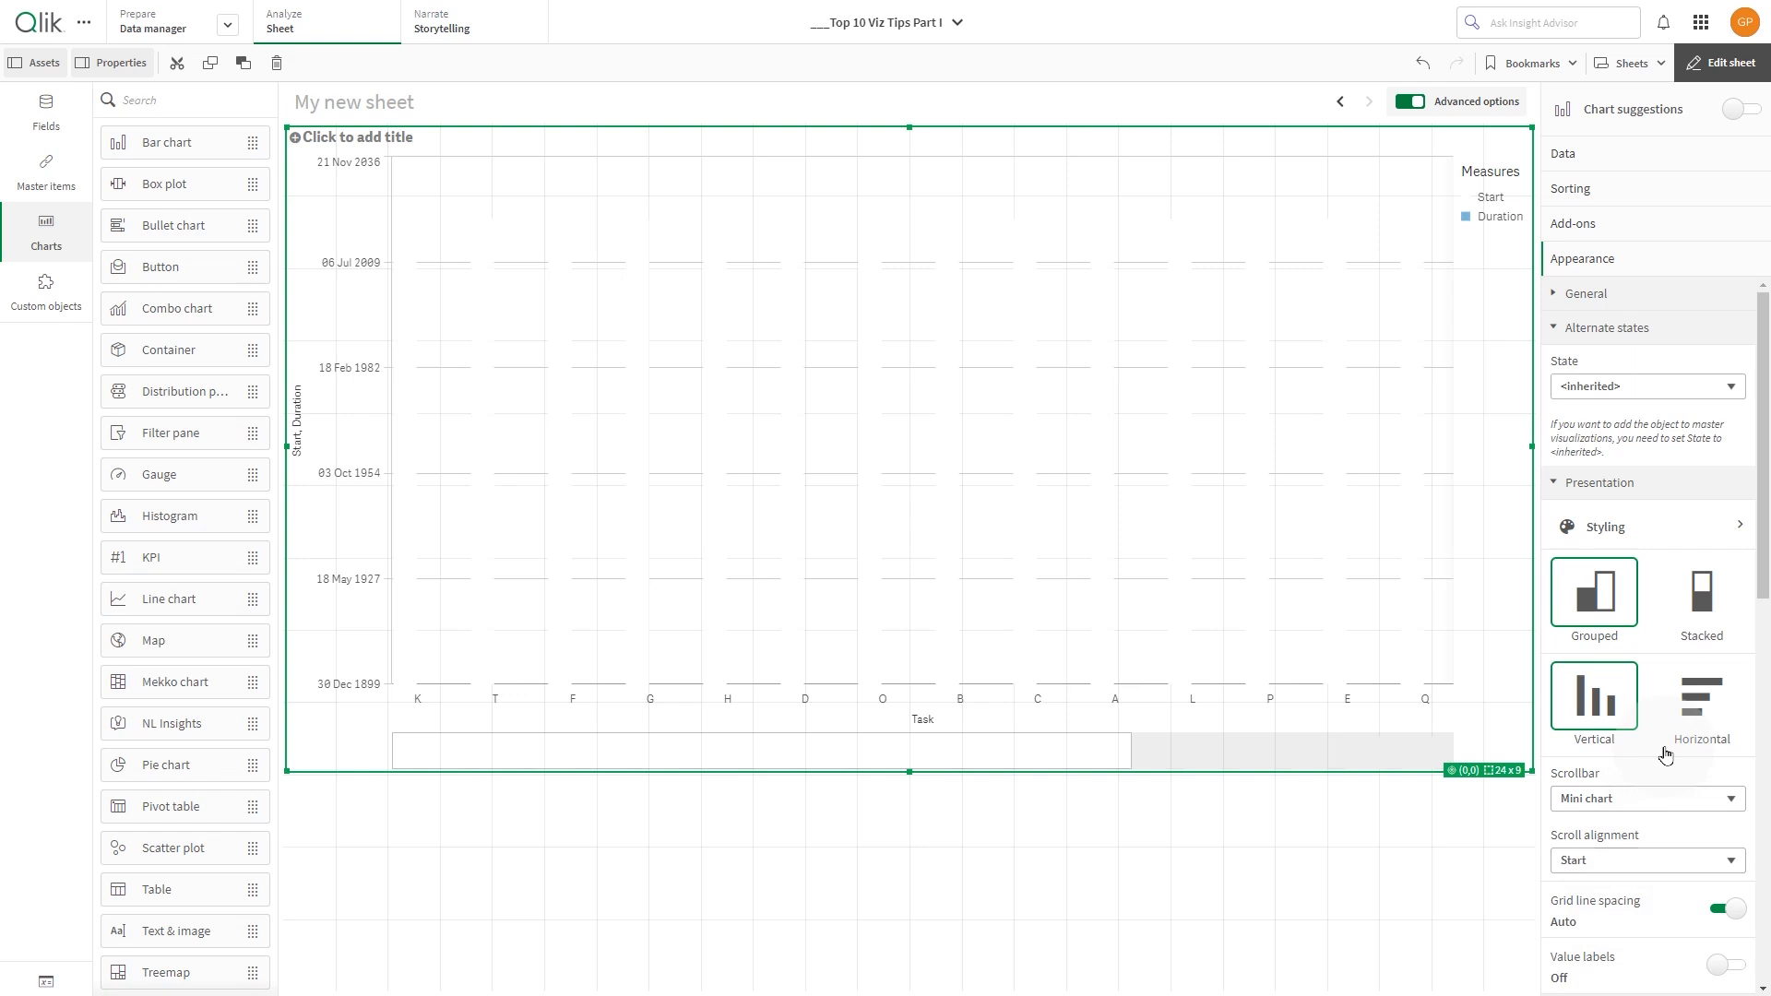
Present the bars as stacked and horizontal
left_click(1698, 591)
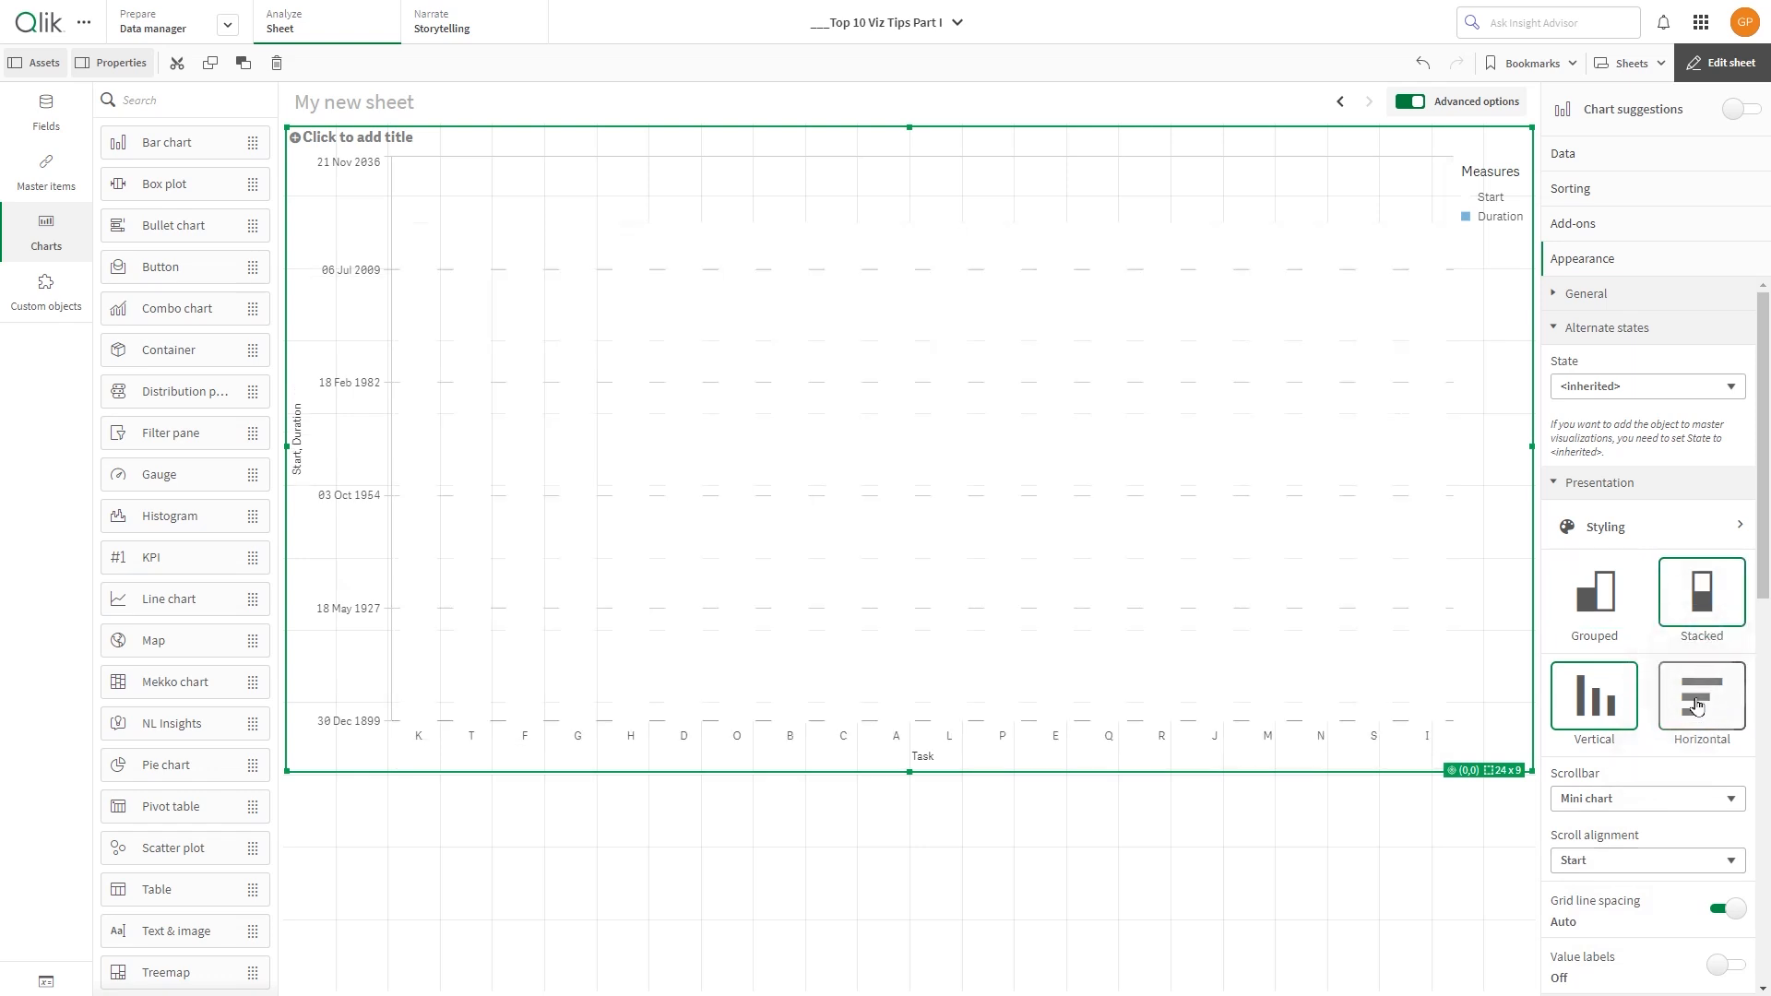
left_click(1699, 695)
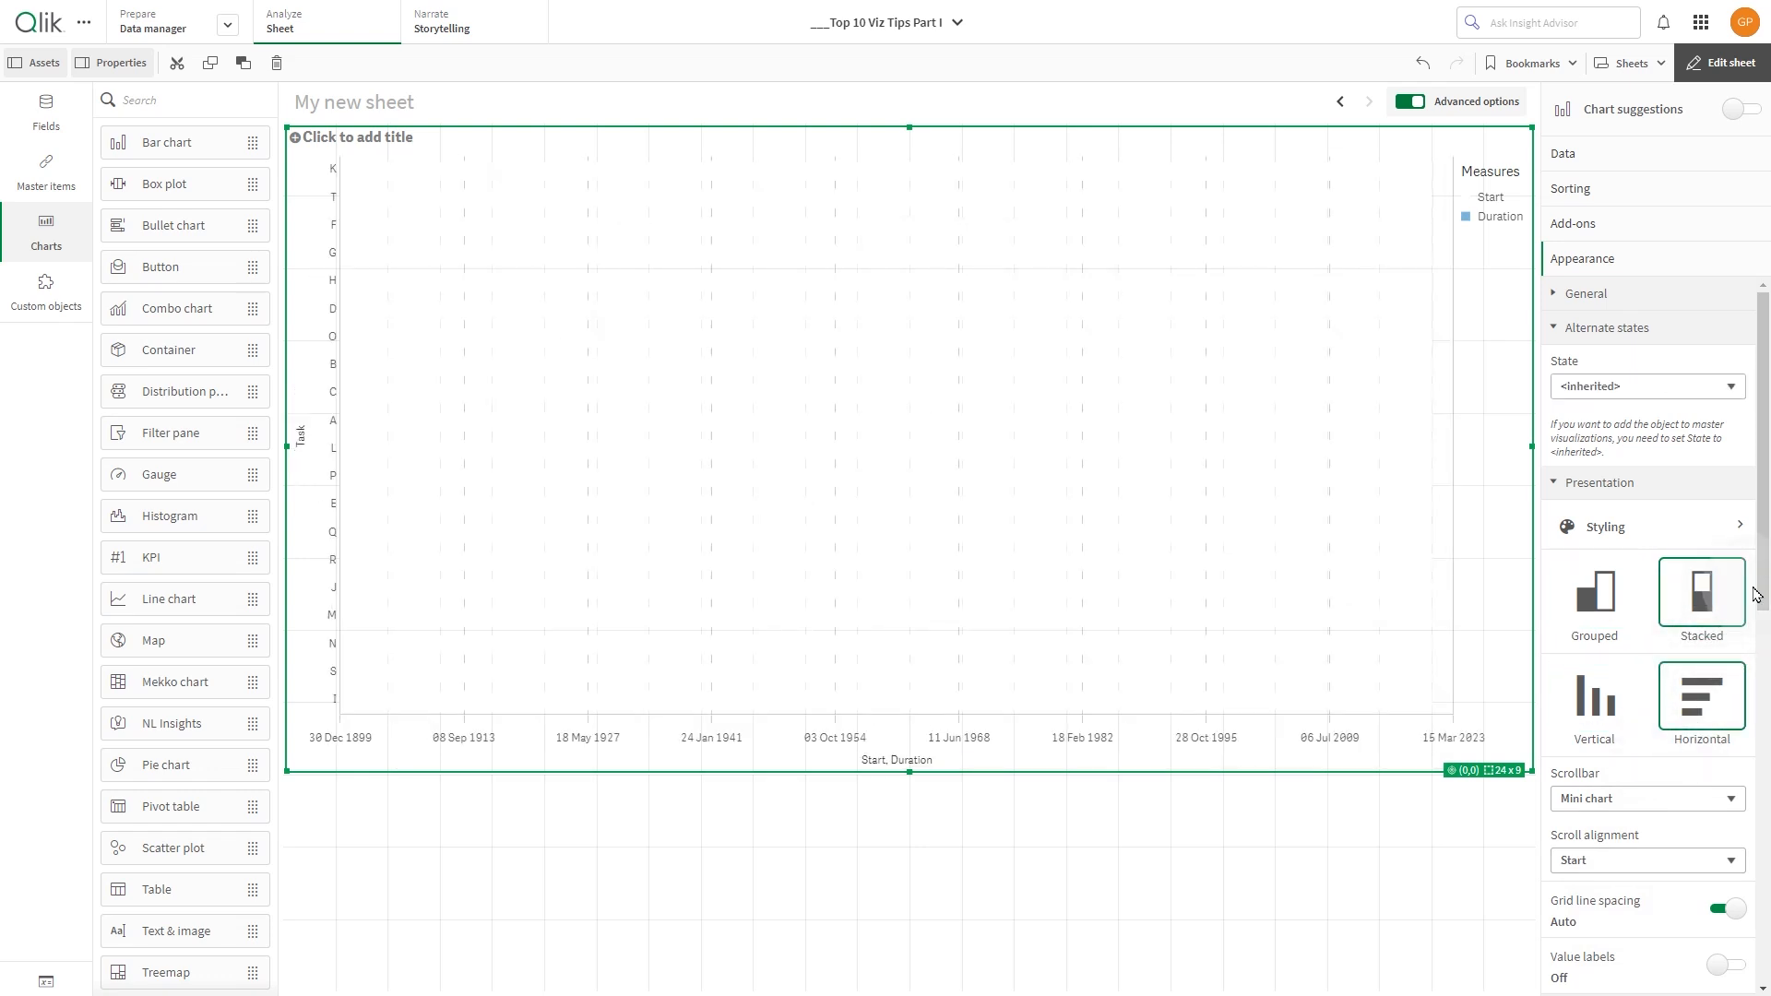
scroll("down", 3)
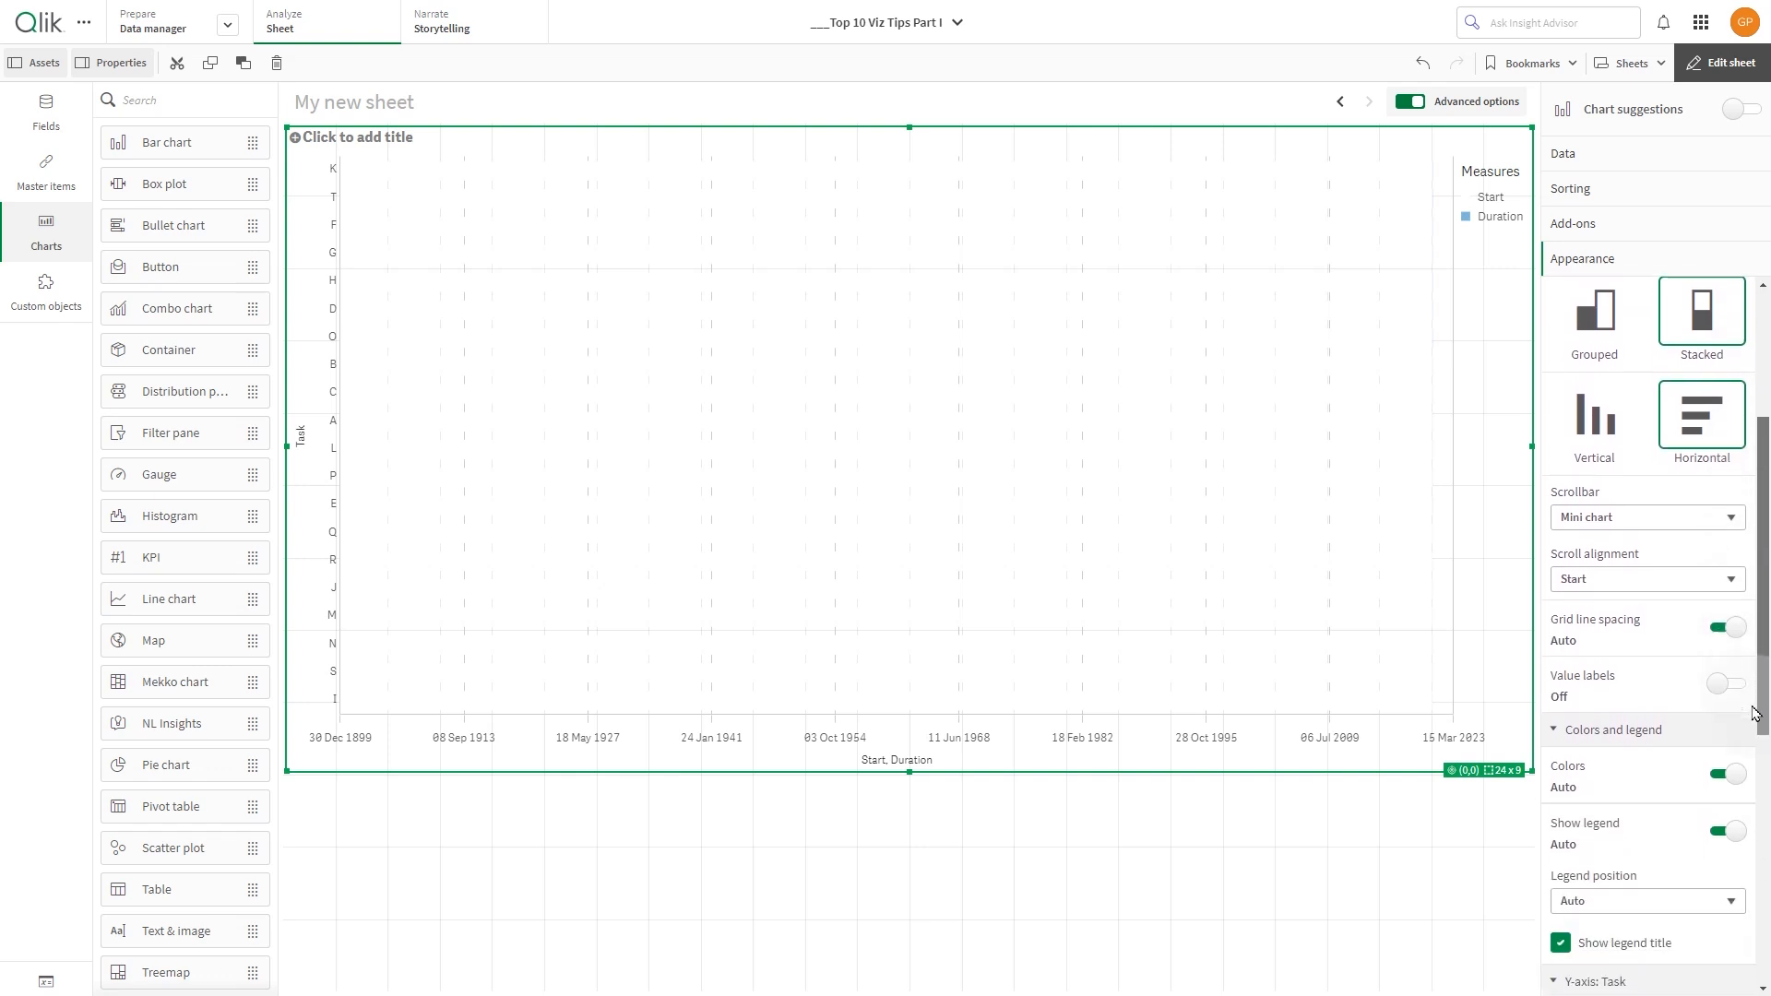
scroll("down", 3)
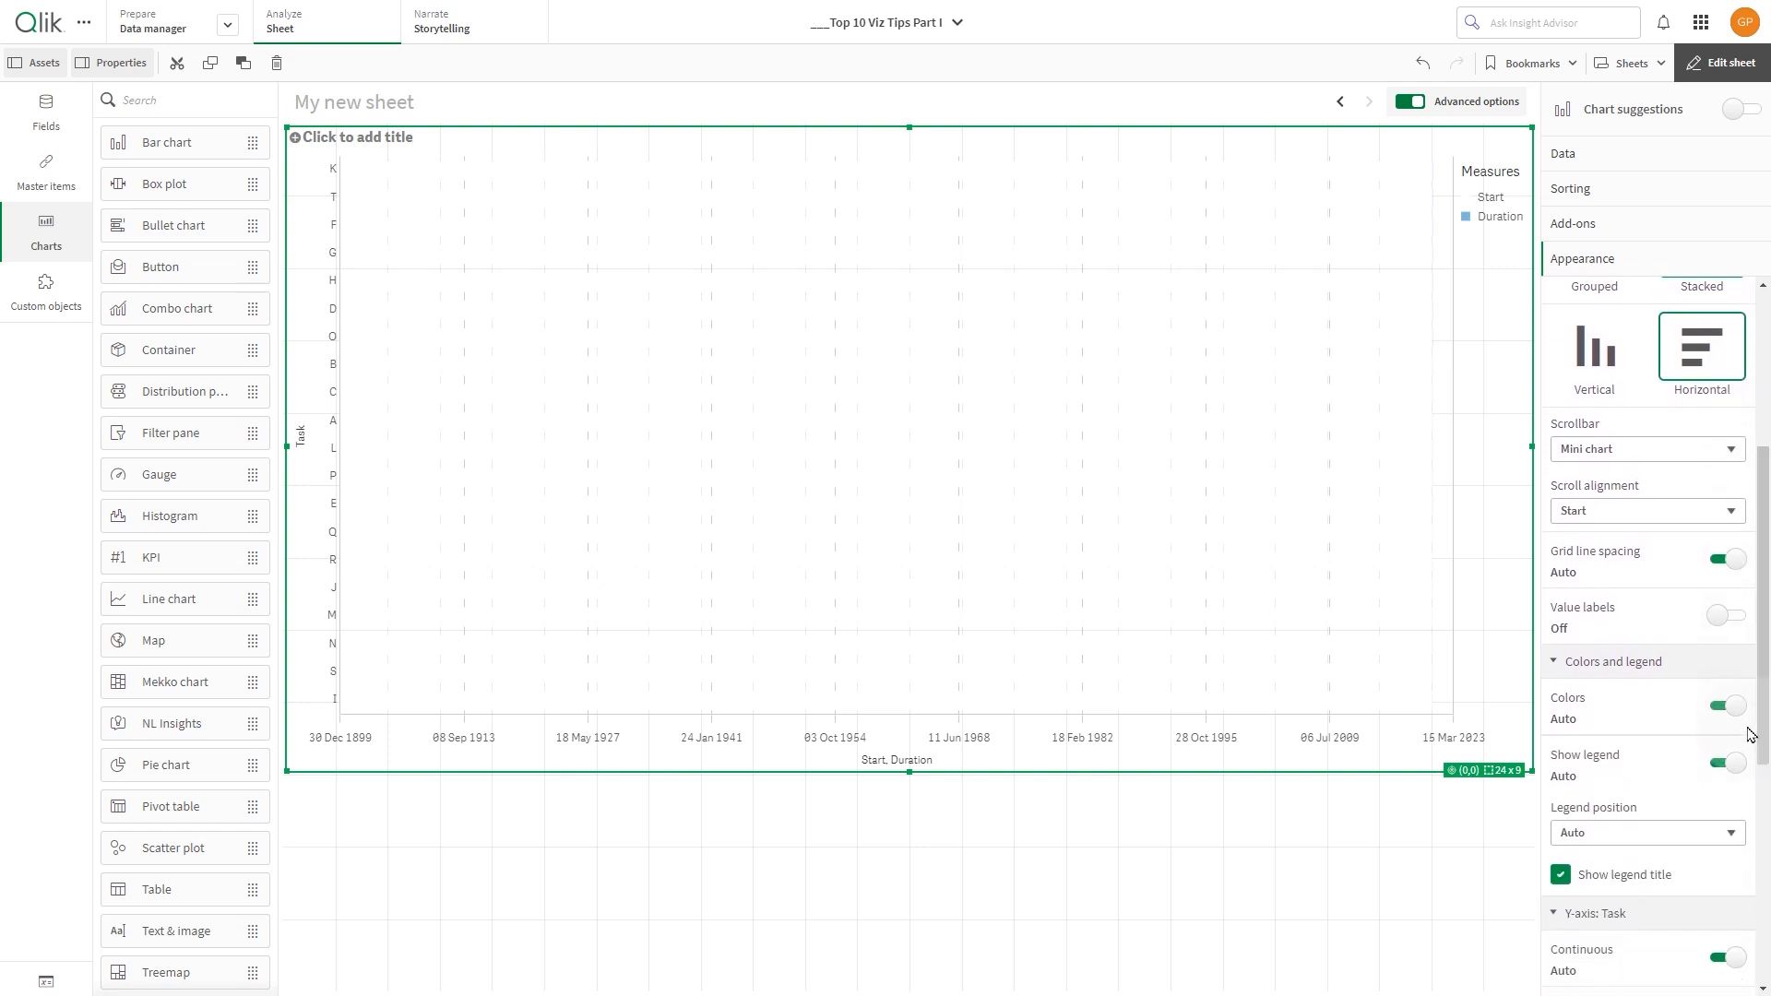
Colour the bars Custom, Multicolored, using each measure's library colour
left_click(1723, 704)
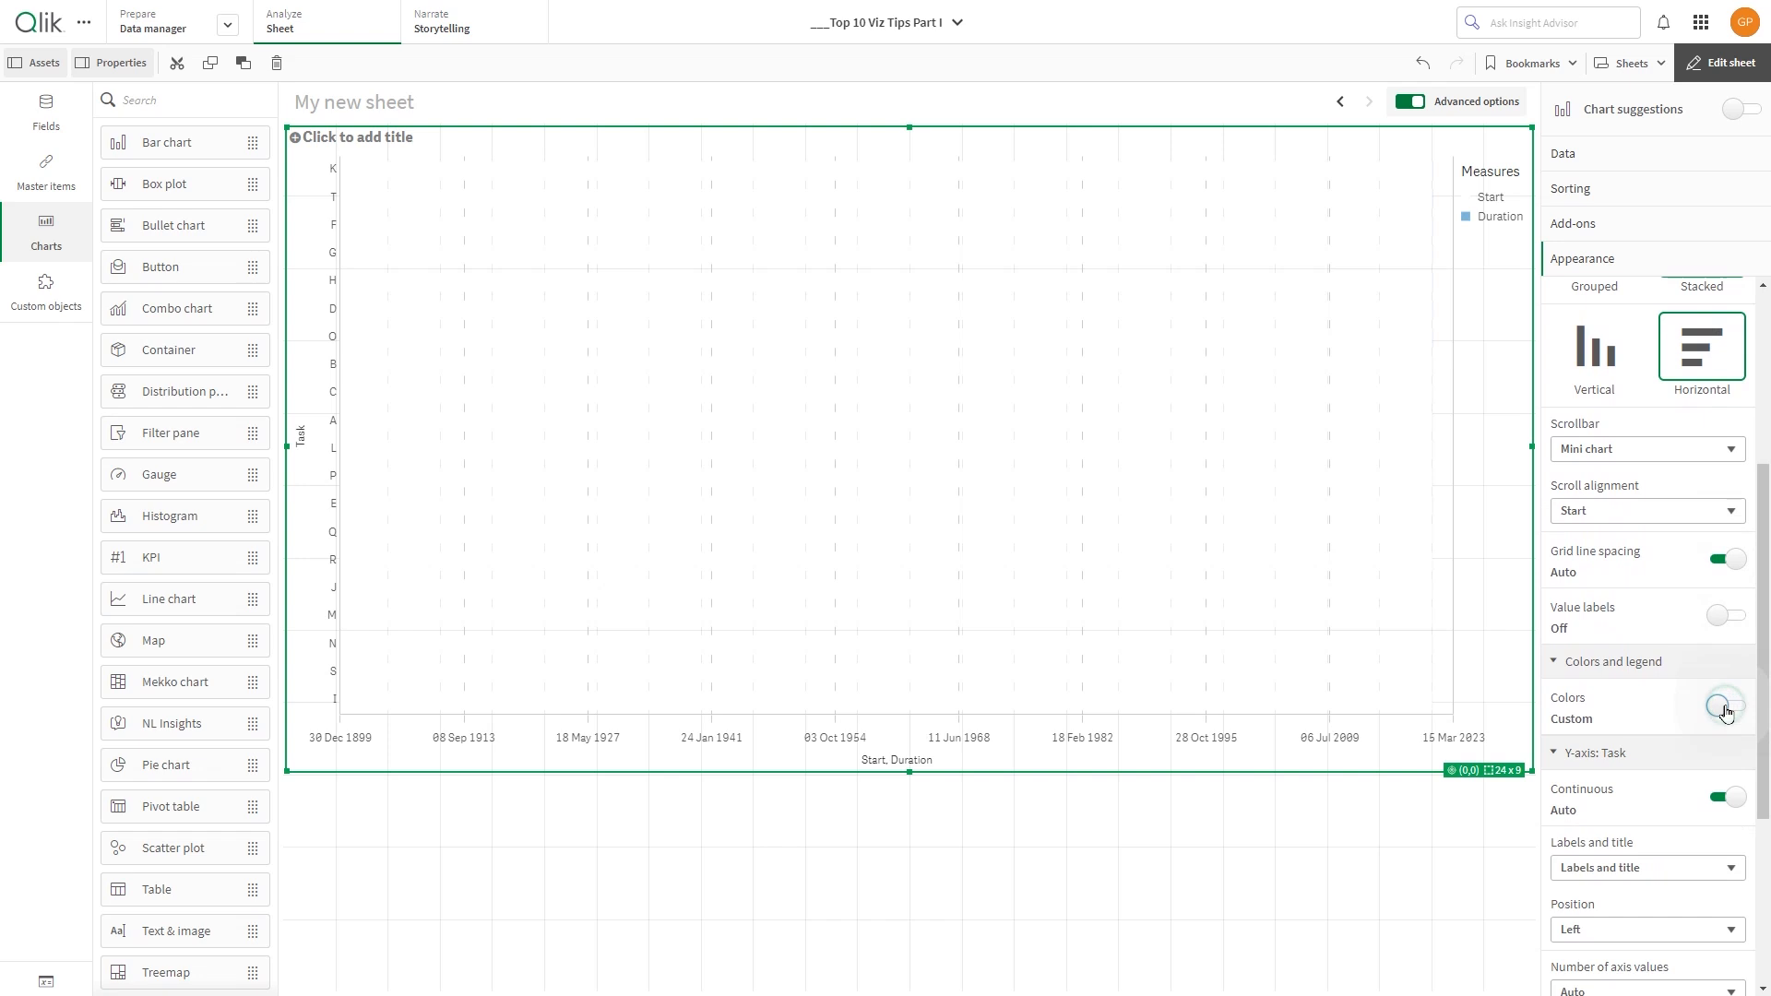
left_click(1724, 704)
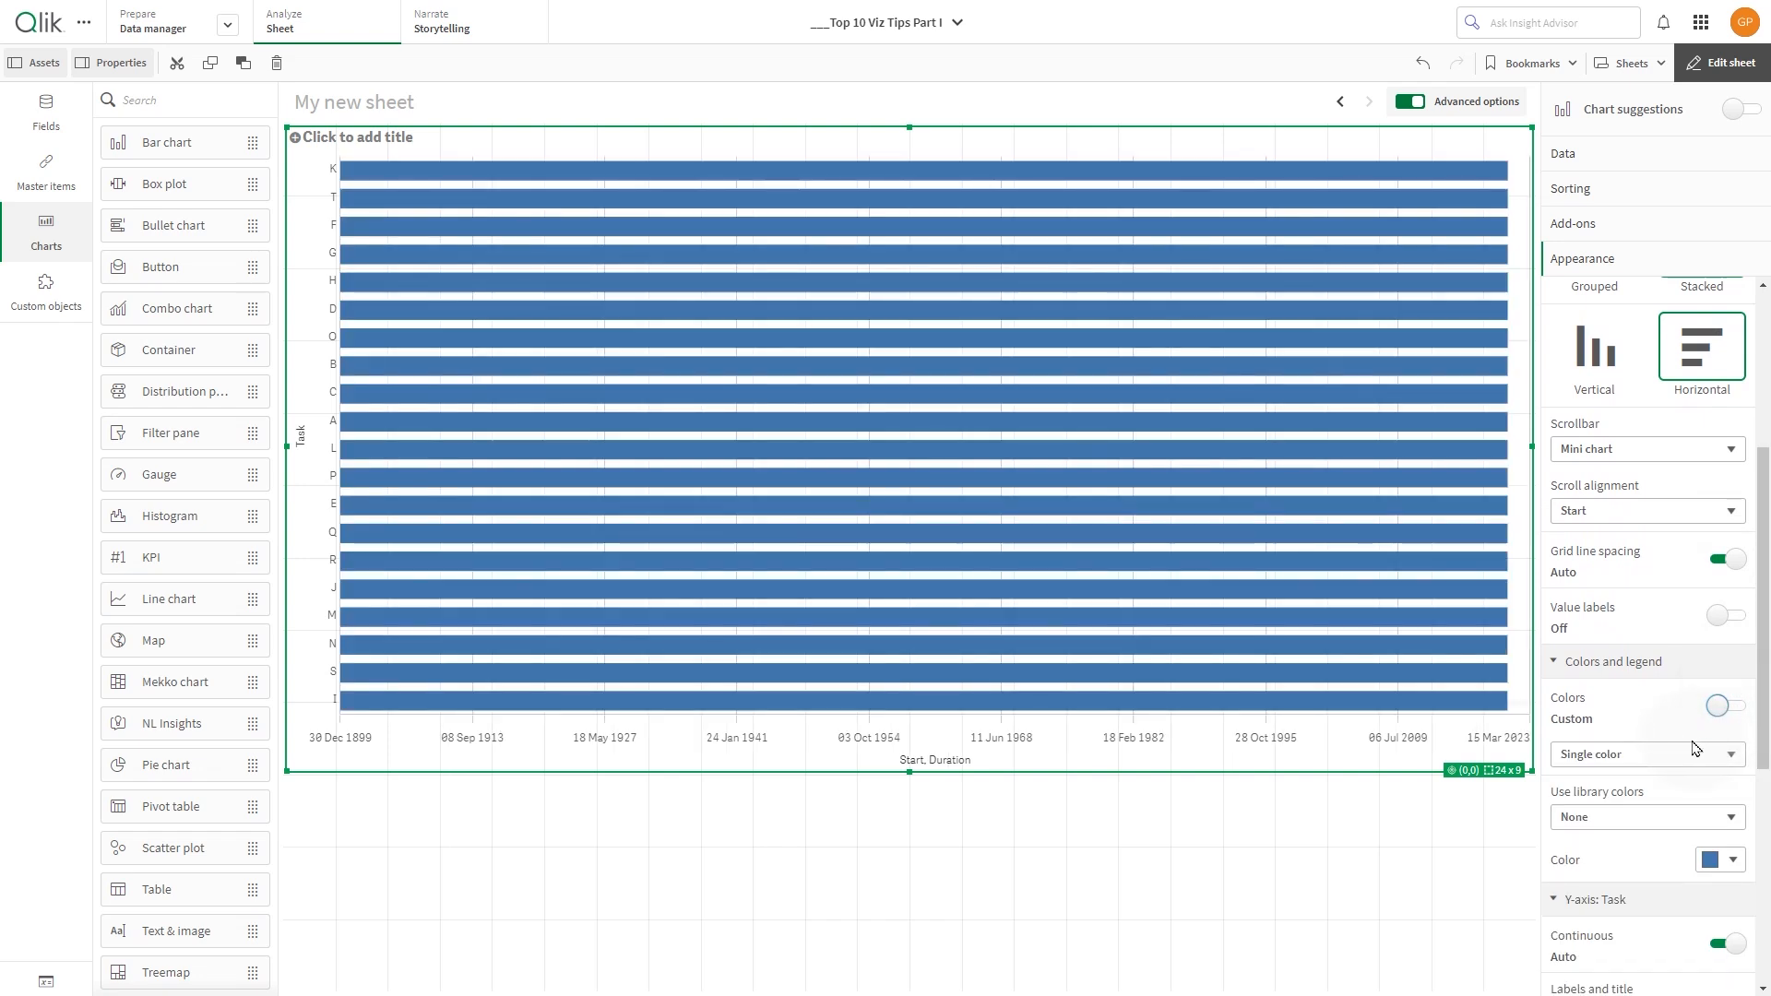
left_click(1645, 753)
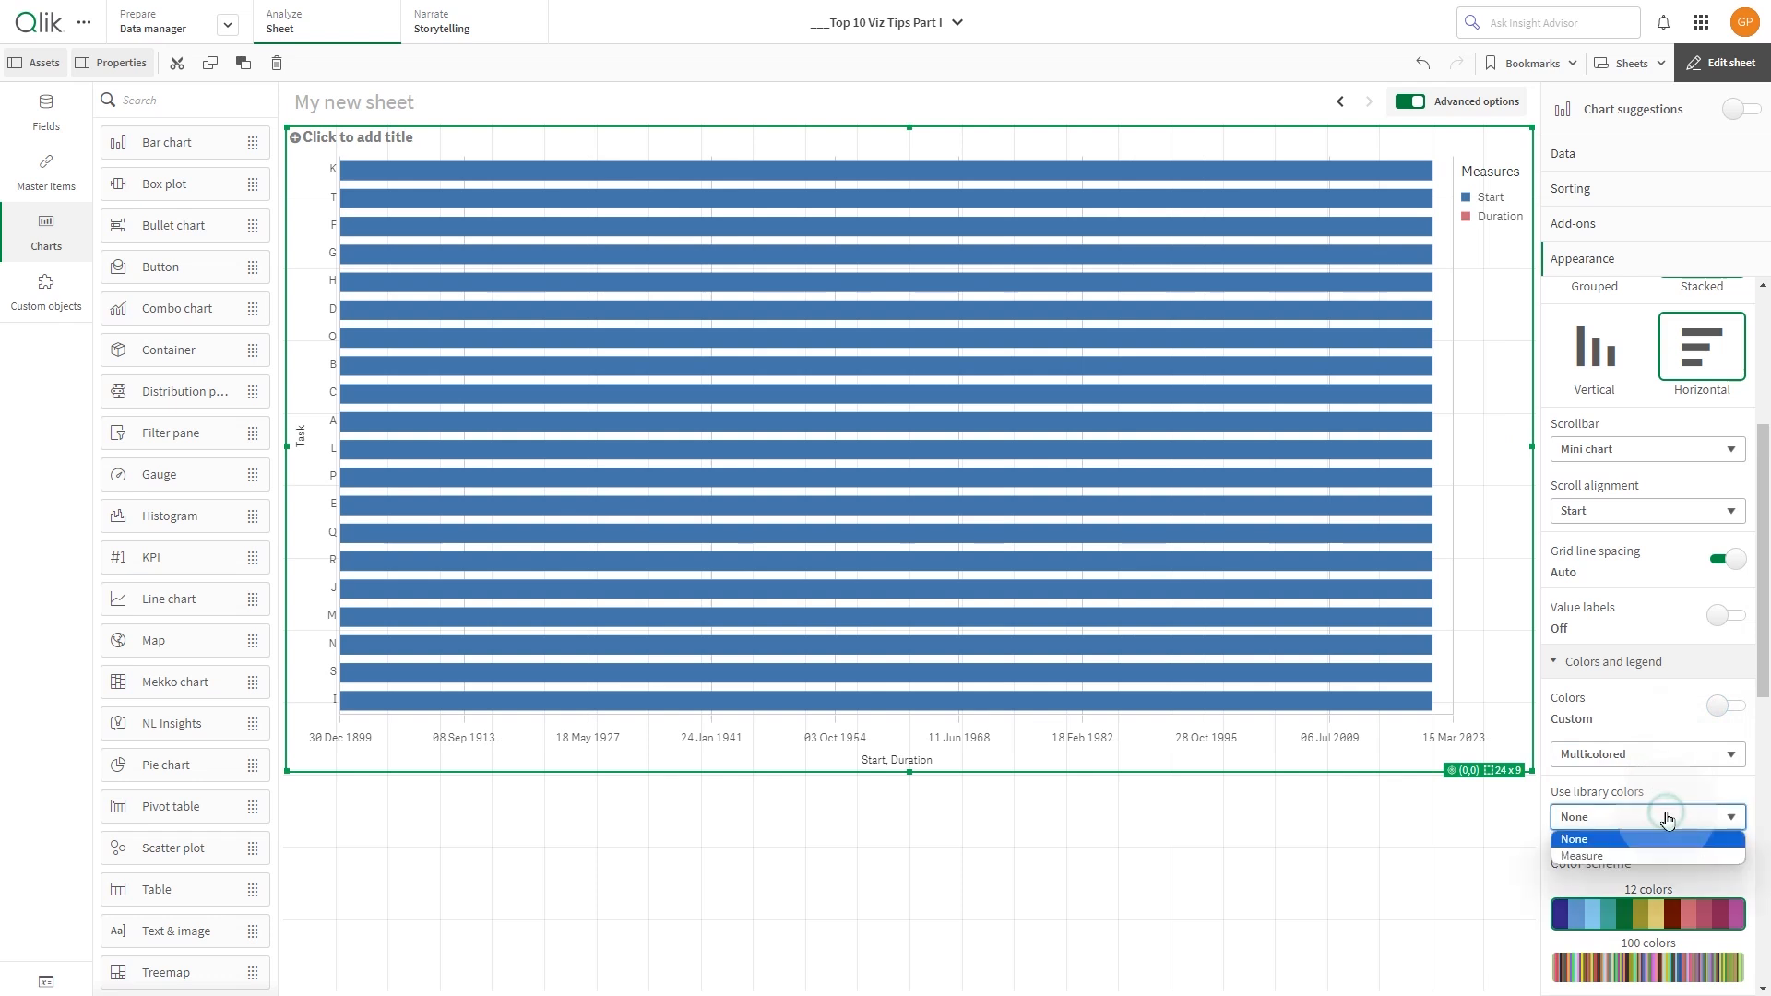
left_click(1592, 854)
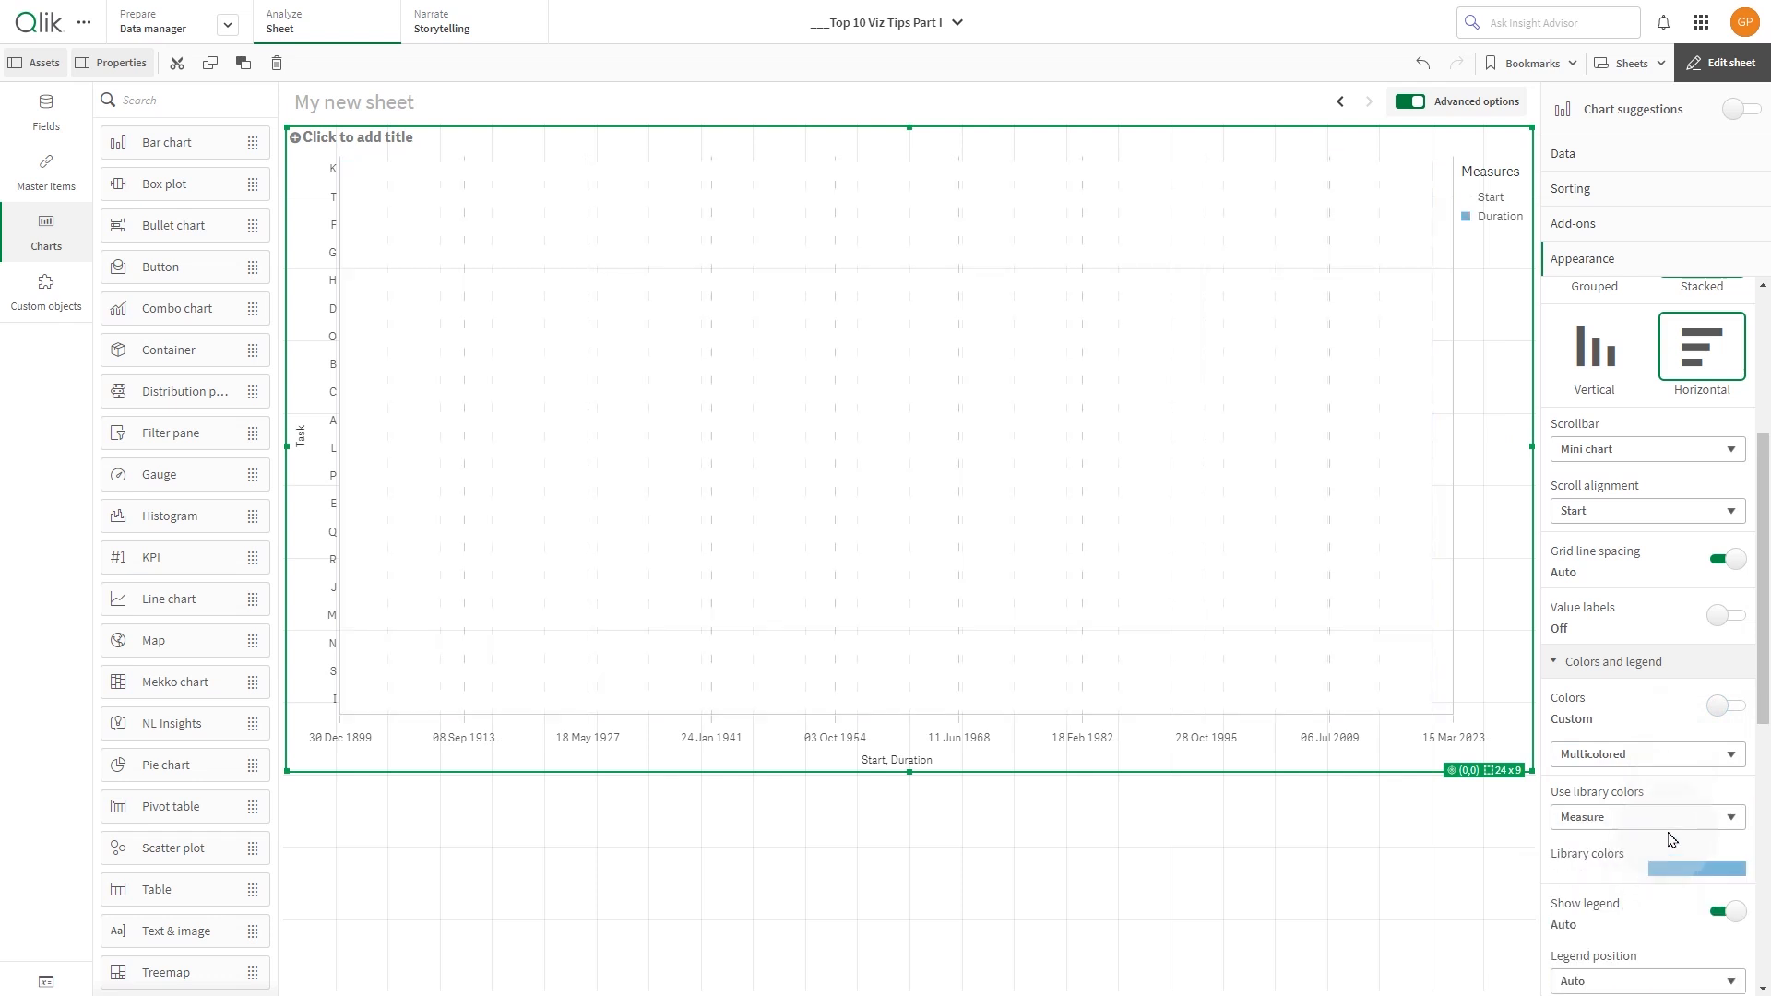
scroll("down", 3)
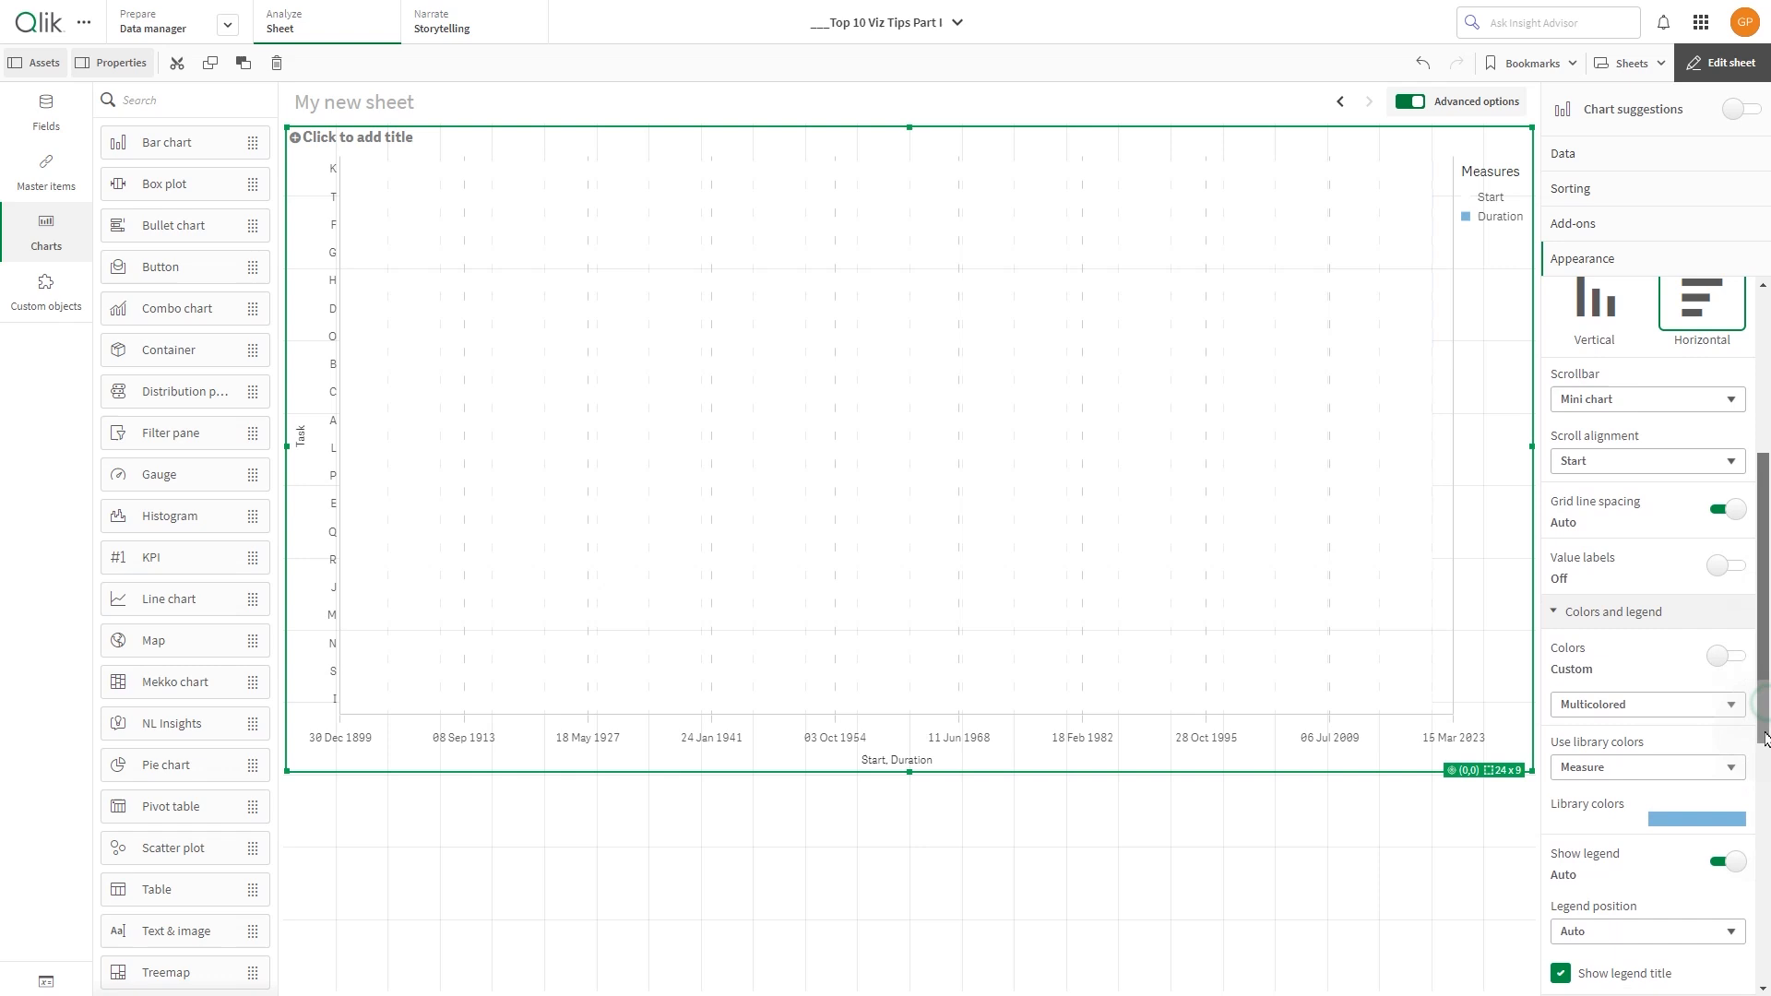
Set the X-axis range to Custom Min/Max with Min =min(StartDate) and Max =max(EndDate)
scroll("down", 3)
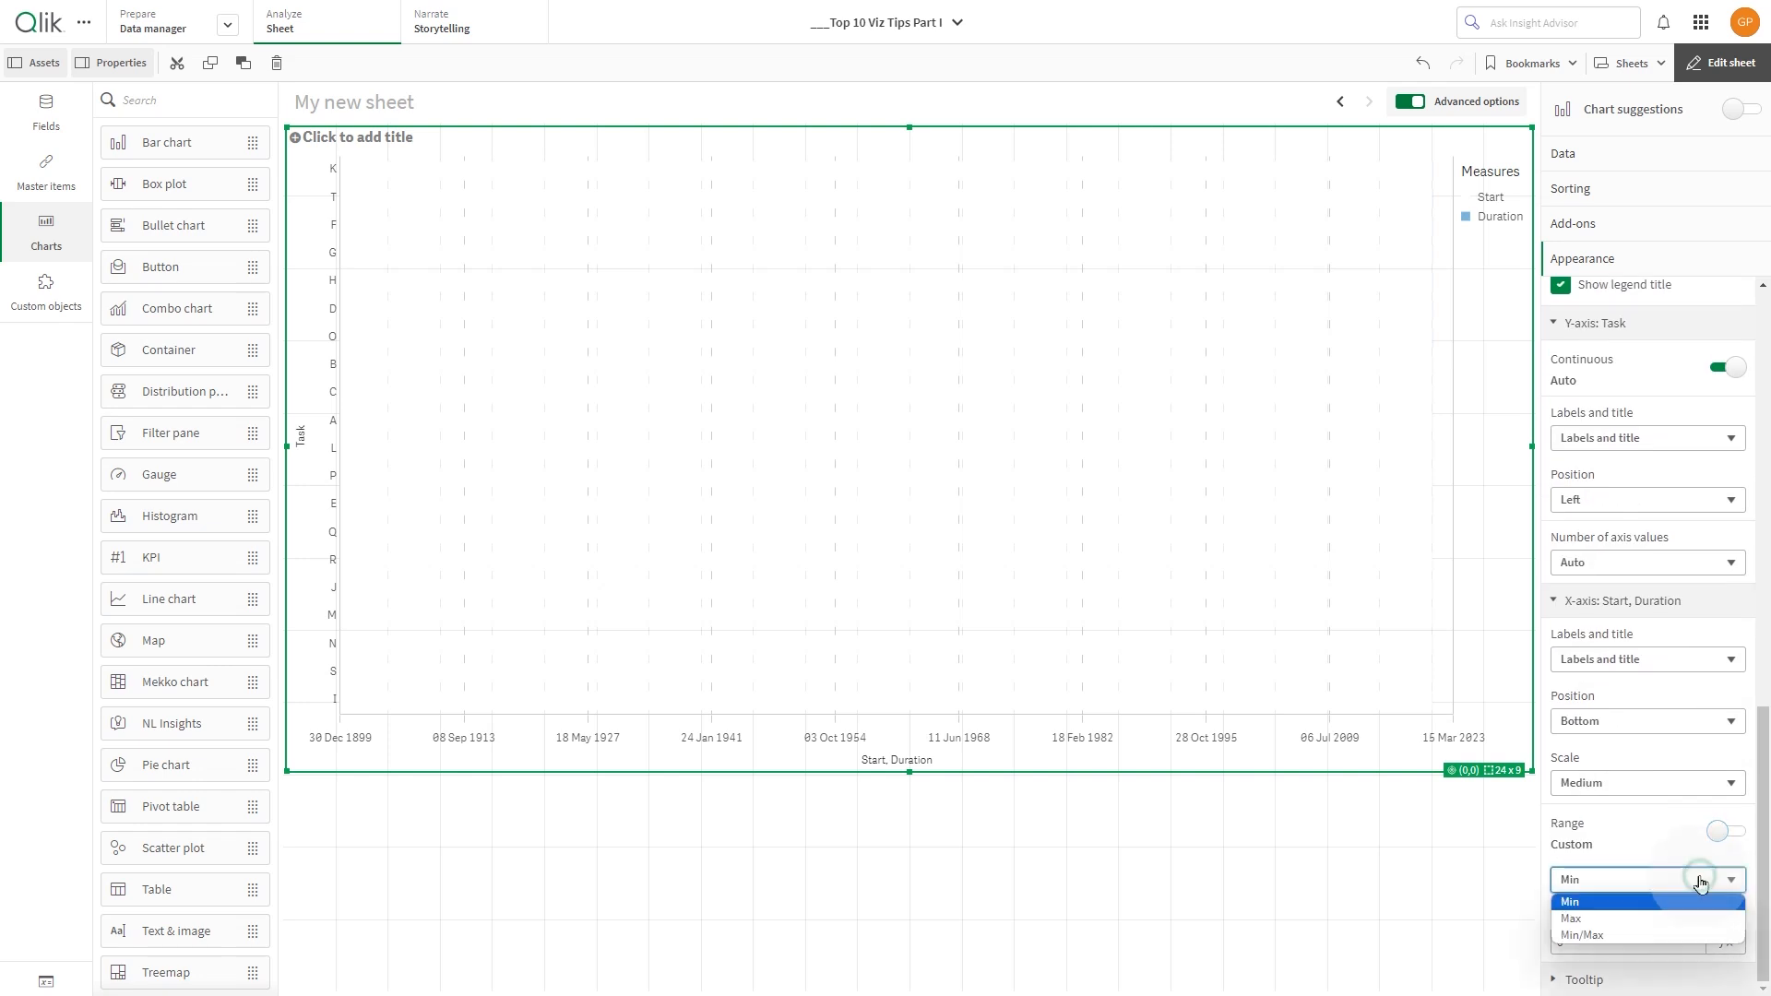
left_click(1583, 933)
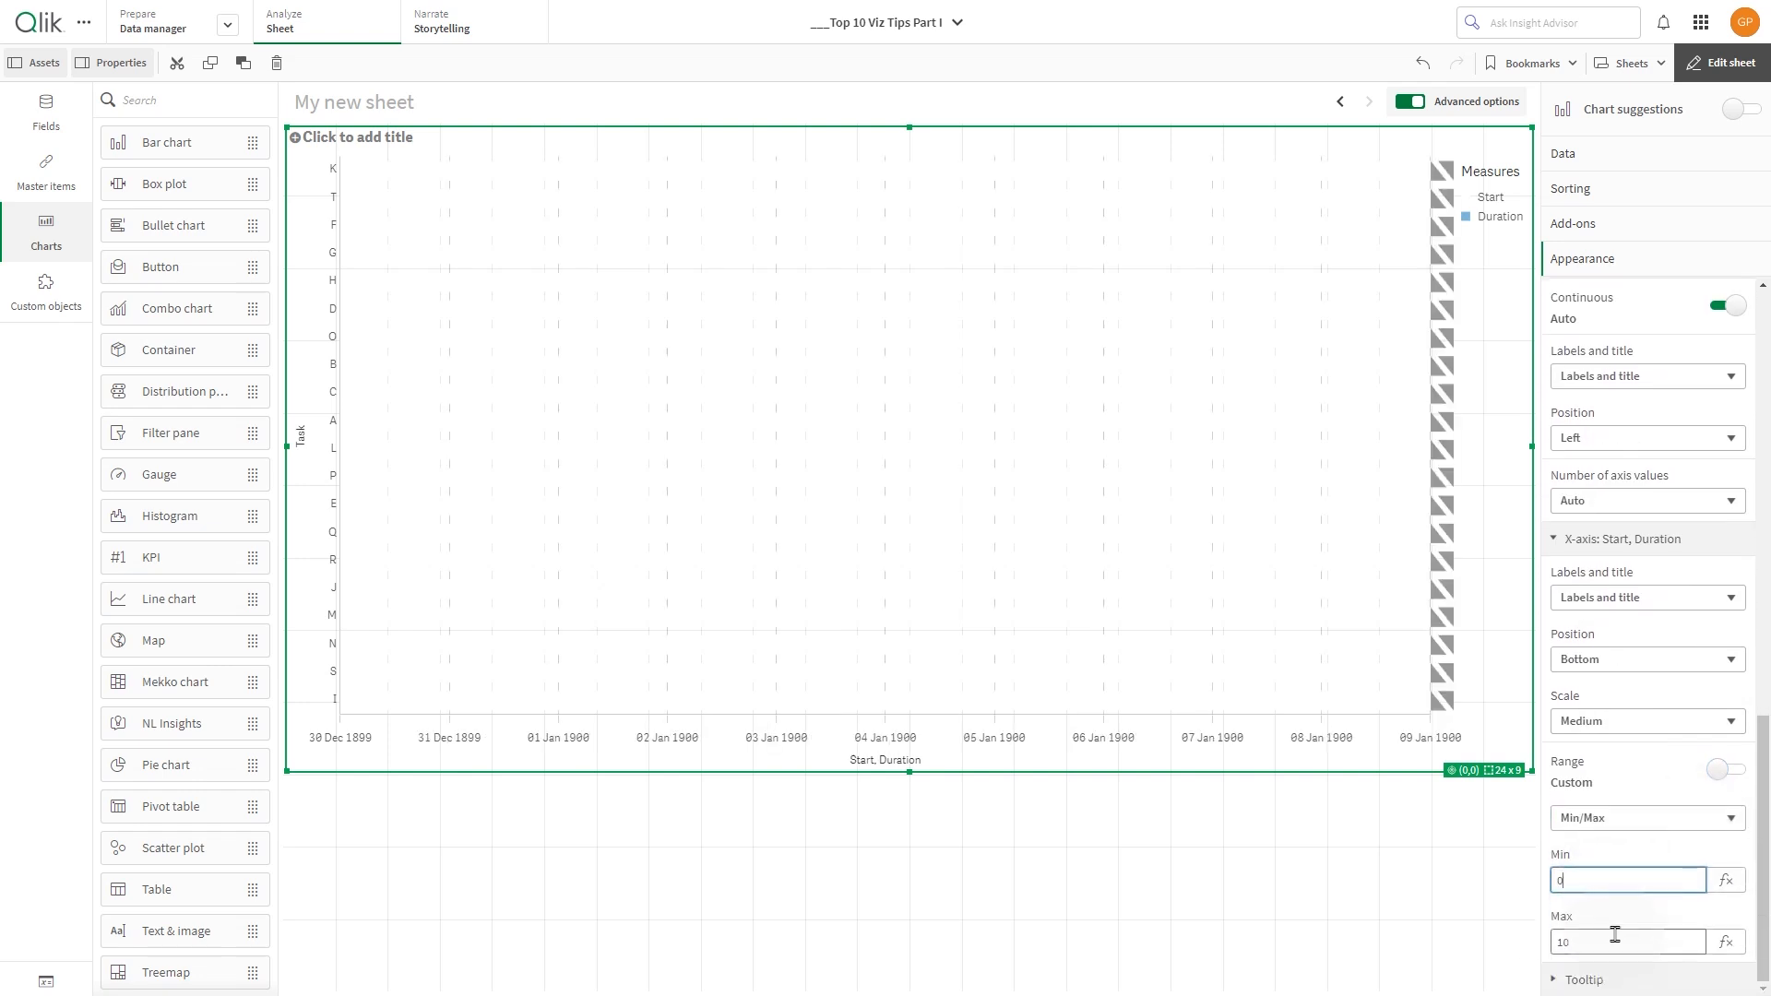
type("=min(StartDate")
left_click(1629, 941)
type("=max(EndDate)")
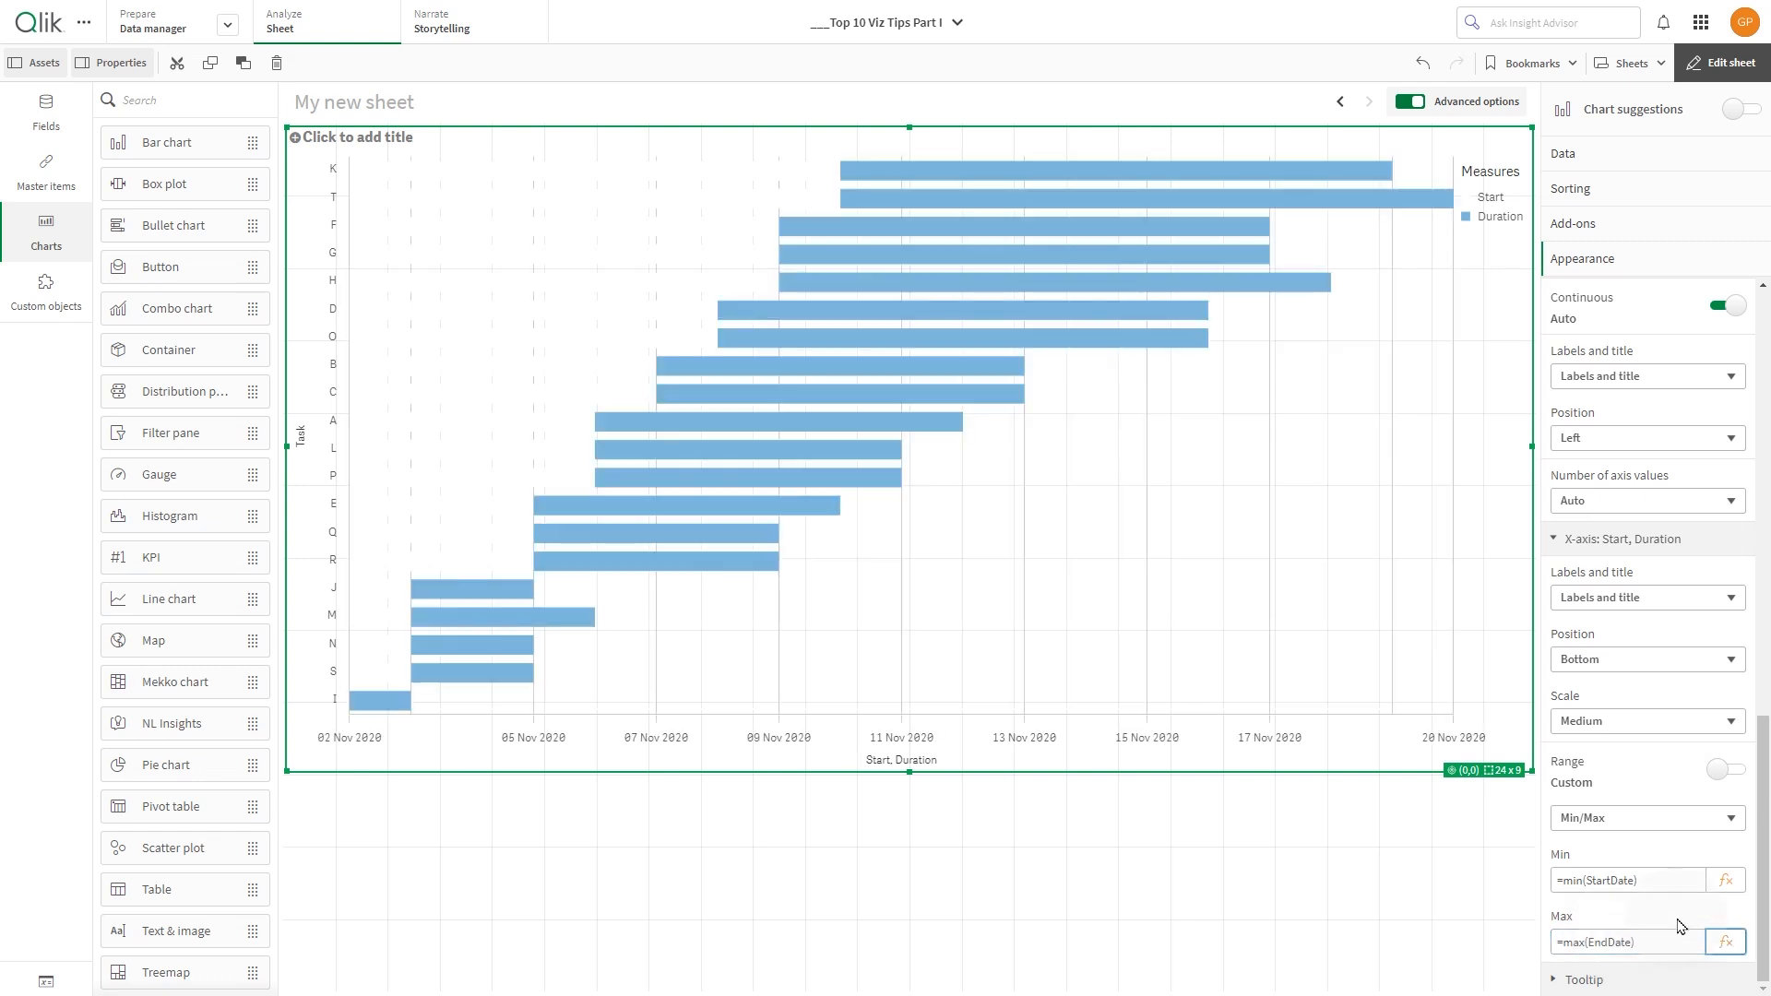
mouse_move(1646, 226)
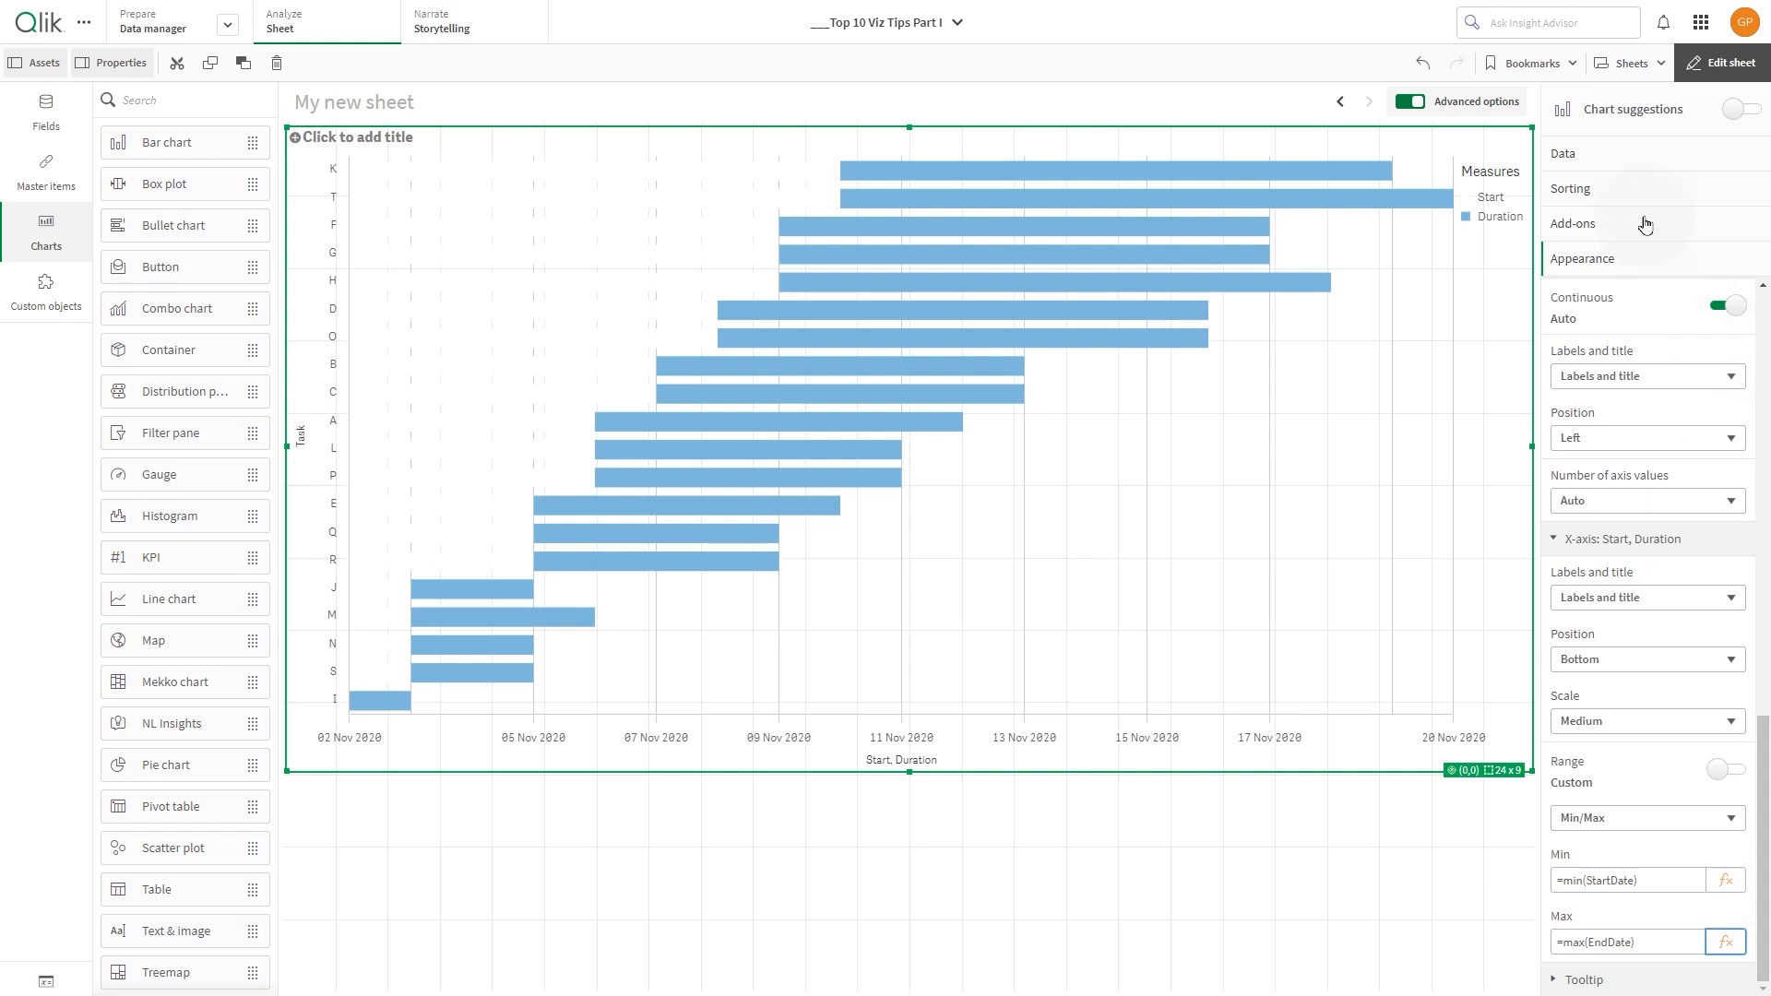
Check sorting keeps tasks A to T, switch value labels on, and finish editing
left_click(1568, 188)
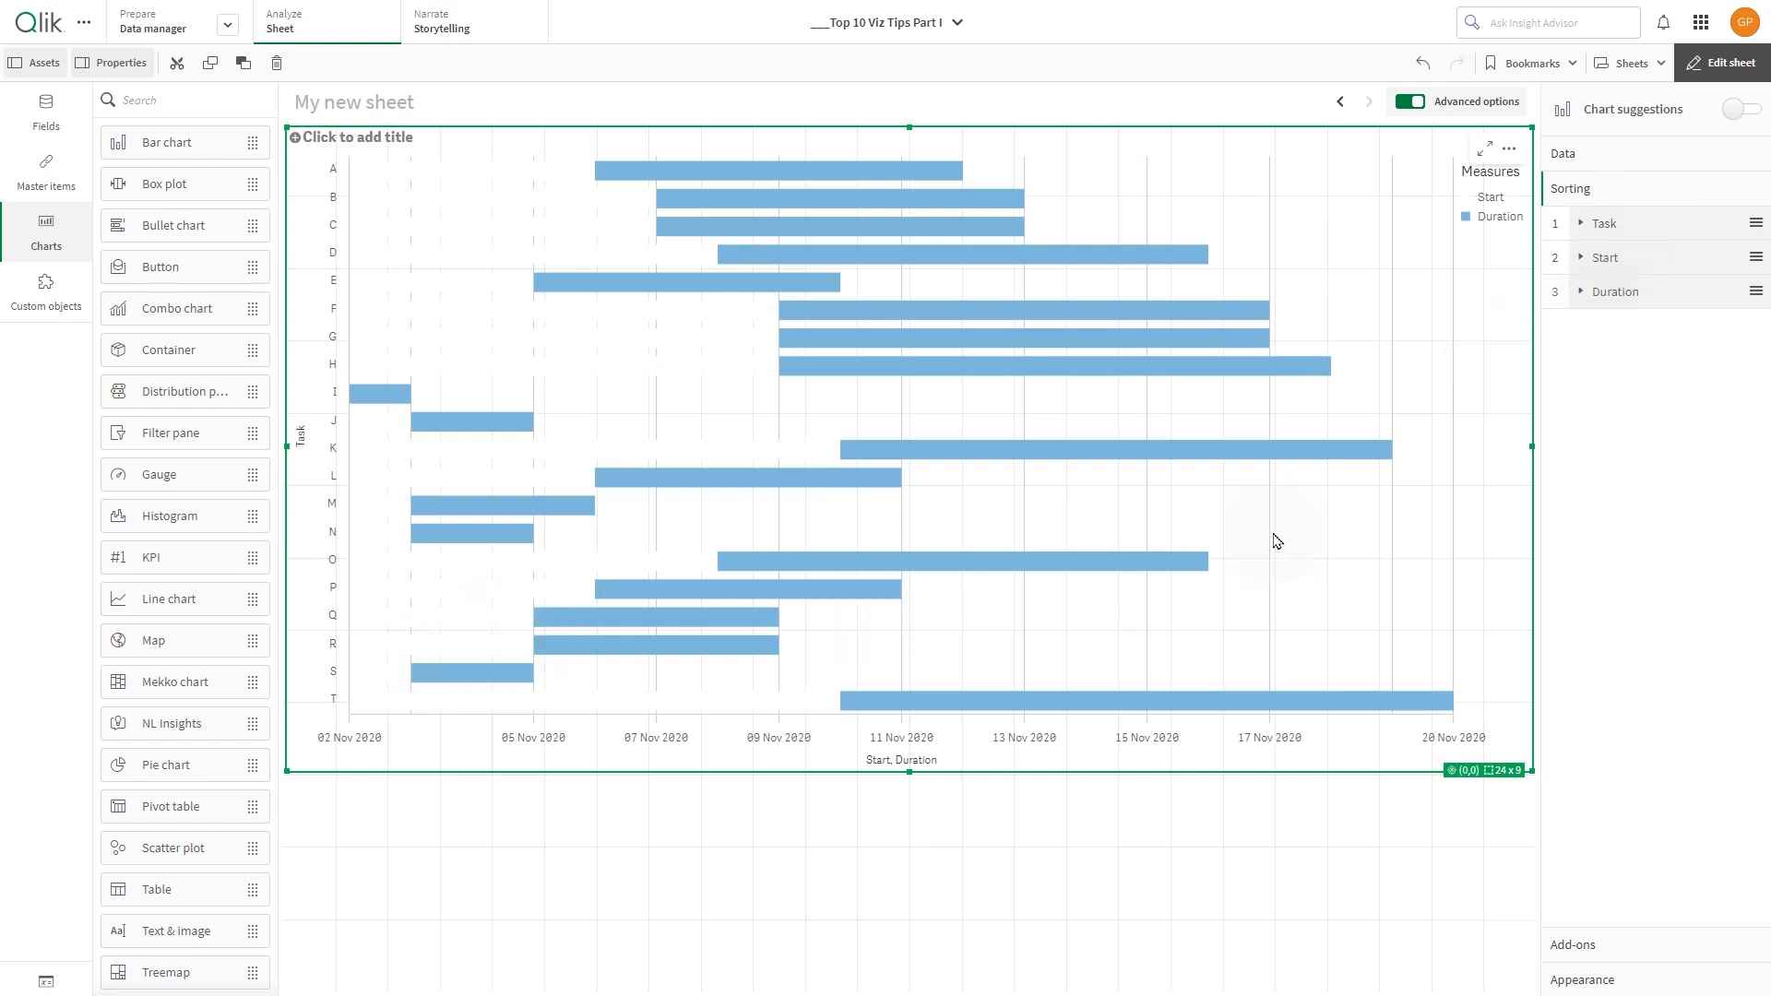
left_click(1581, 258)
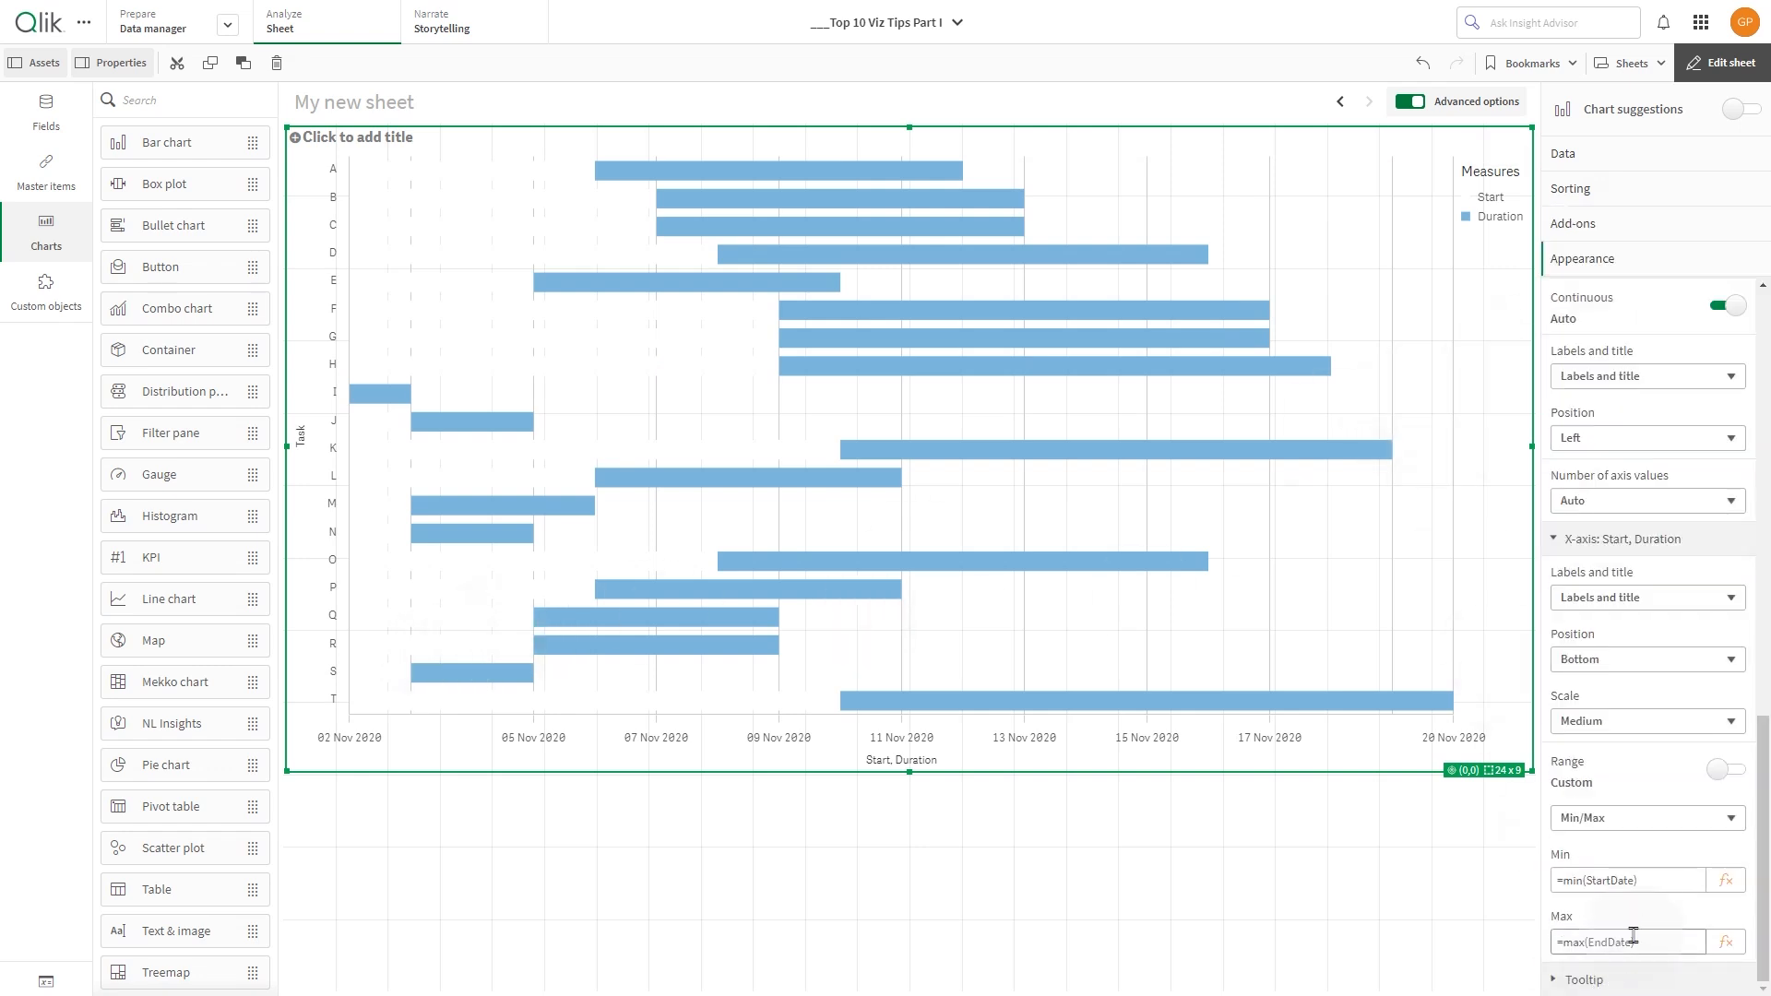
scroll("down", 3)
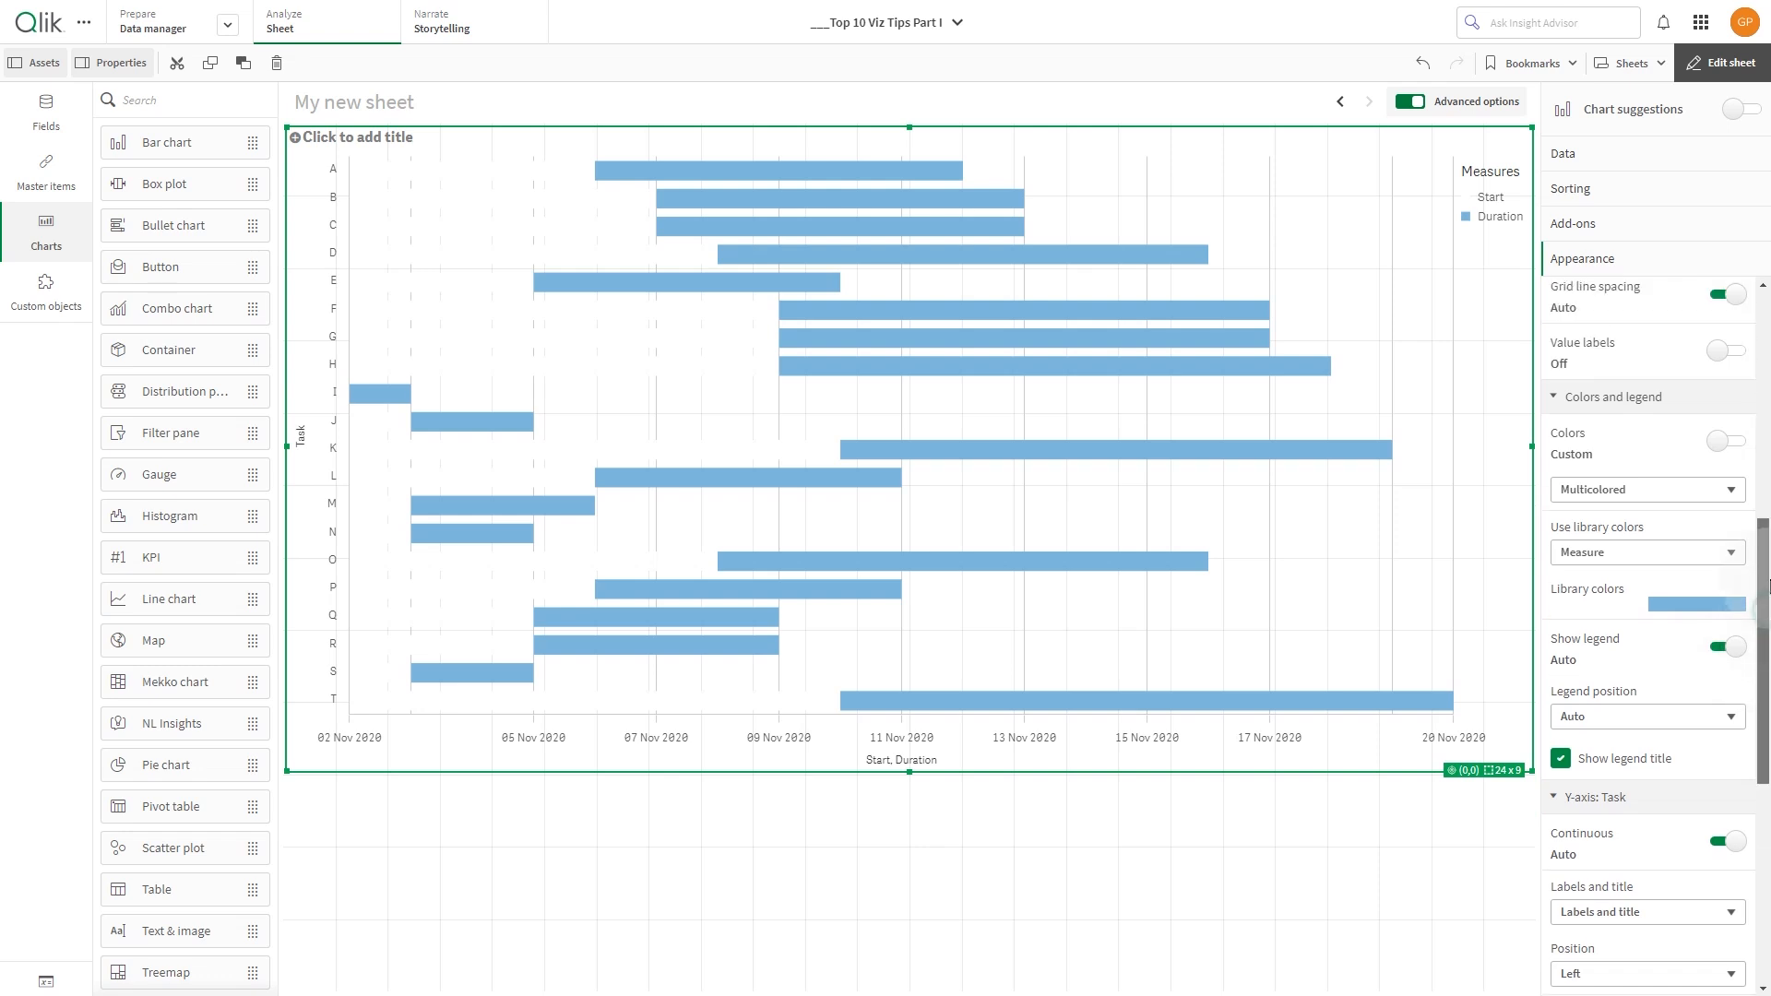
left_click(1725, 522)
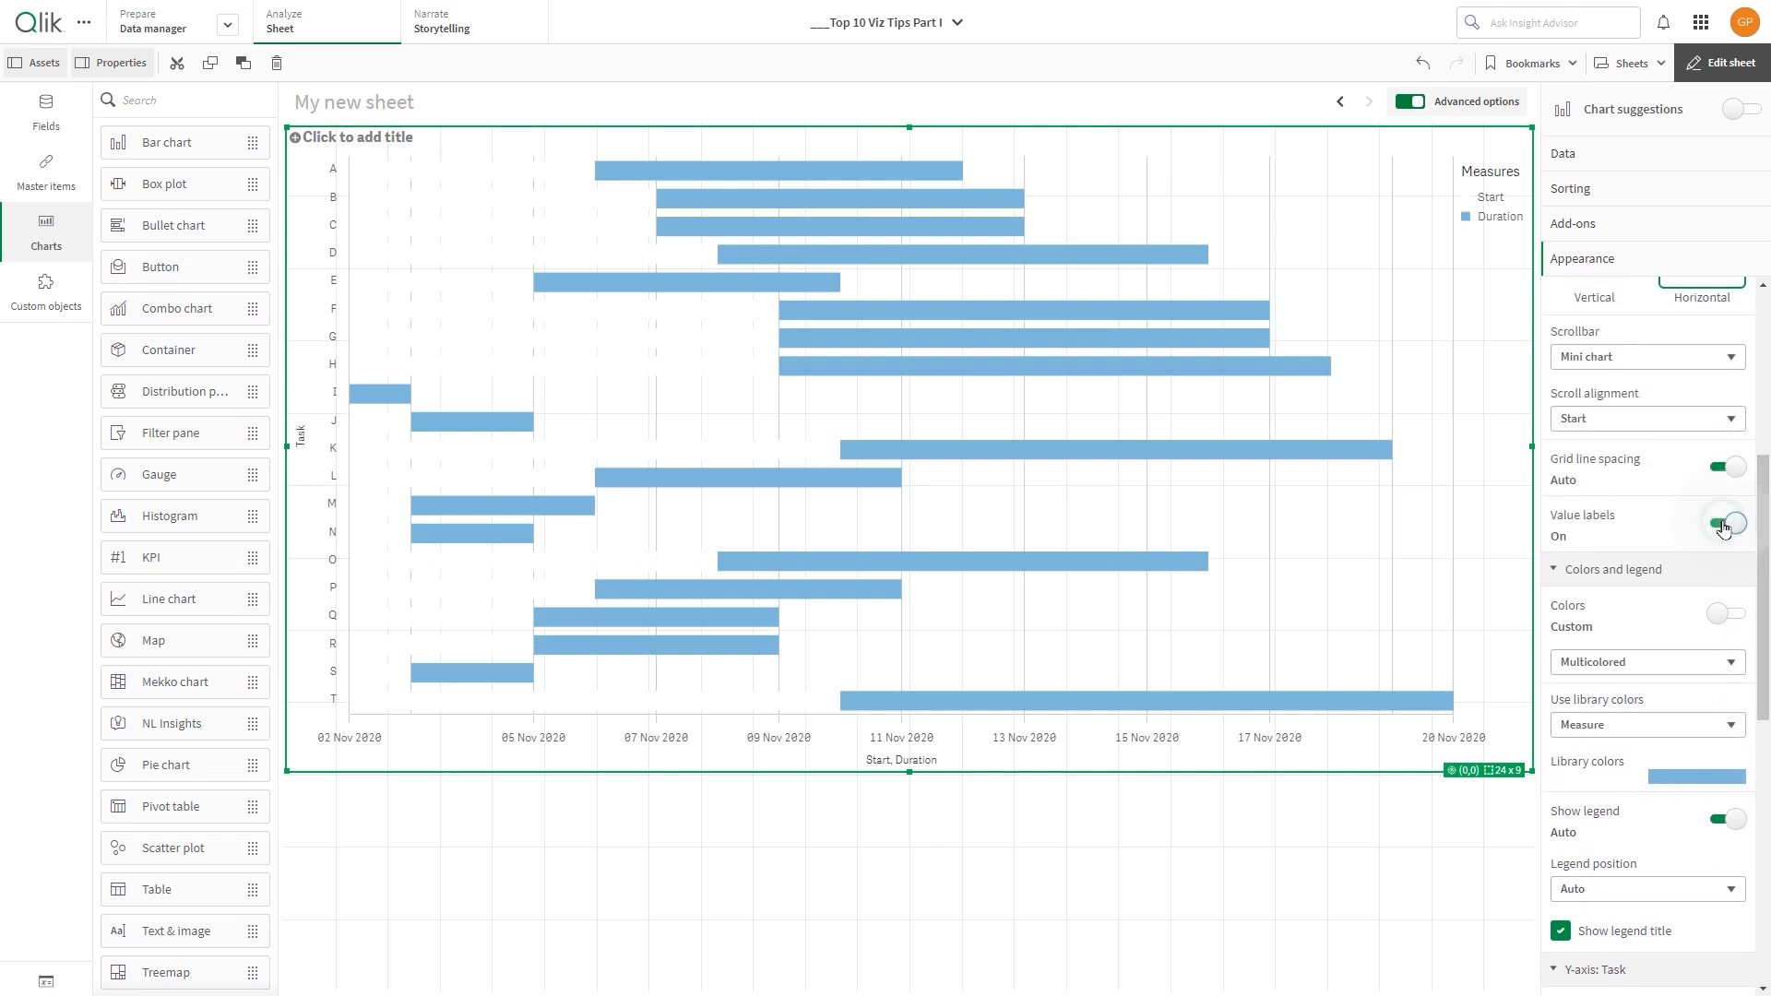
left_click(1727, 522)
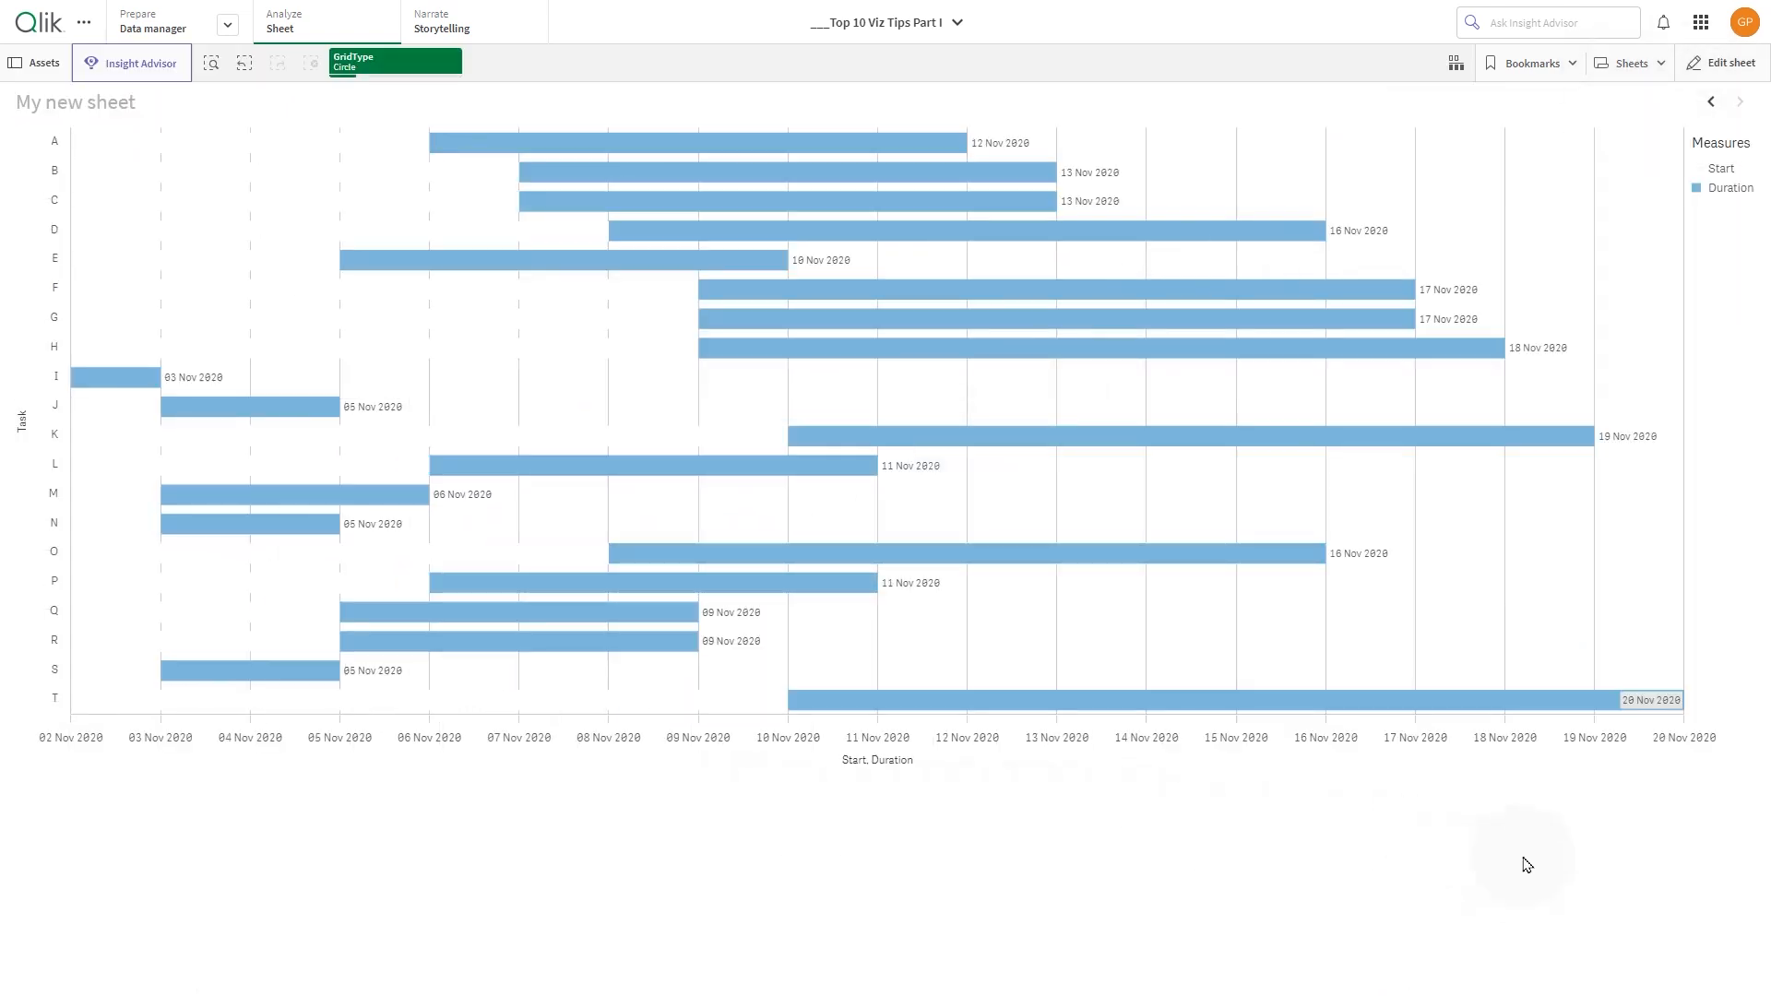
mouse_move(1708, 515)
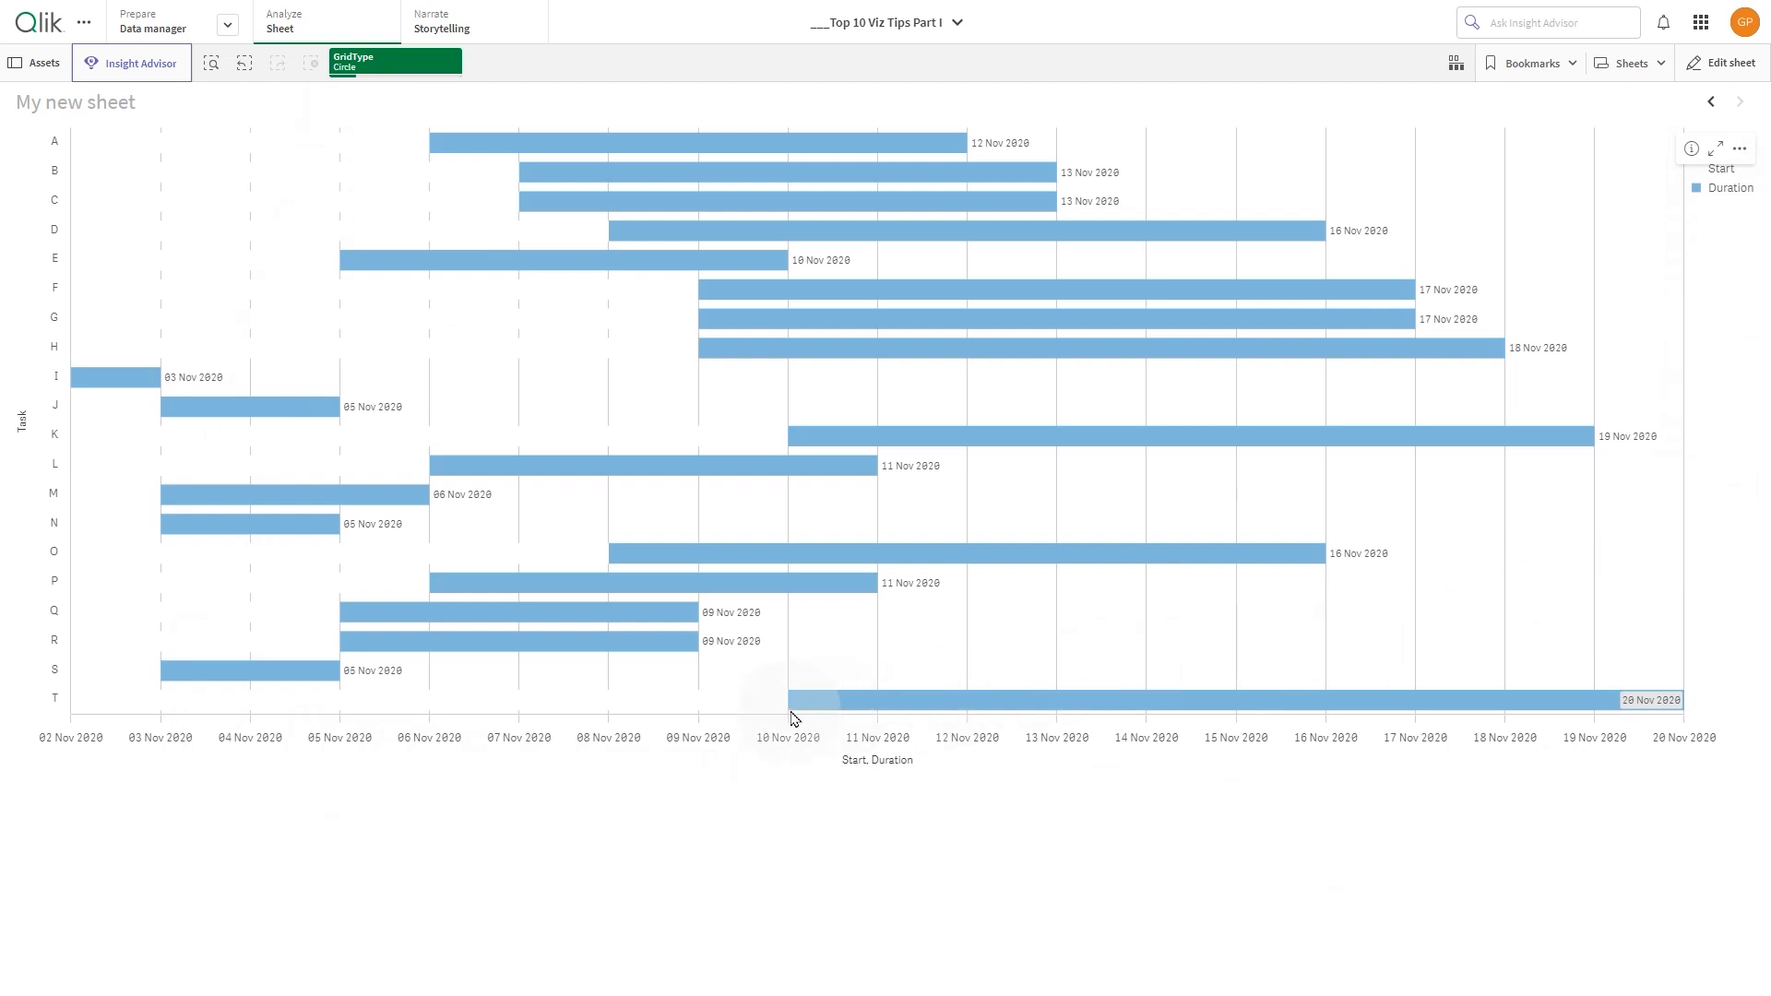
mouse_move(1140, 785)
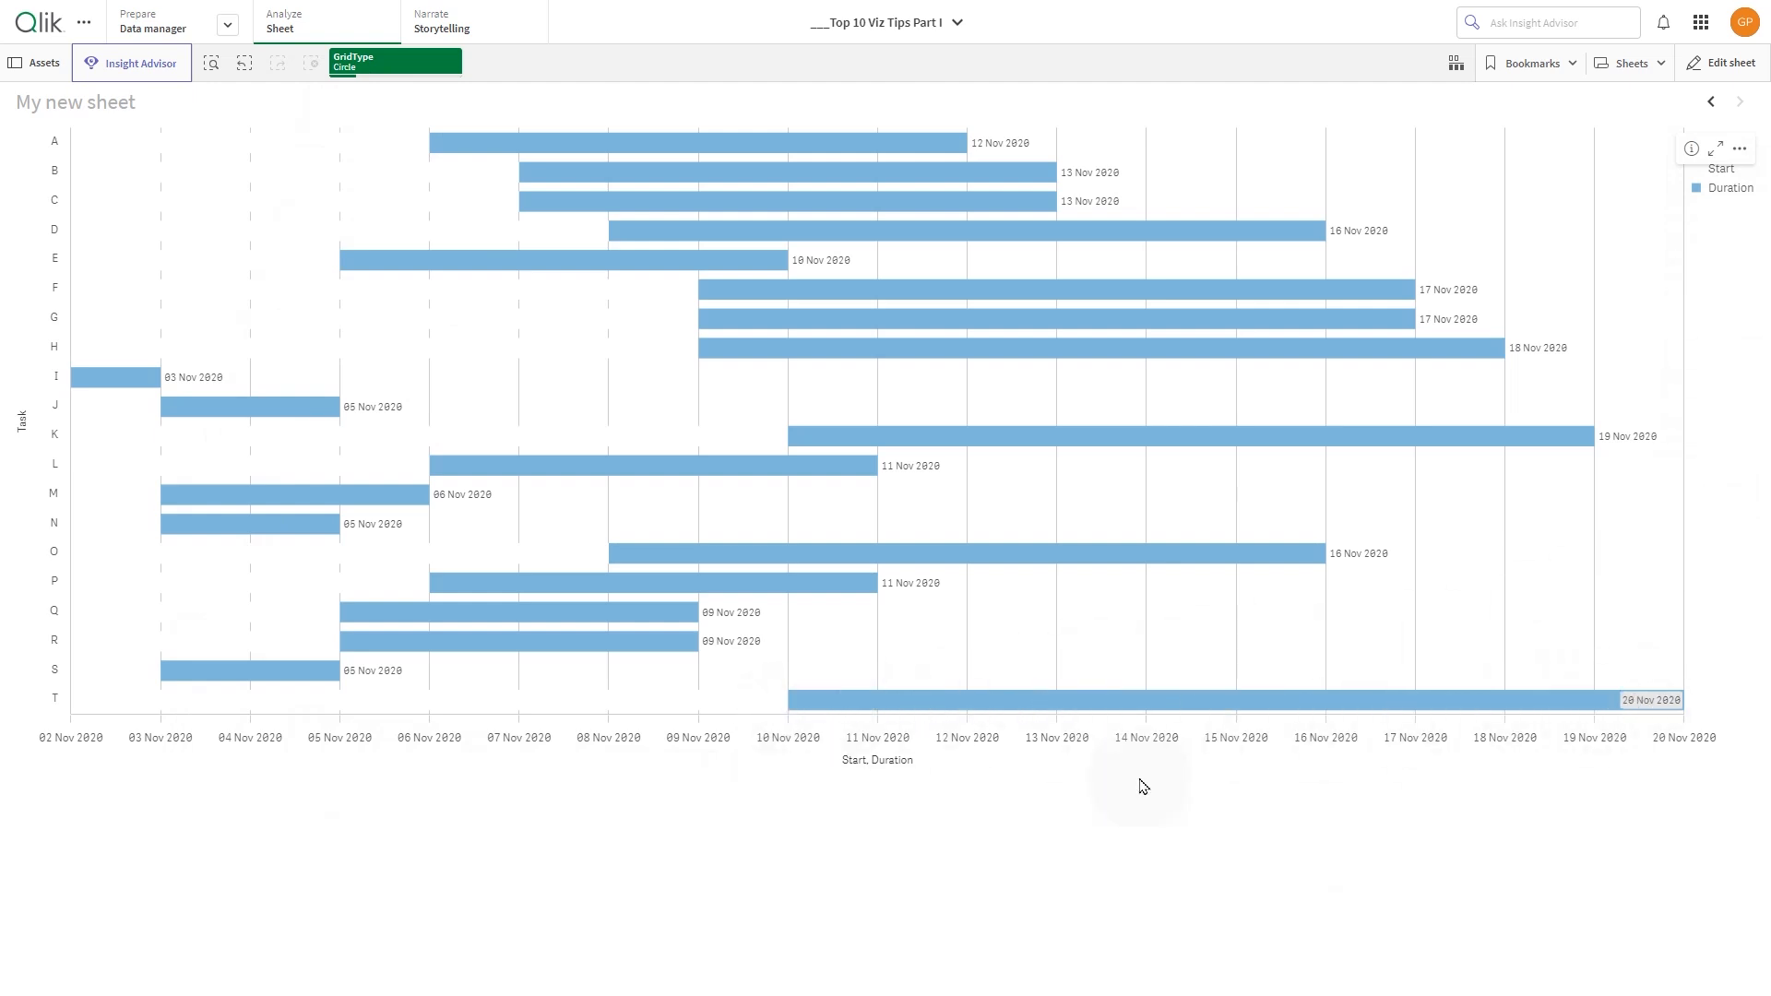